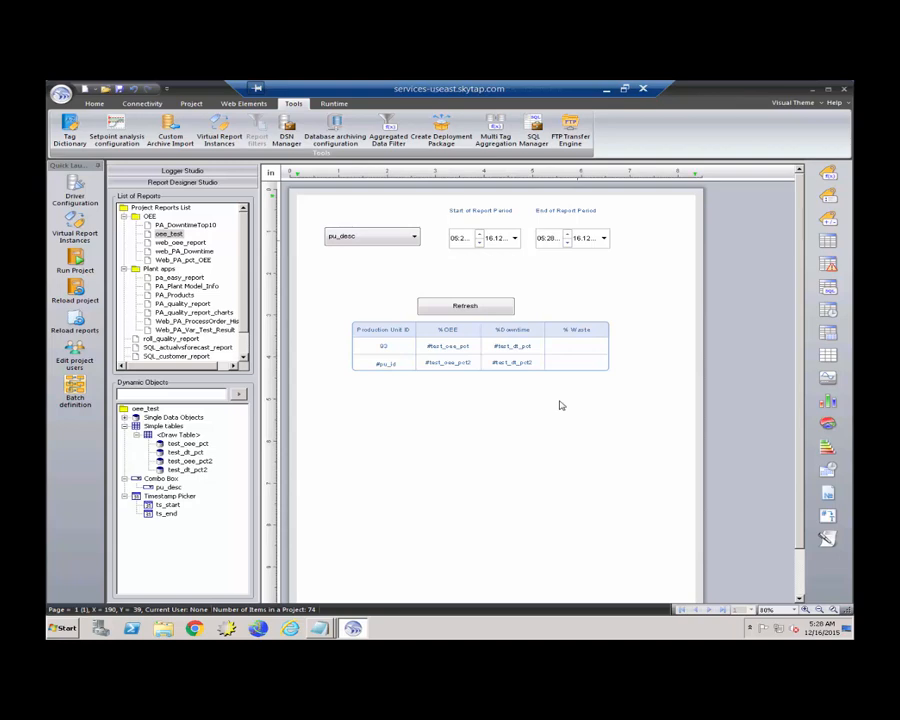
pyautogui.moveTo(285, 173)
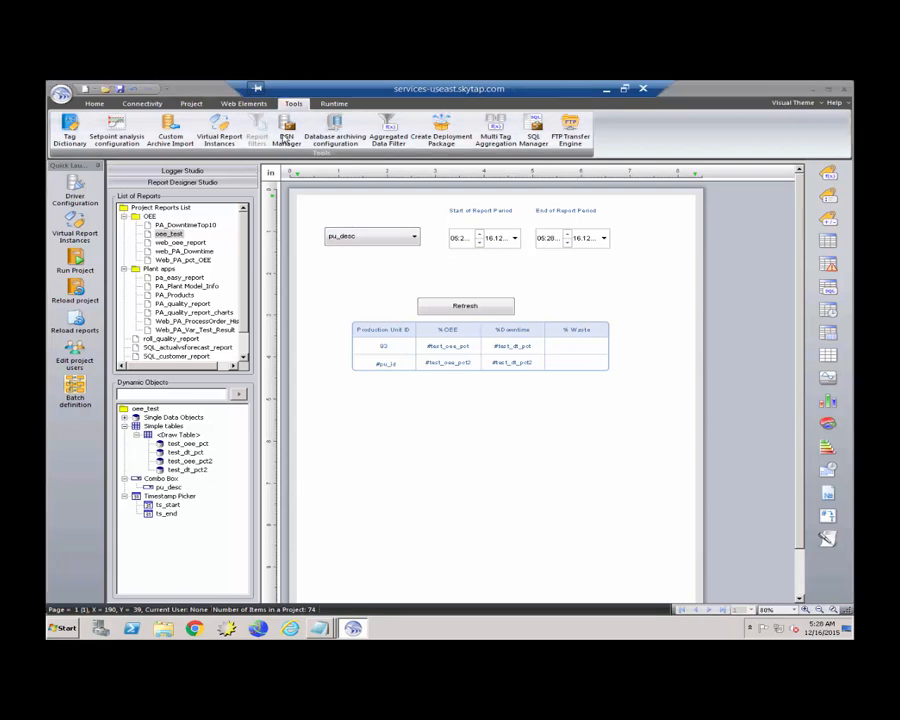
# Show the plantapps ODBC data source definition in the DSN Manager.
pyautogui.click(287, 130)
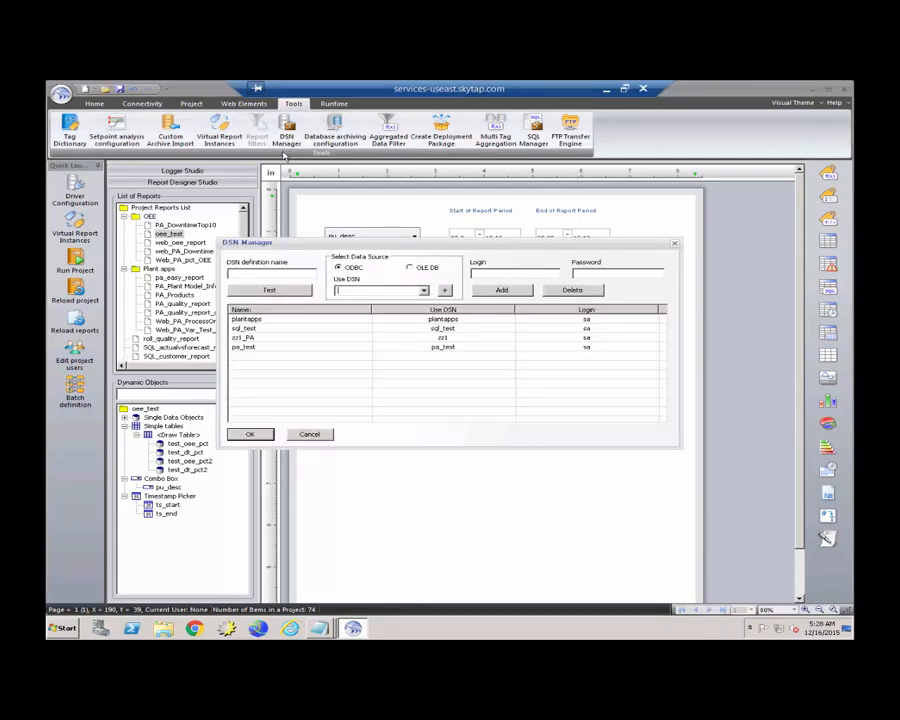
pyautogui.moveTo(417, 322)
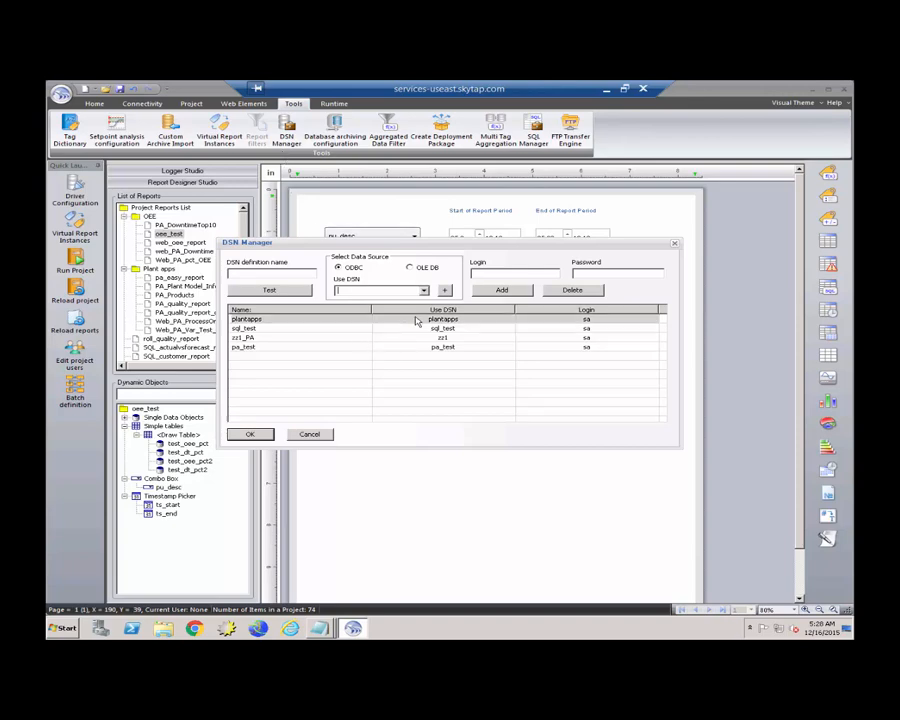
pyautogui.click(247, 319)
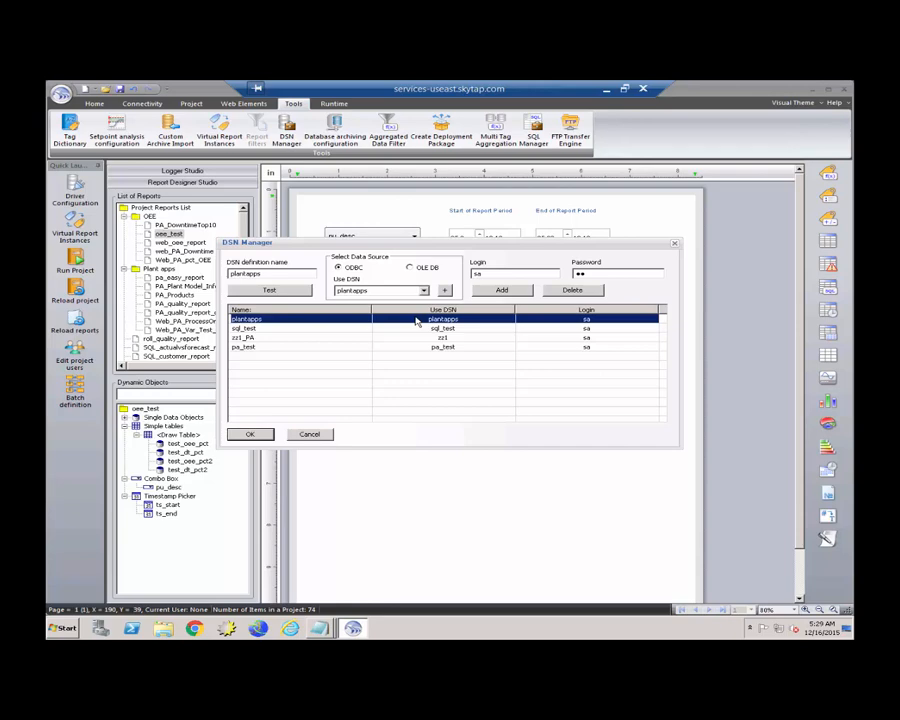
pyautogui.moveTo(373, 276)
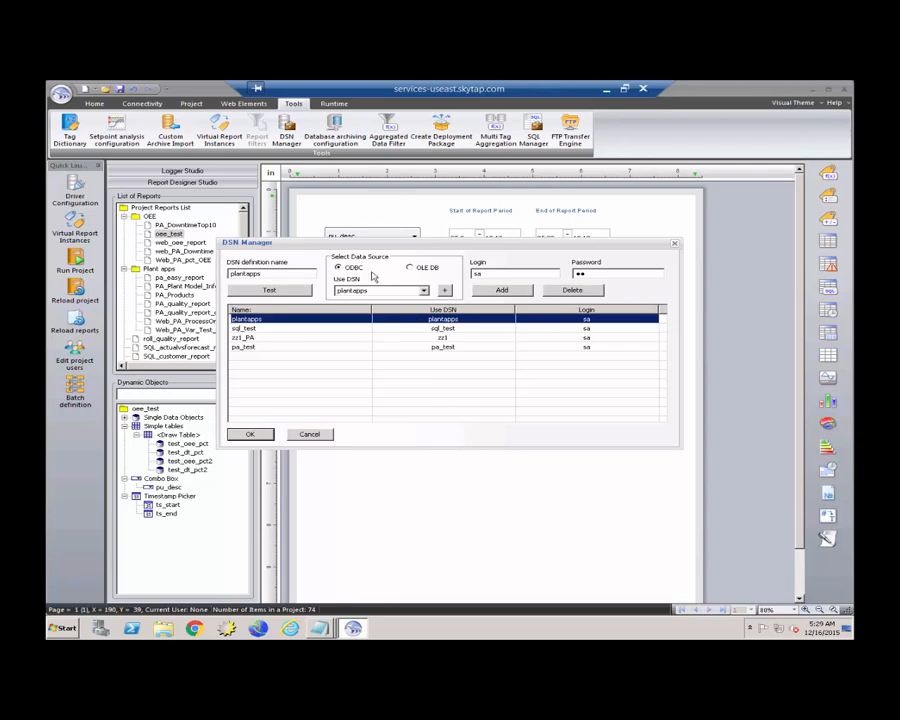
pyautogui.moveTo(368, 449)
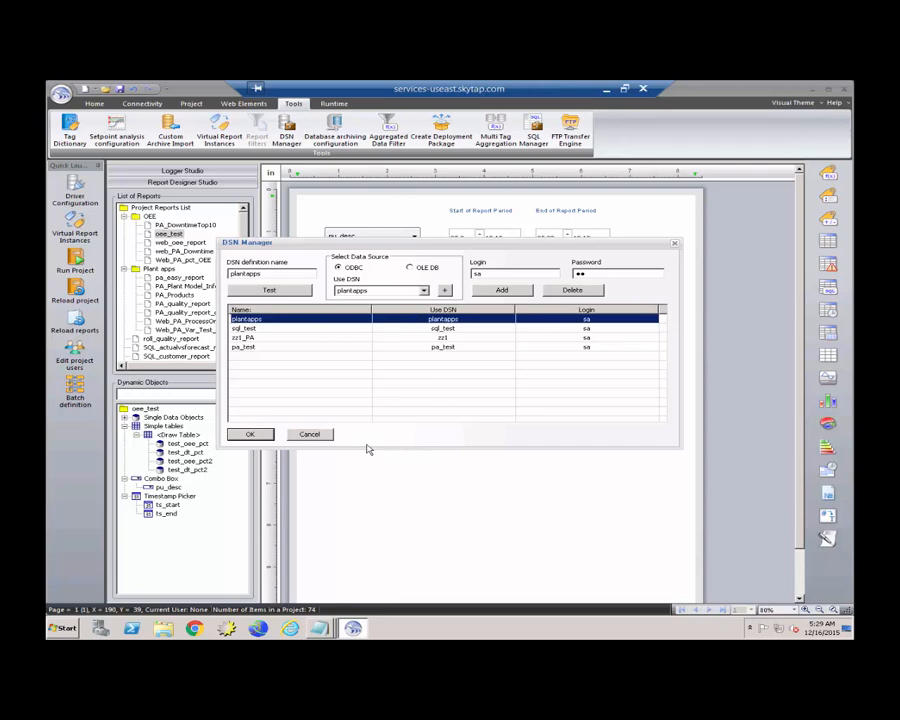
pyautogui.moveTo(393, 343)
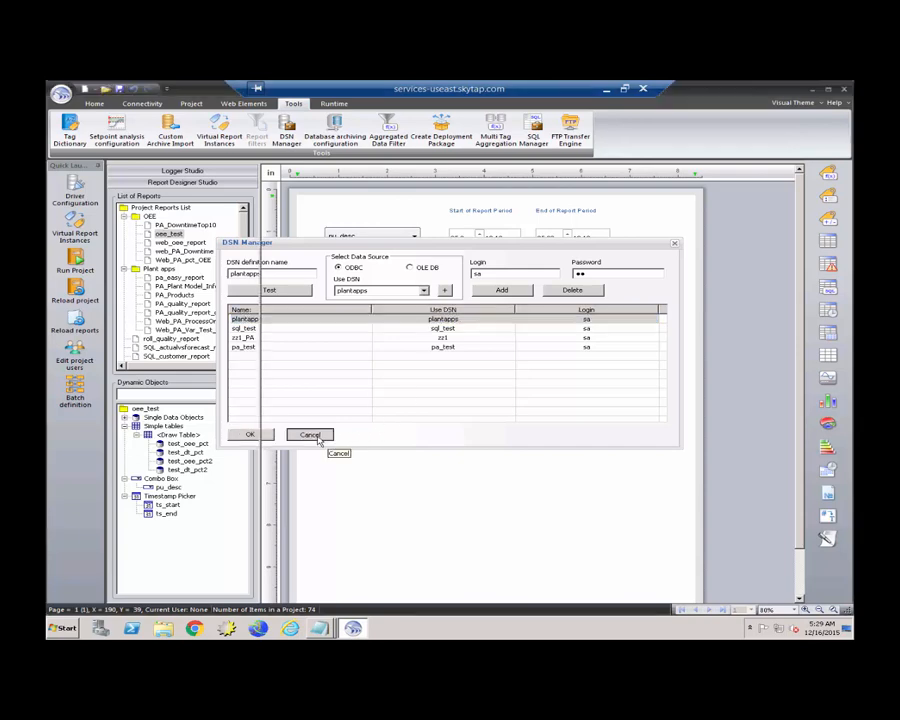
# Dismiss the DSN Manager without changes, returning to the oee_test report layout.
pyautogui.click(311, 434)
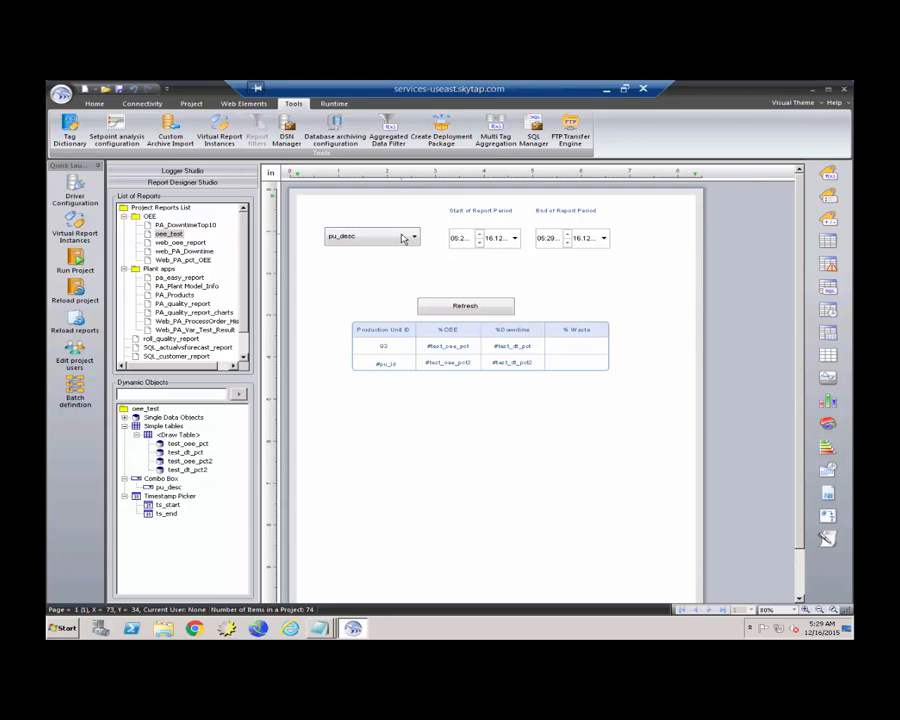
pyautogui.moveTo(543, 329)
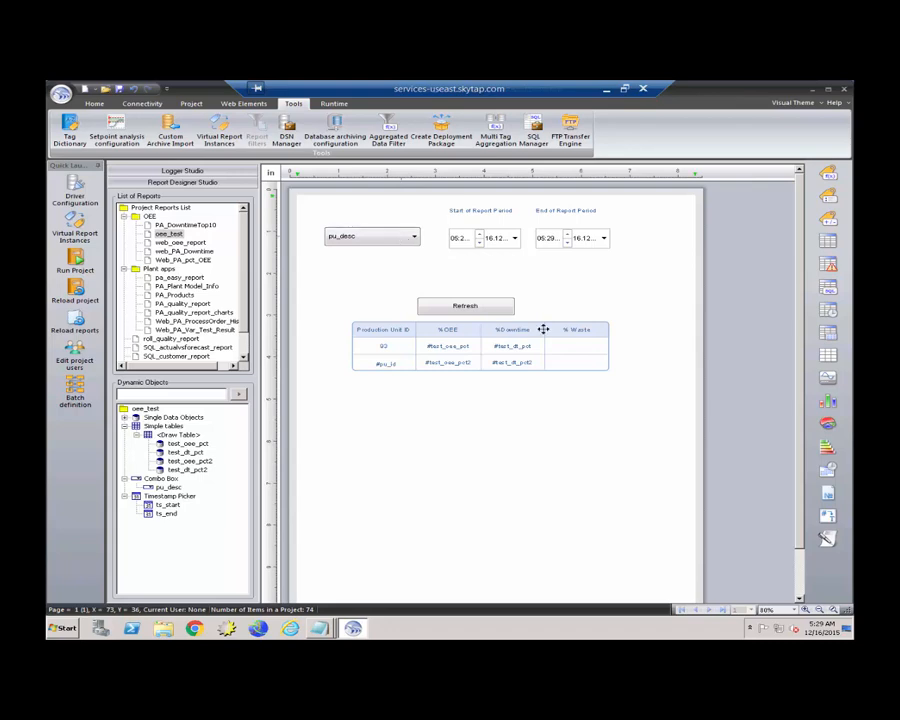
pyautogui.moveTo(584, 335)
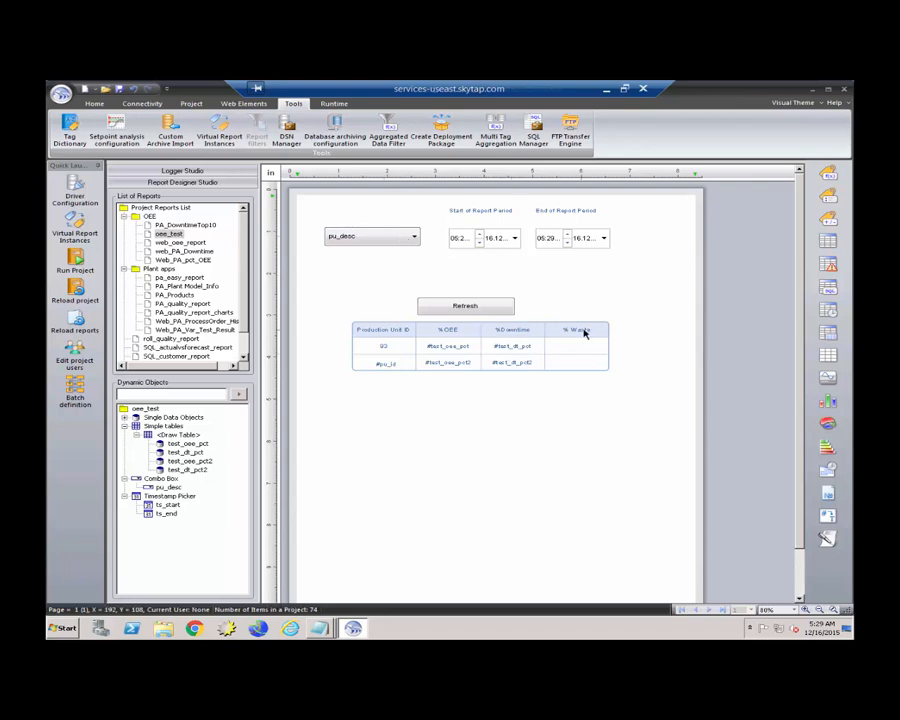
pyautogui.moveTo(389, 374)
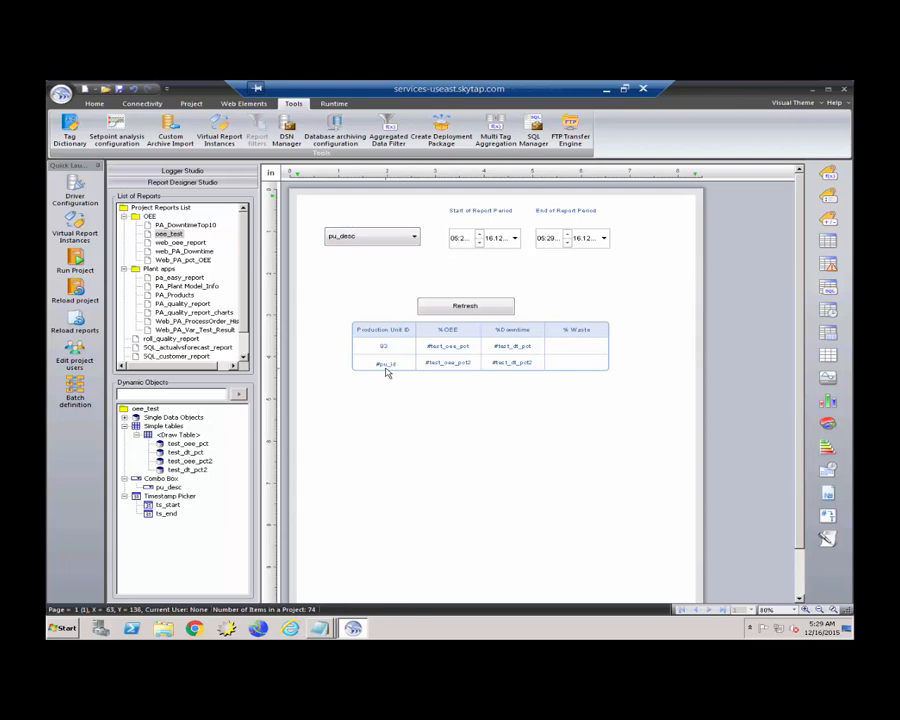
pyautogui.moveTo(402, 239)
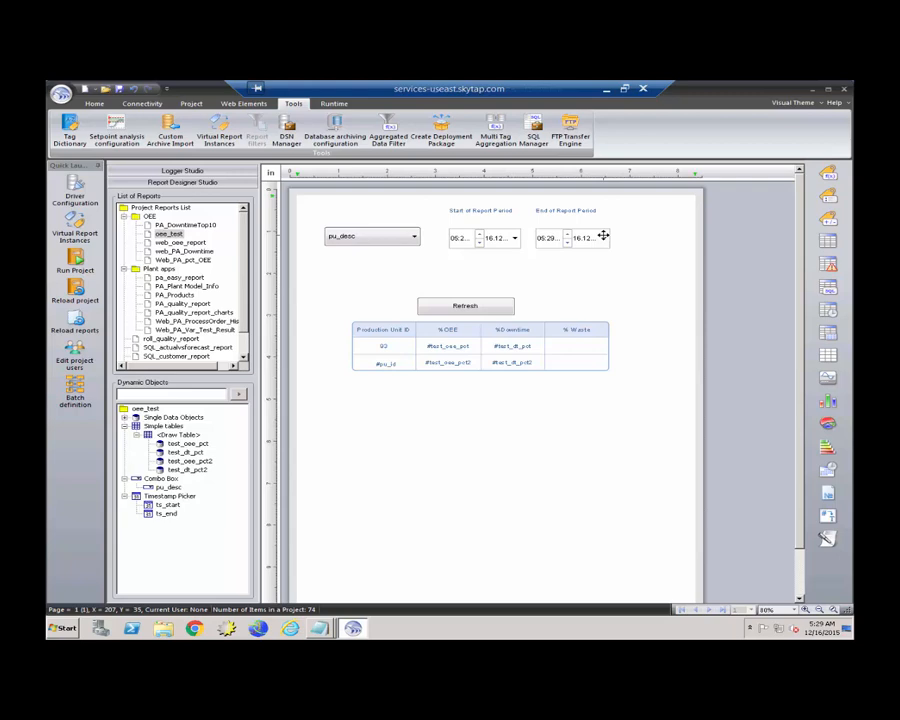
pyautogui.moveTo(584, 507)
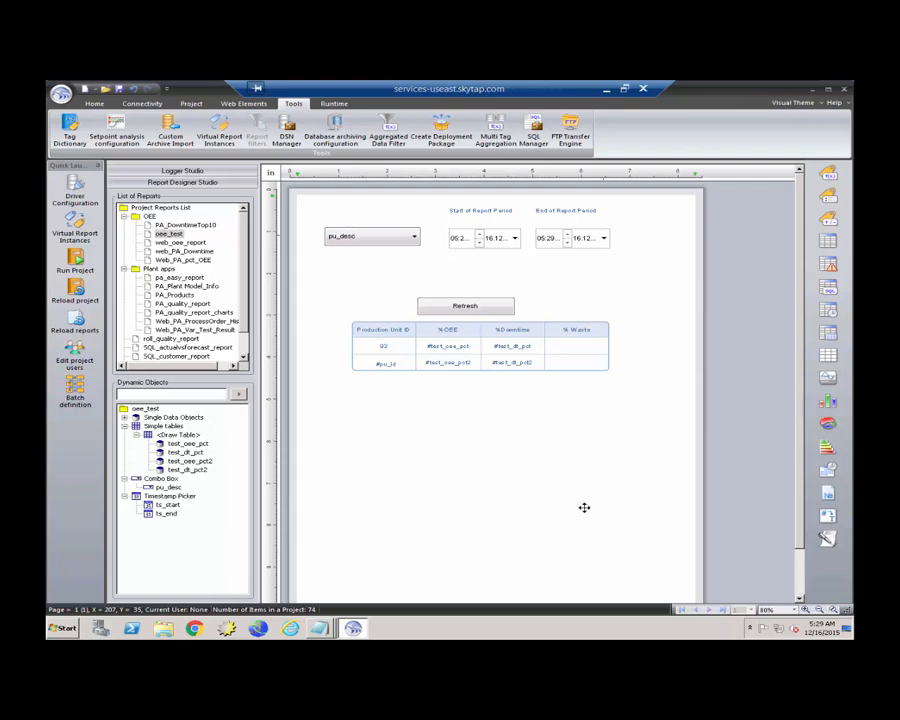
pyautogui.moveTo(512, 362)
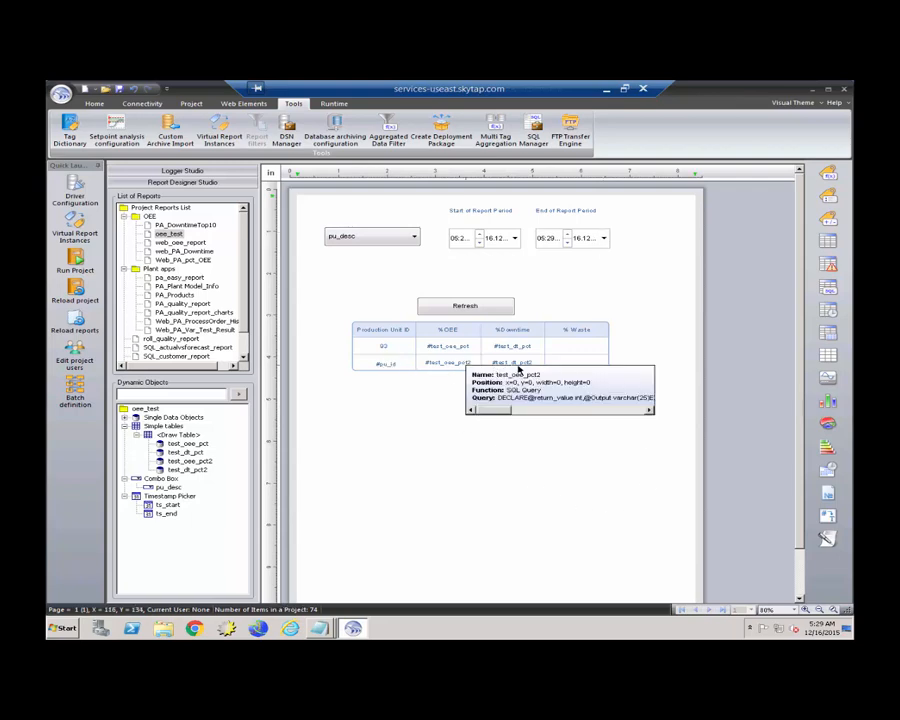
pyautogui.moveTo(523, 370)
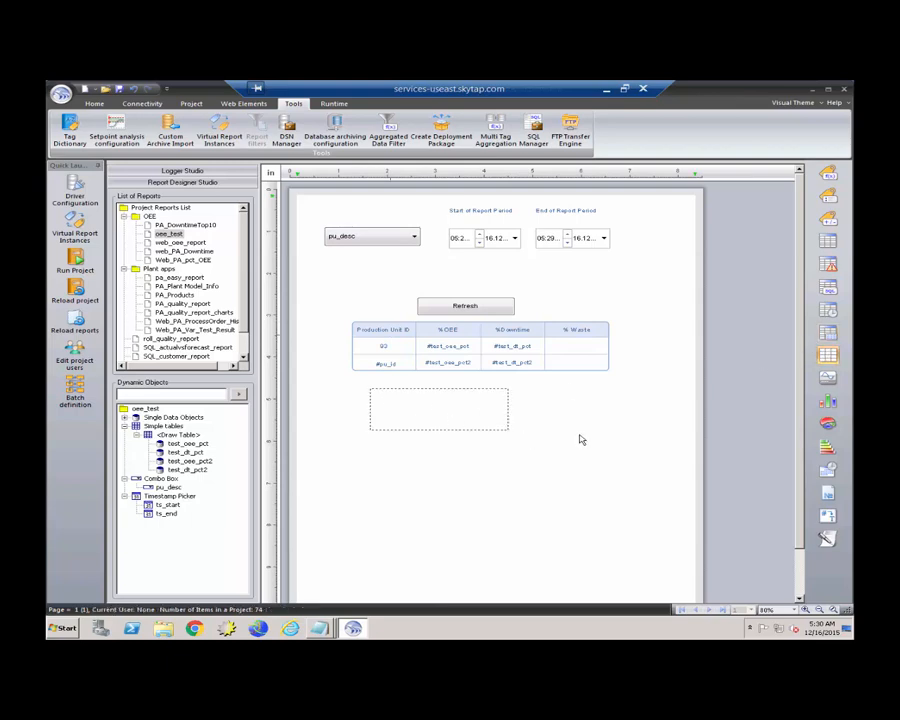
pyautogui.moveTo(508, 433); pyautogui.dragTo(577, 422)
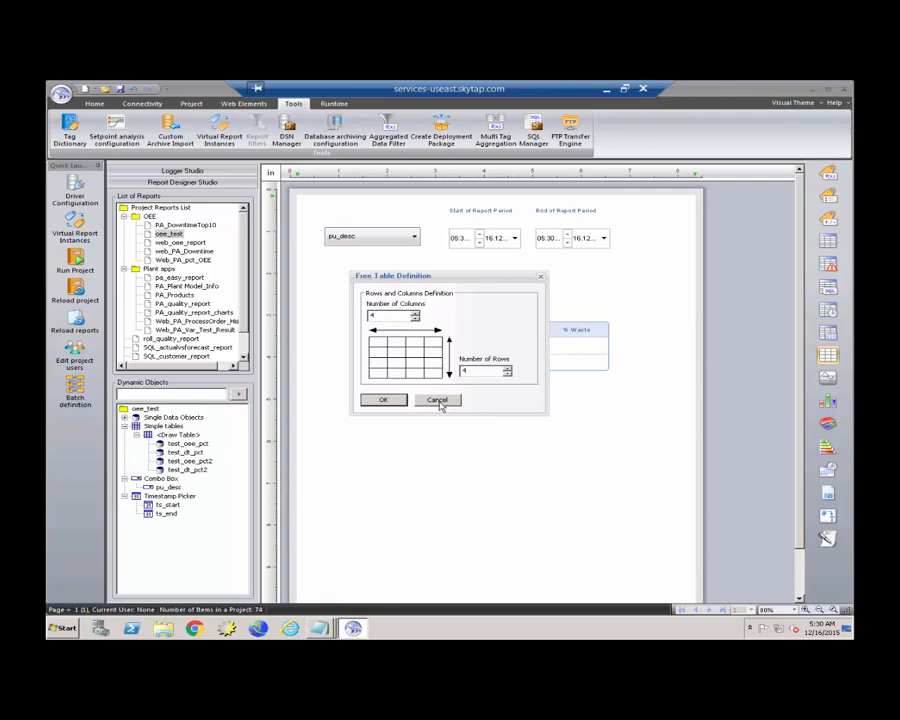
pyautogui.click(383, 399)
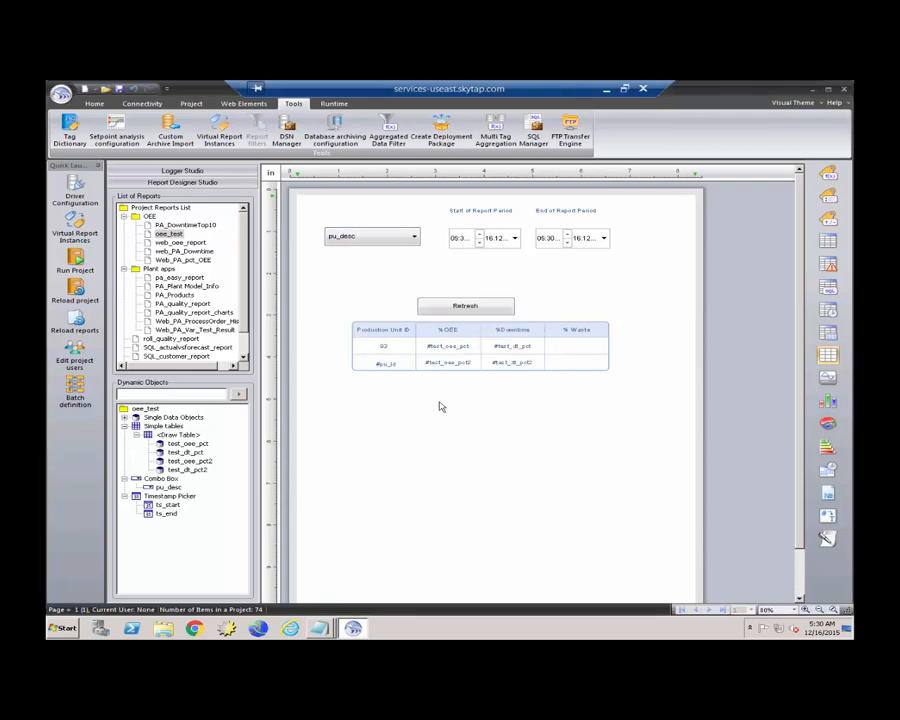
pyautogui.moveTo(560, 365)
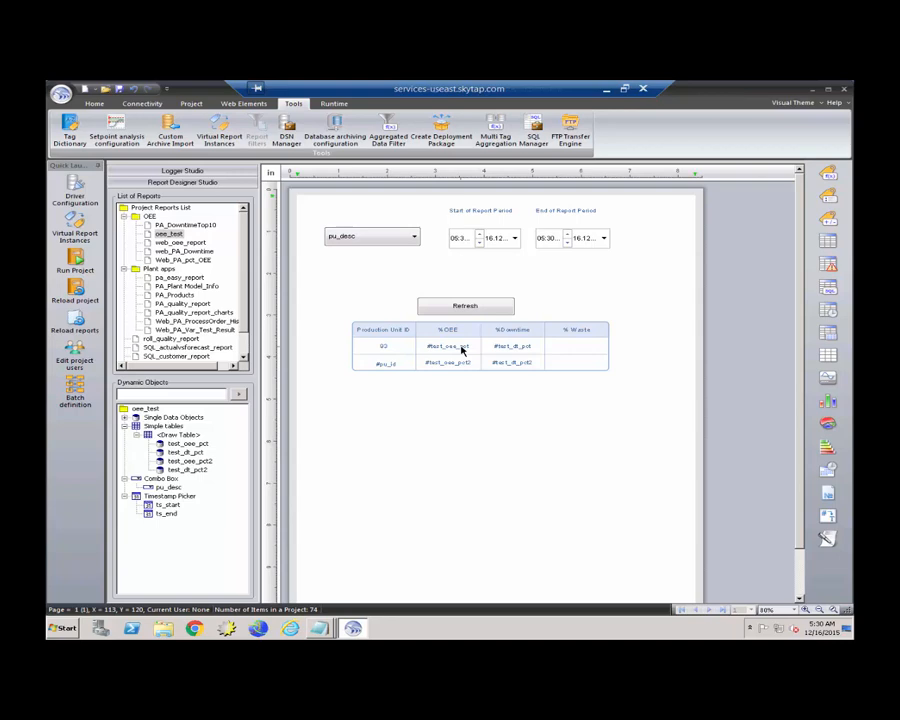
pyautogui.doubleClick(186, 443)
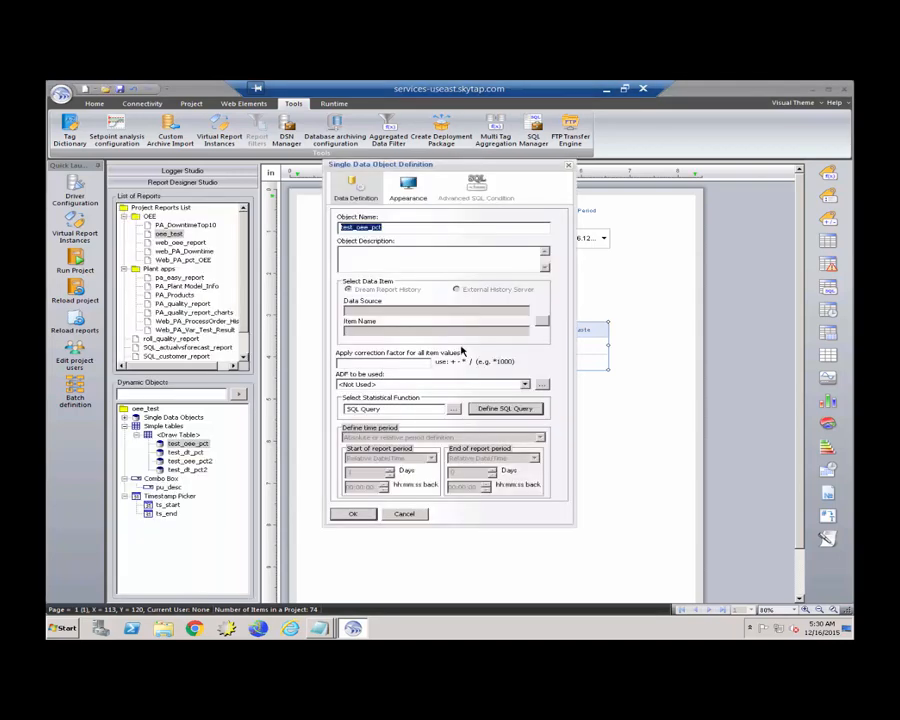
pyautogui.moveTo(410, 233)
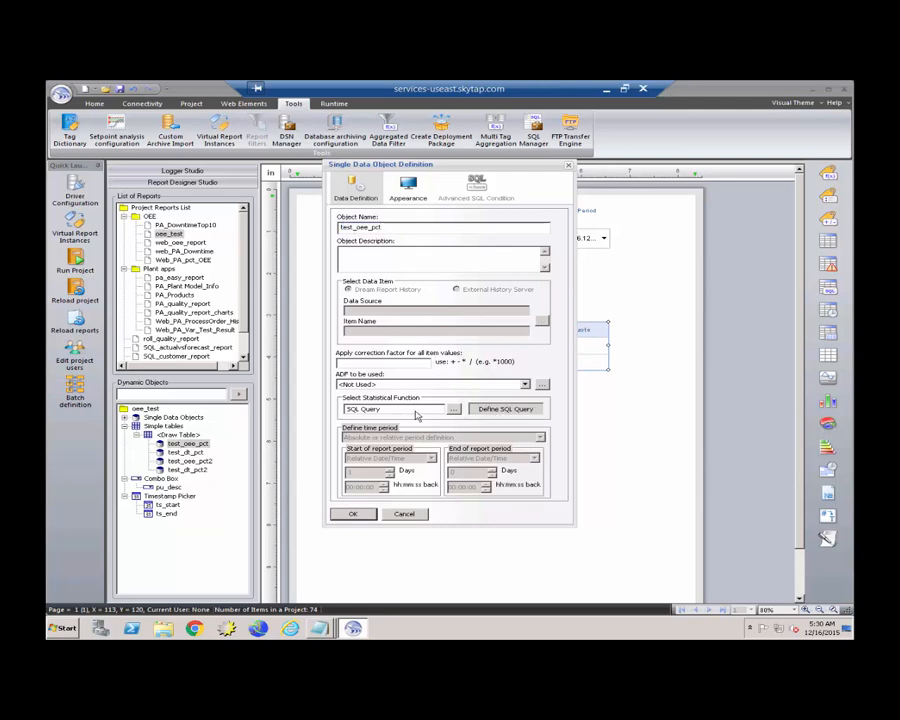
pyautogui.click(504, 408)
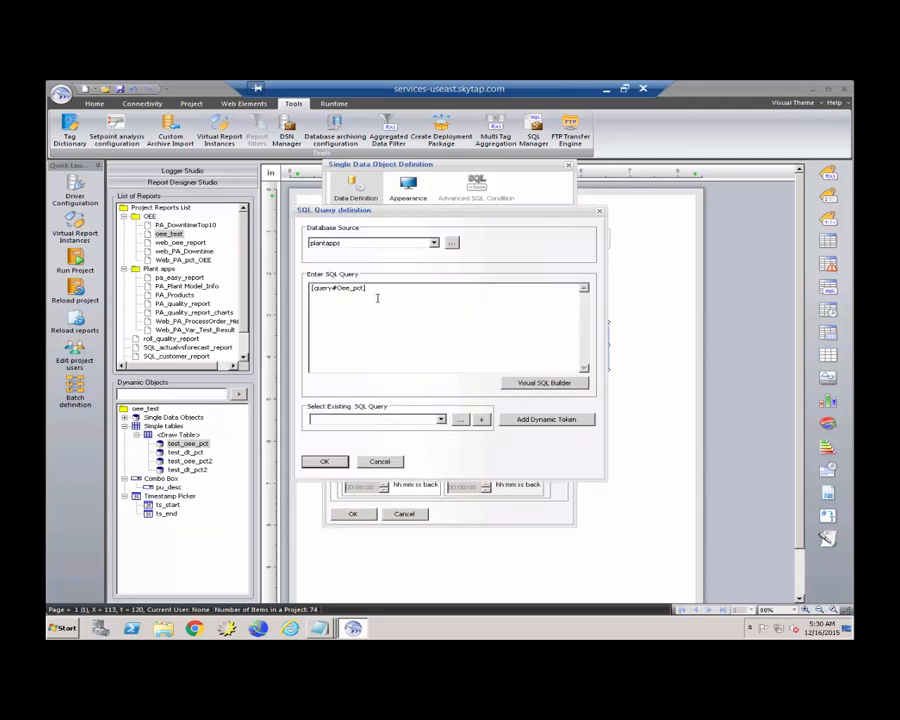
pyautogui.click(439, 419)
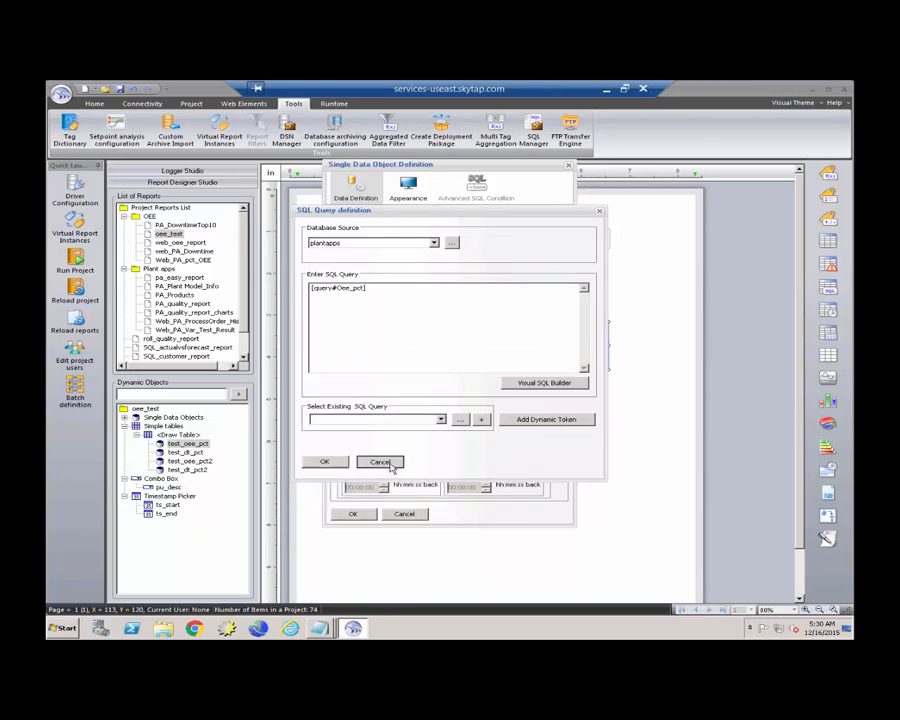
pyautogui.click(379, 461)
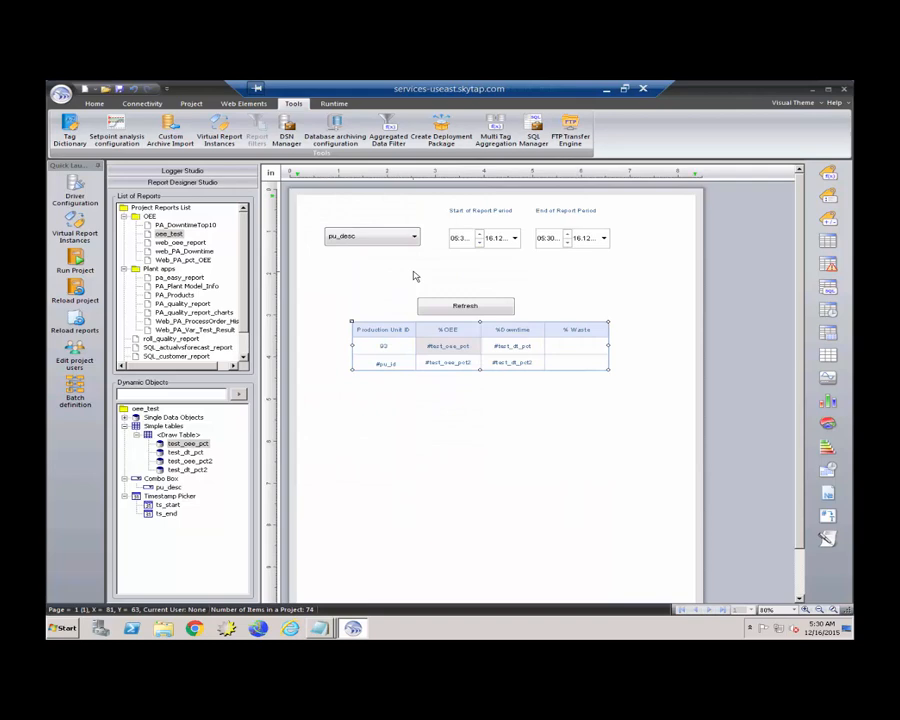
pyautogui.moveTo(534, 130)
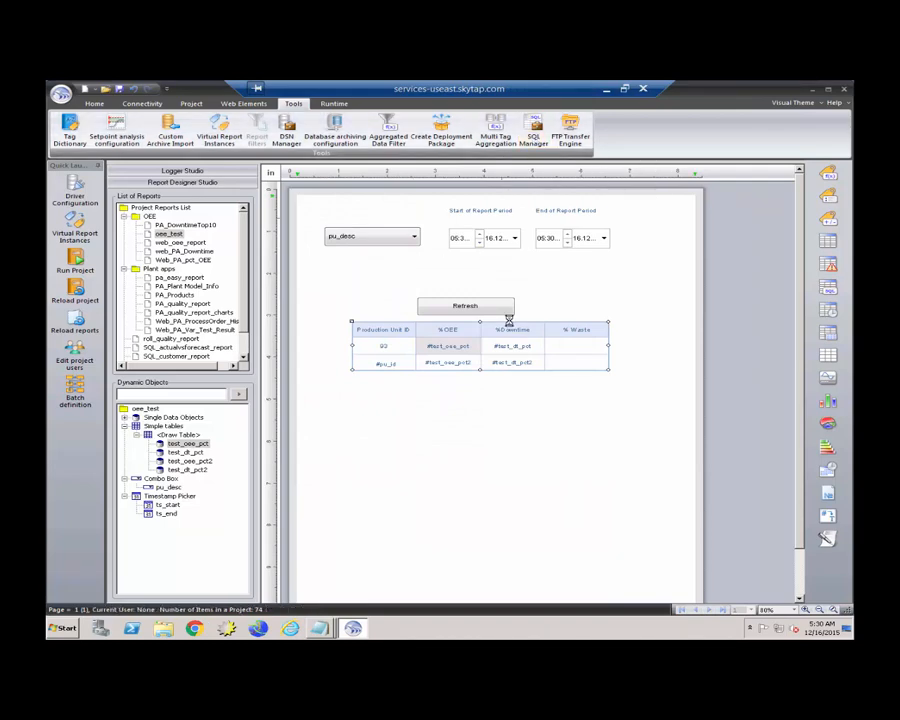
pyautogui.click(534, 130)
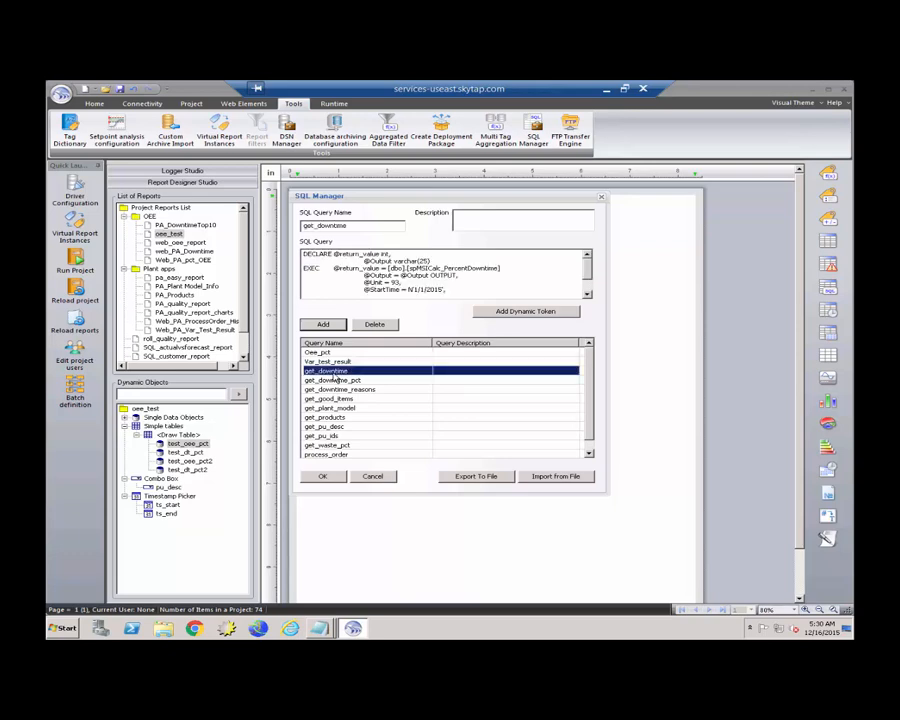
pyautogui.scroll(-3)
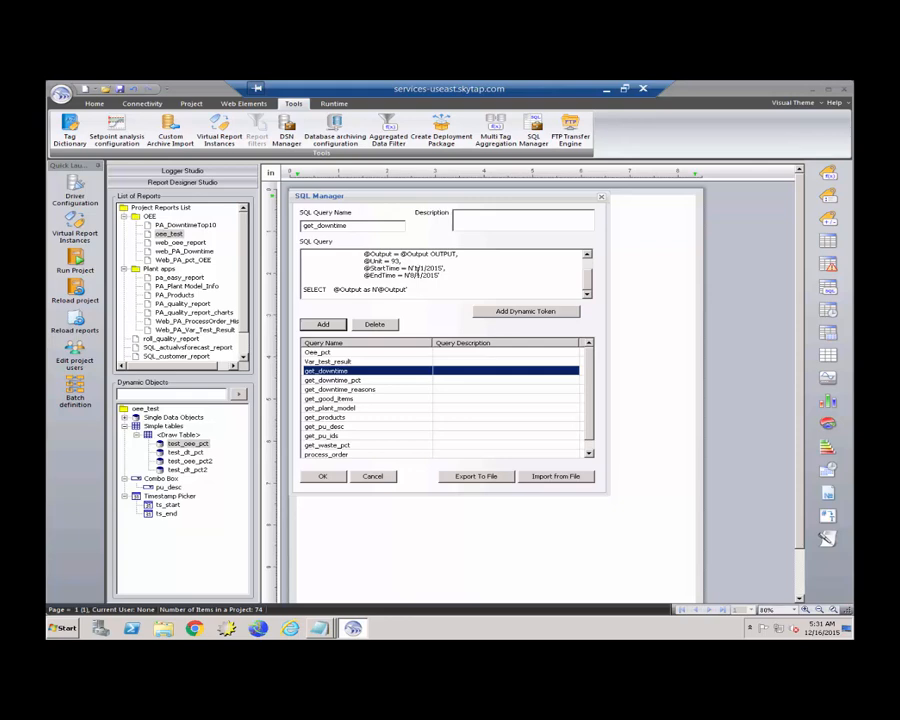
pyautogui.click(322, 476)
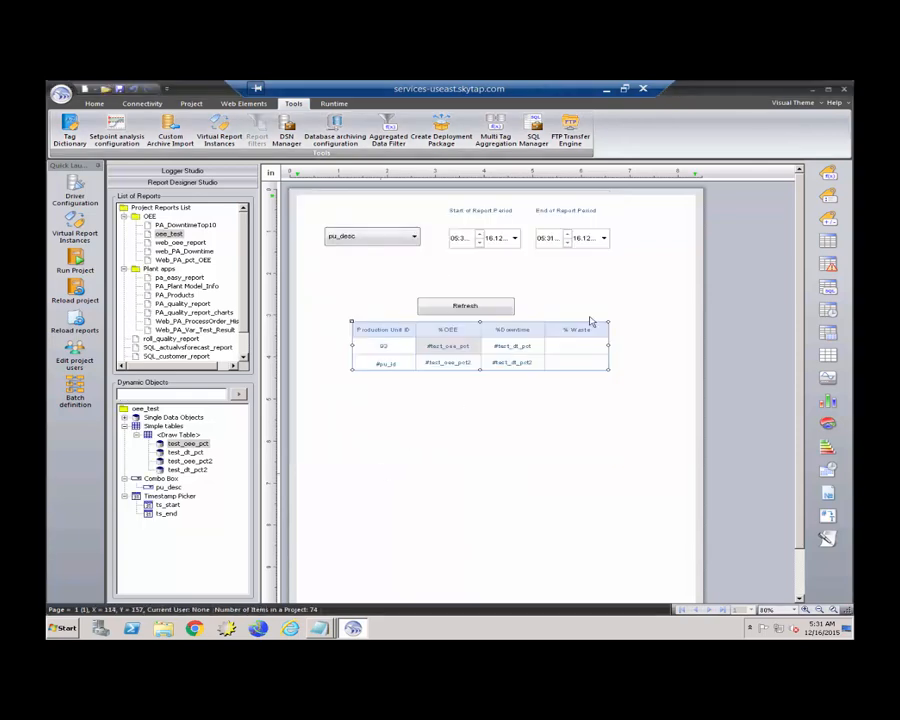
pyautogui.moveTo(550, 355)
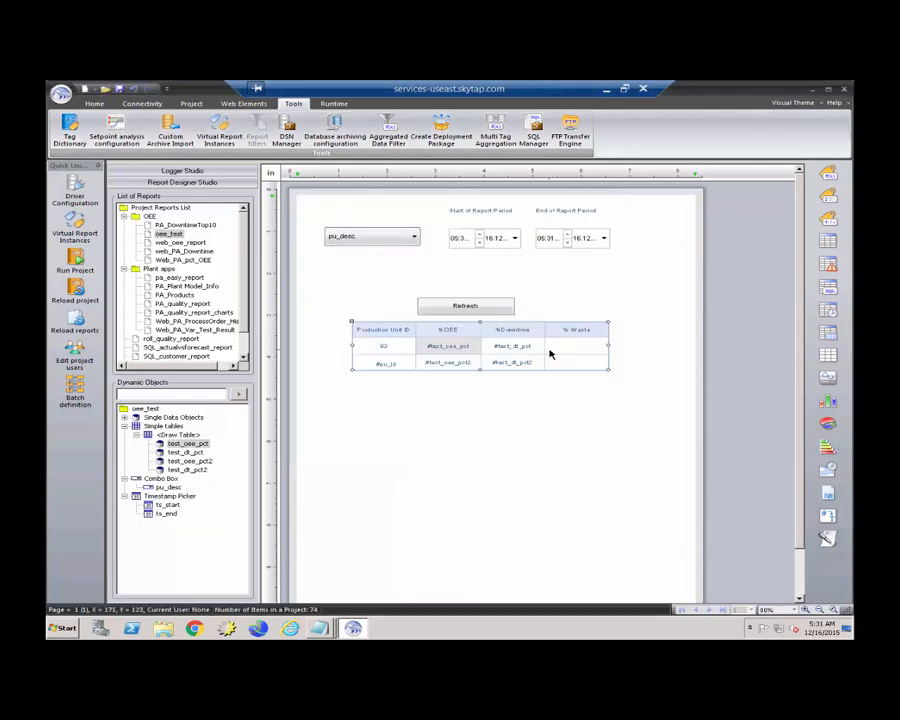
pyautogui.moveTo(572, 351)
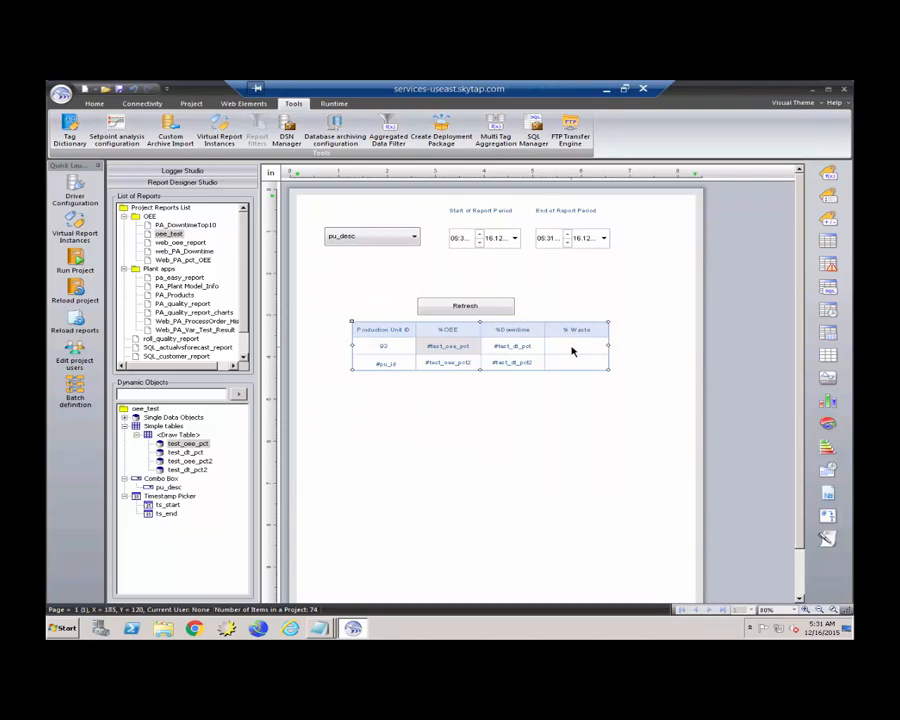
# Insert a new single data object into the first-row % Waste cell of the OEE table.
pyautogui.click(577, 345)
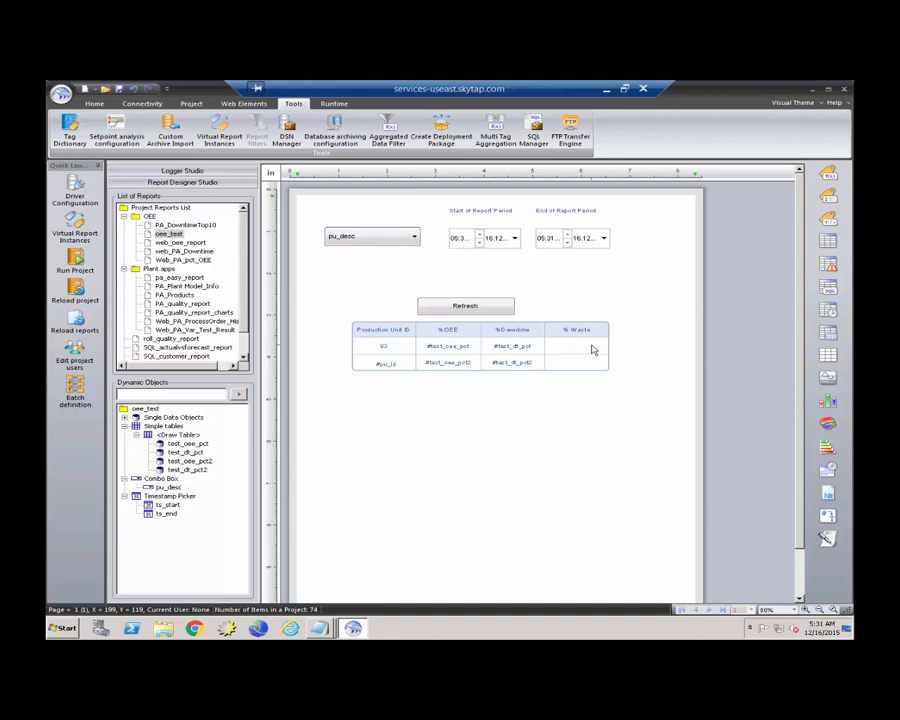
pyautogui.click(577, 348)
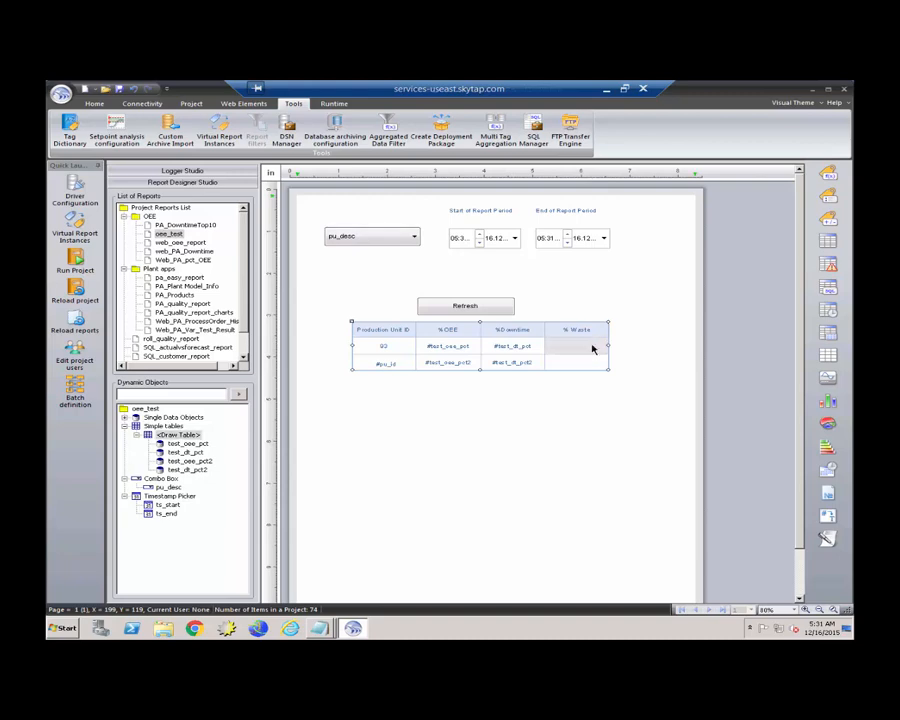
pyautogui.rightClick(593, 362)
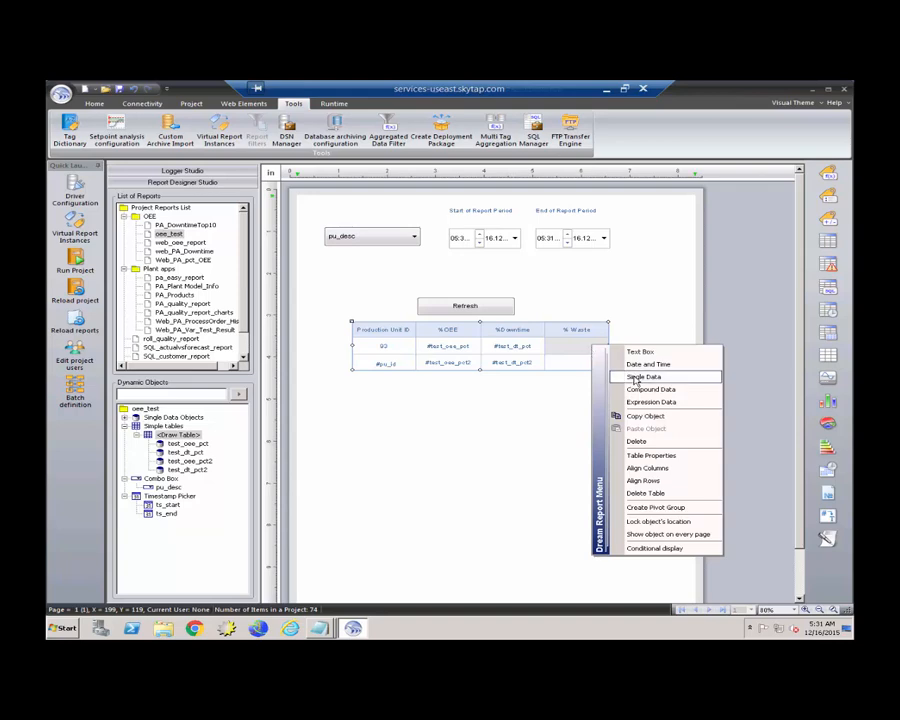
pyautogui.click(635, 381)
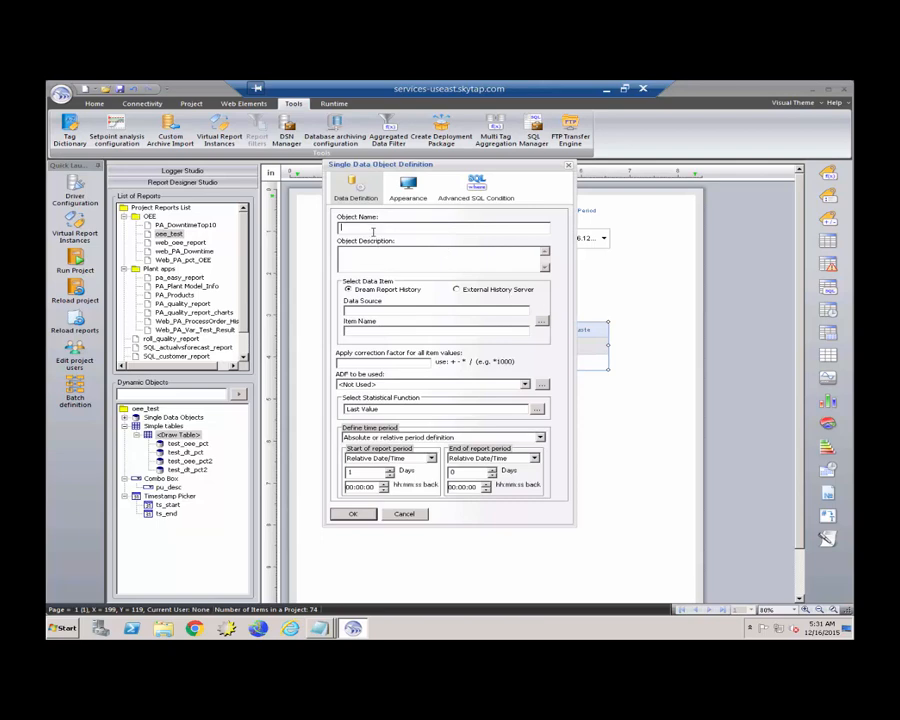
# Name the object test_waste_pct and set its statistical function to Direct SQL Query.
pyautogui.write('test_waste_pct')
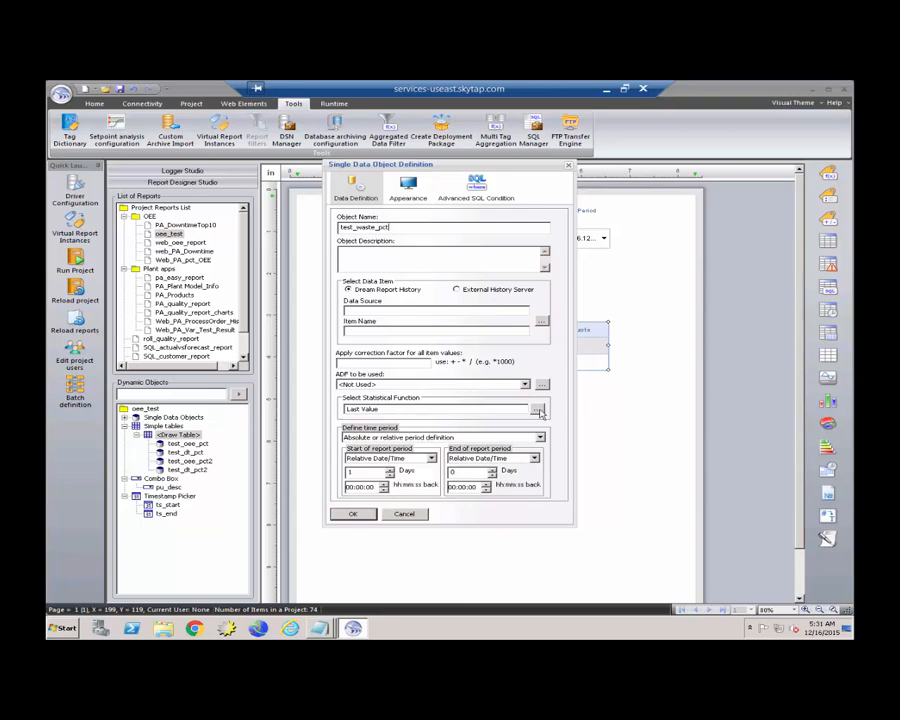
pyautogui.click(540, 409)
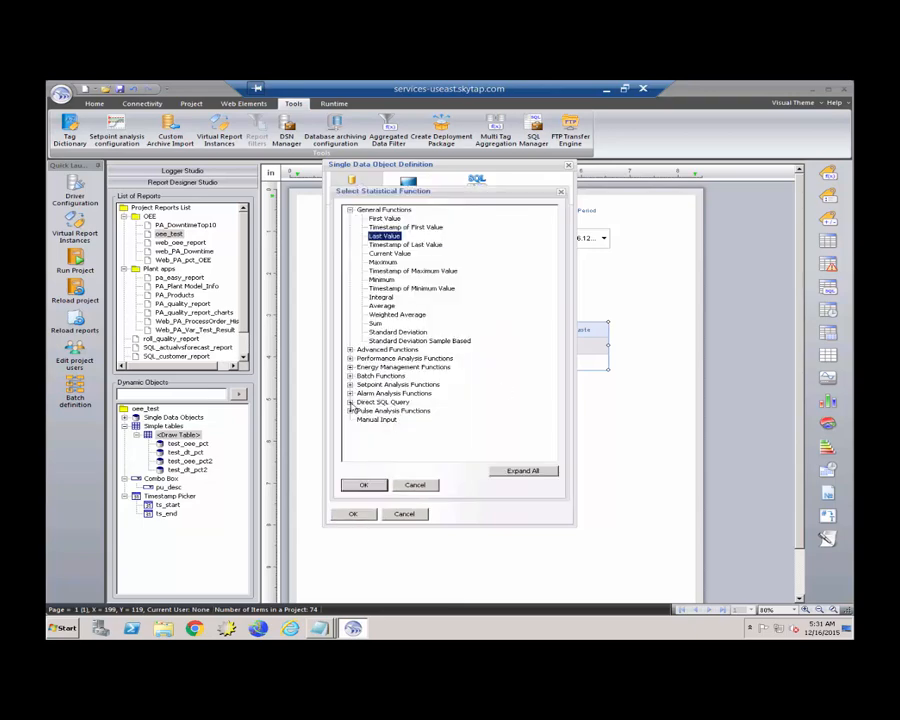
pyautogui.click(385, 411)
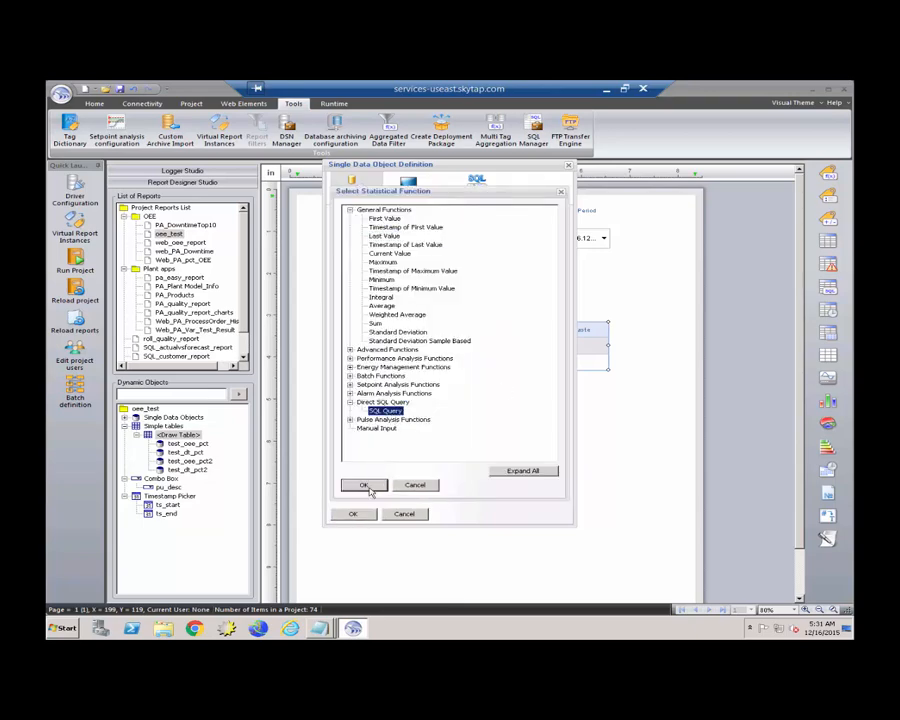
pyautogui.click(364, 485)
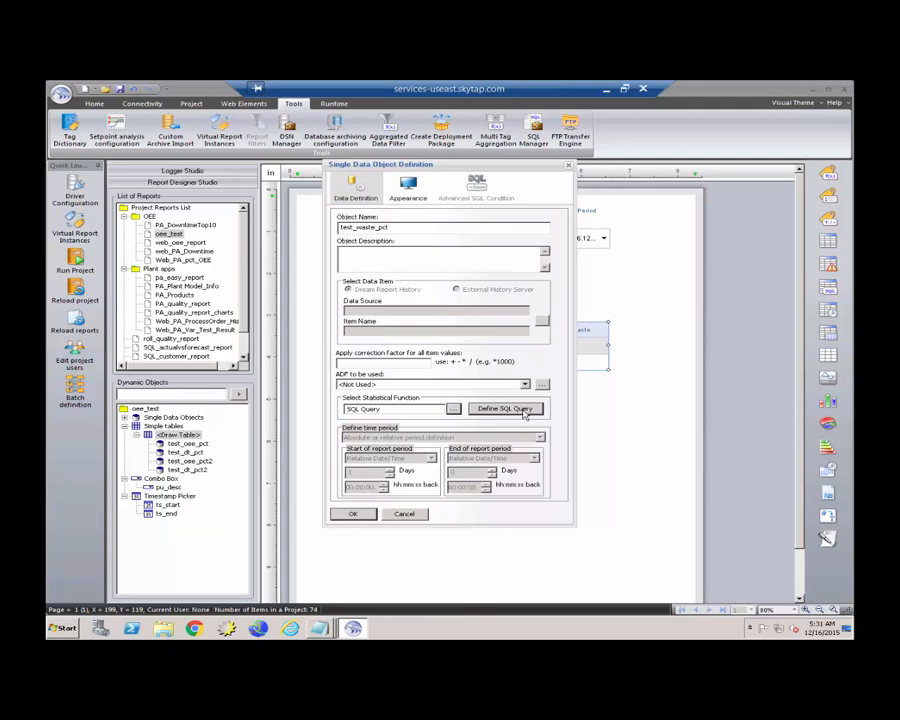
pyautogui.click(505, 408)
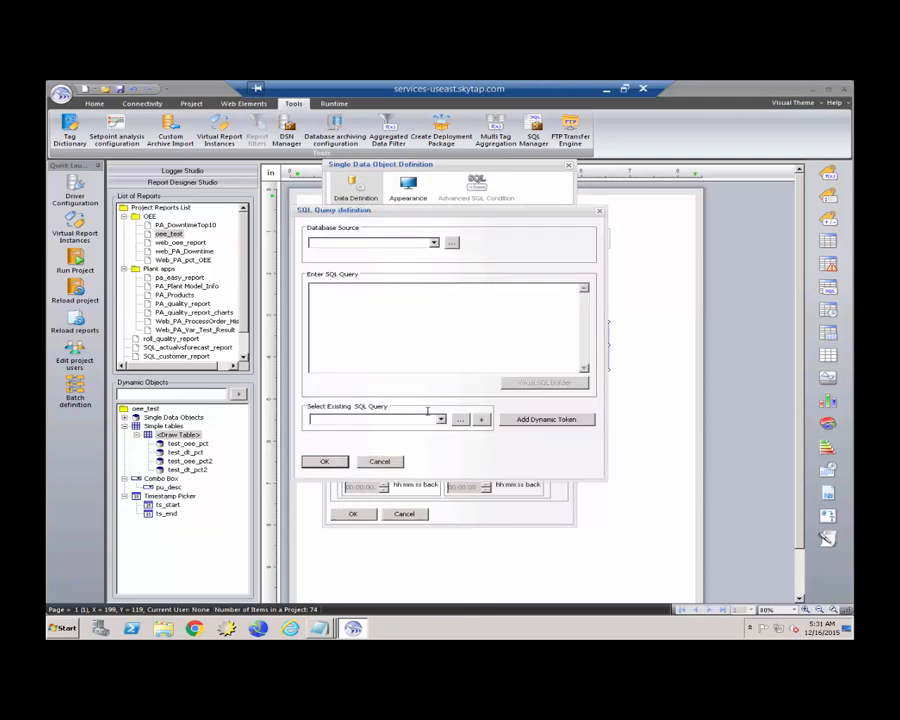
# Feed the object from the stored get_waste_pct query on the plantapps source and confirm it.
pyautogui.click(433, 242)
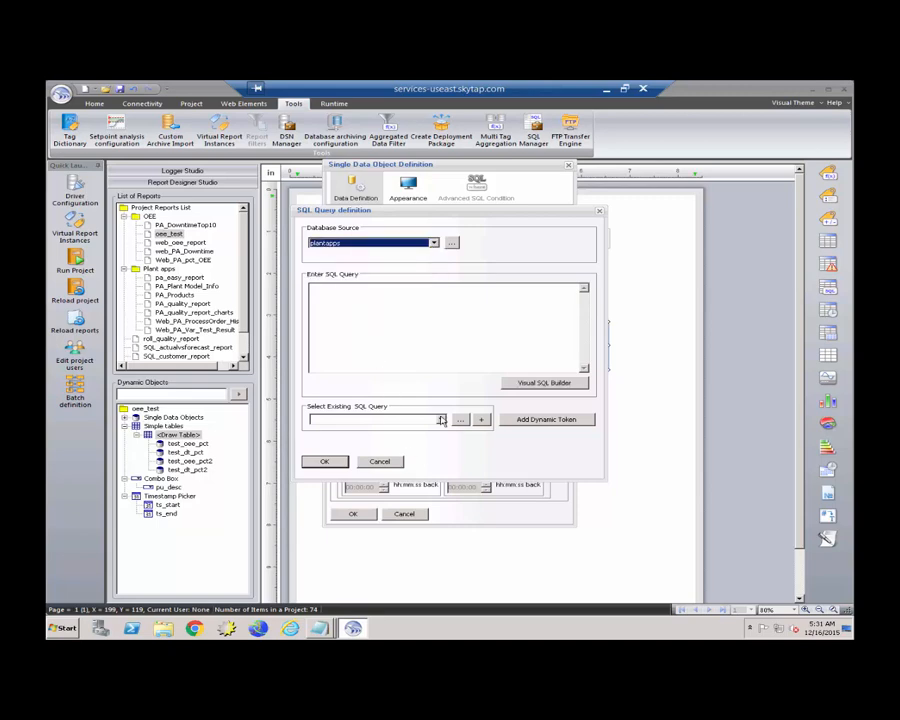
pyautogui.click(440, 419)
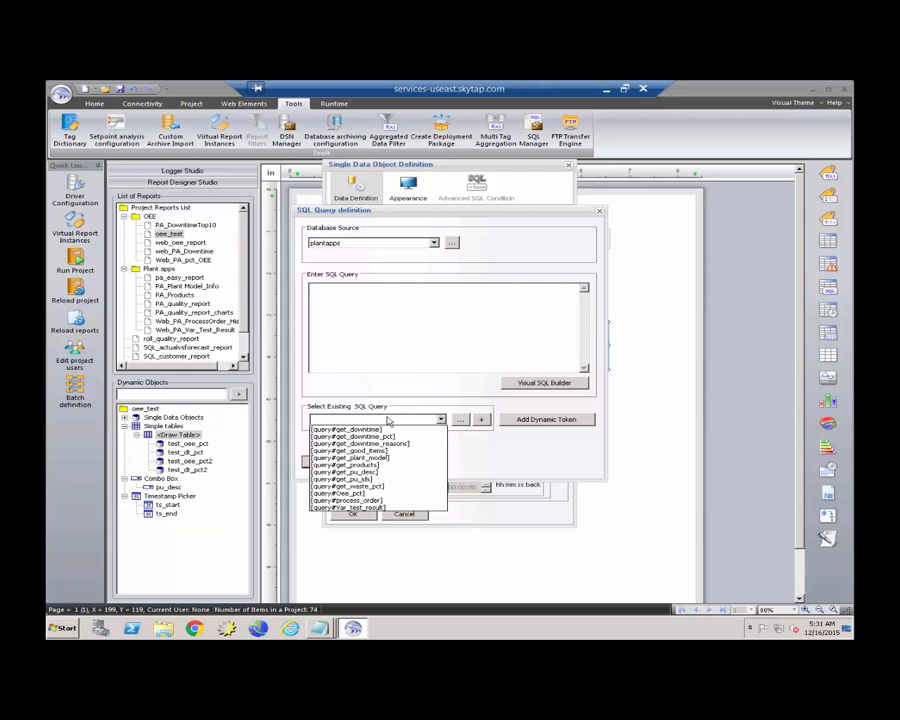
pyautogui.click(348, 486)
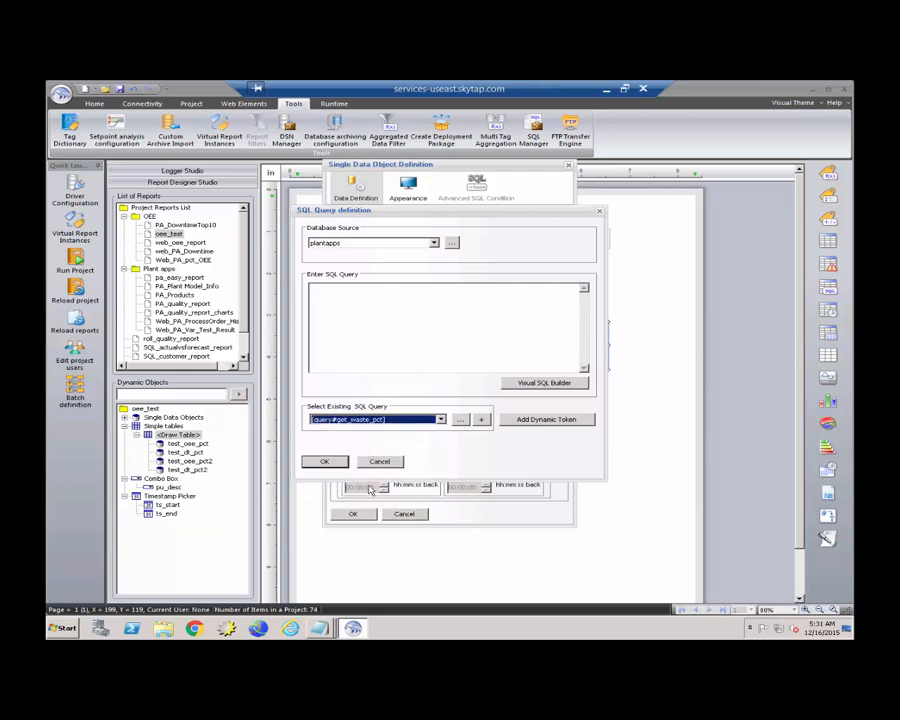
pyautogui.moveTo(473, 429)
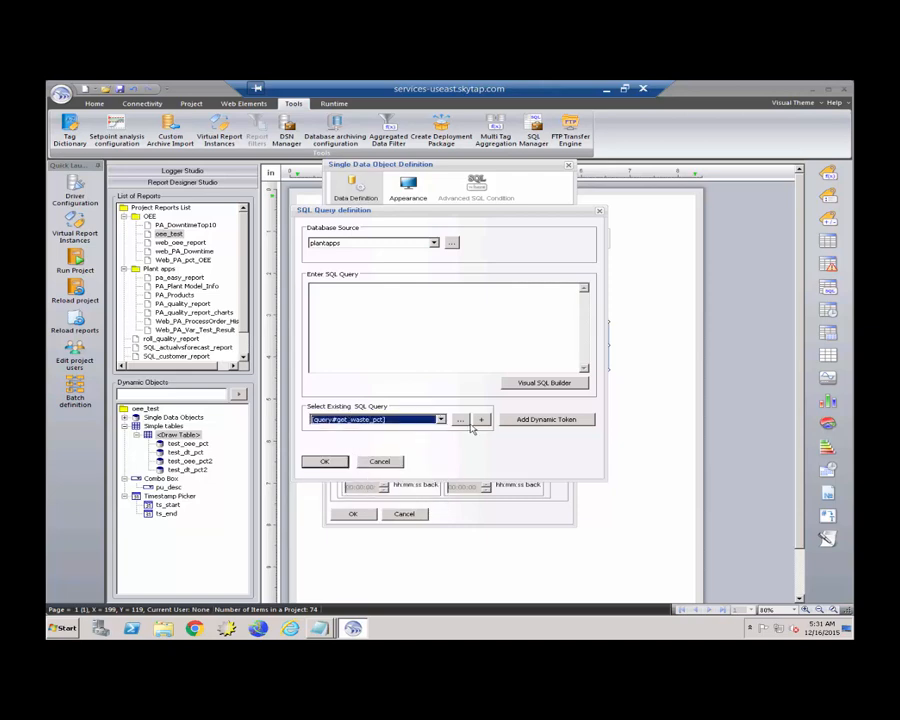
pyautogui.click(480, 419)
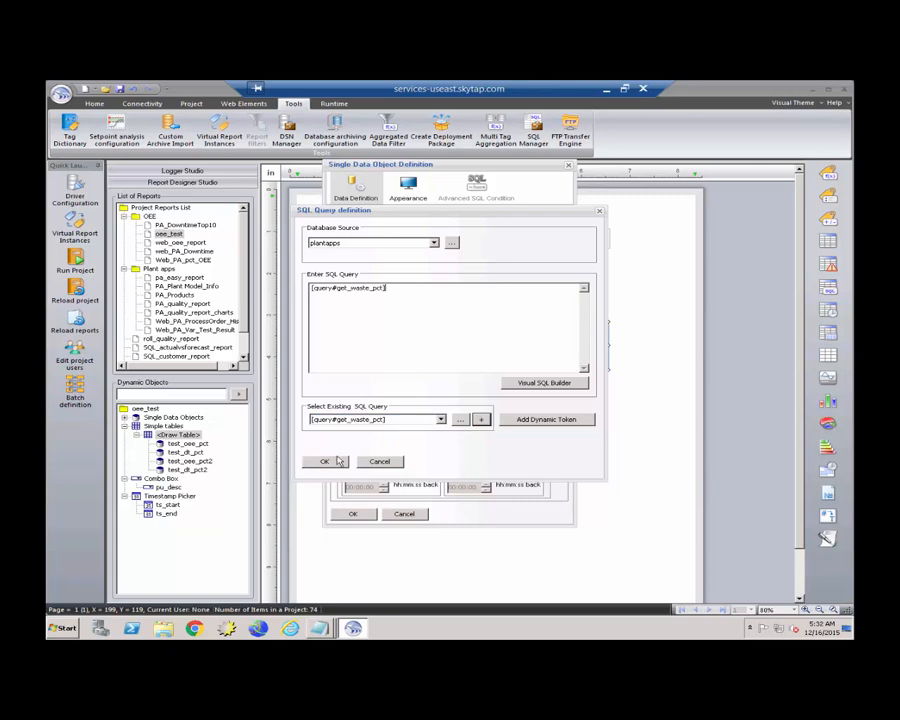
pyautogui.click(324, 461)
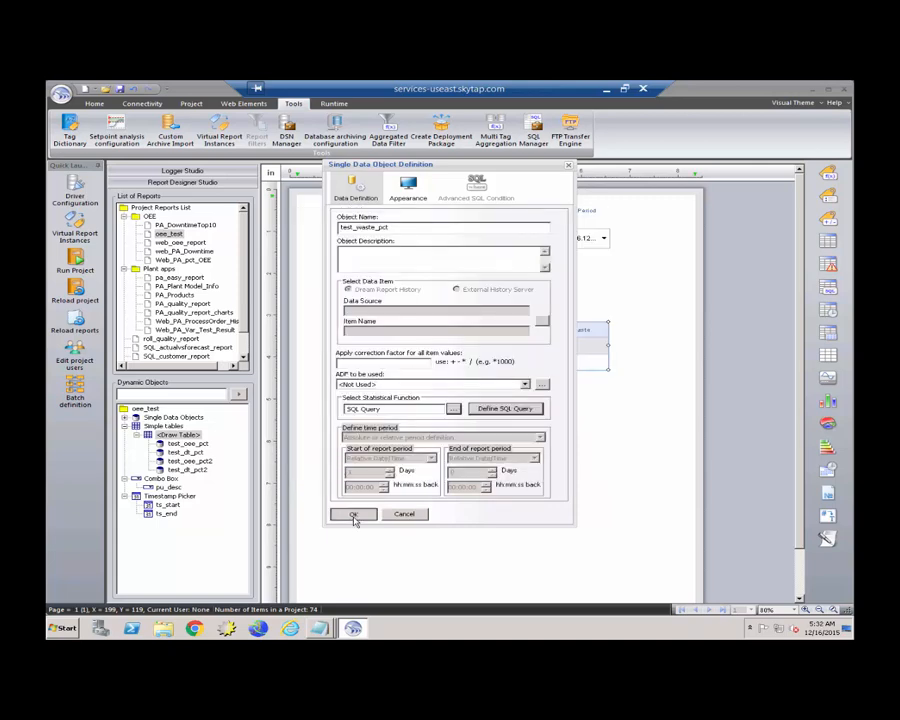
pyautogui.click(352, 514)
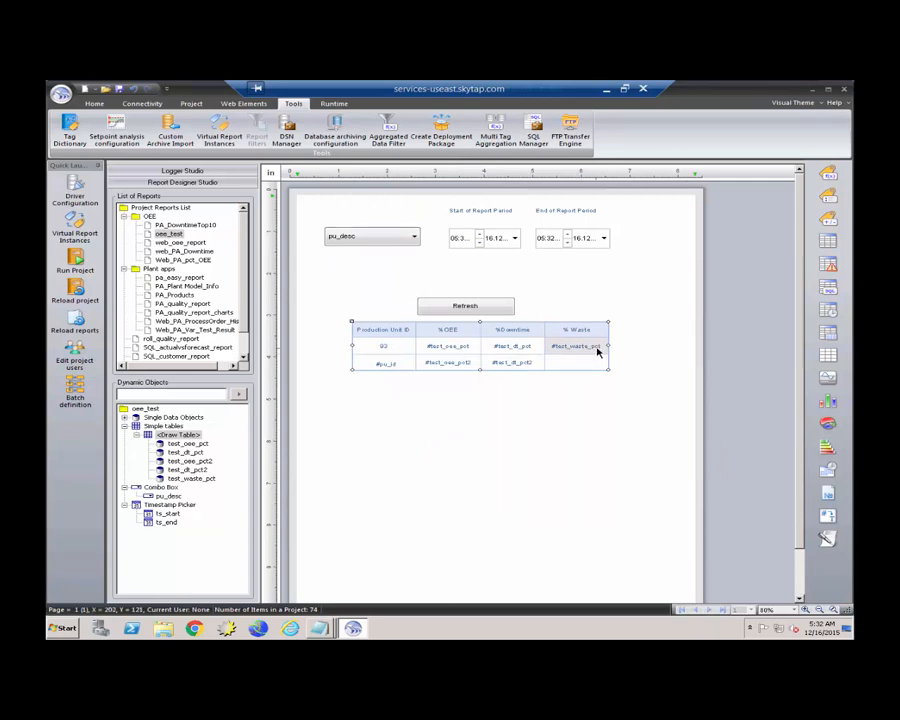
pyautogui.moveTo(585, 365)
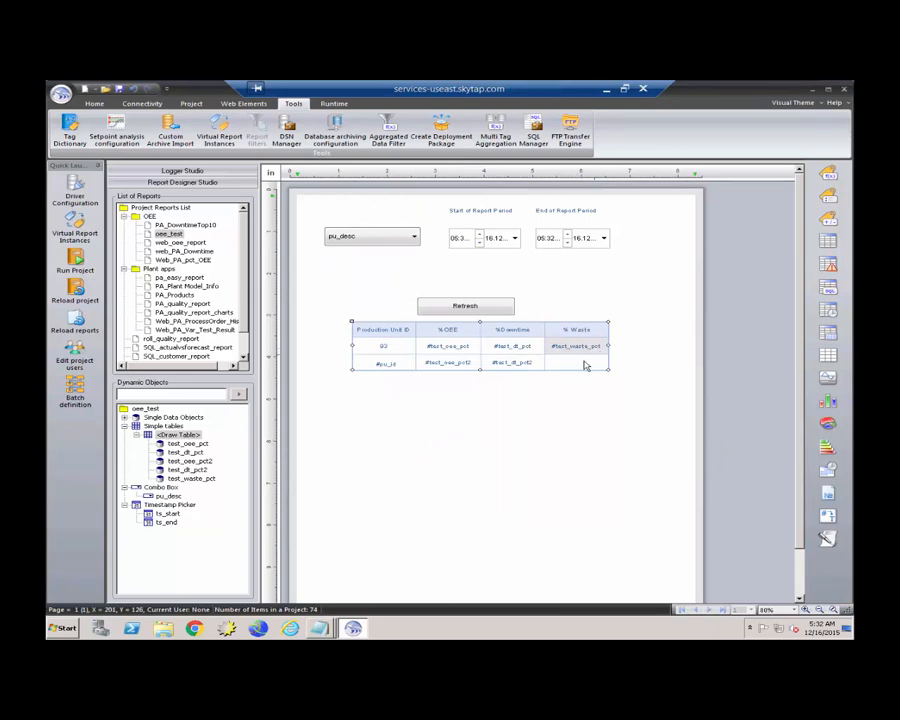
pyautogui.moveTo(580, 370)
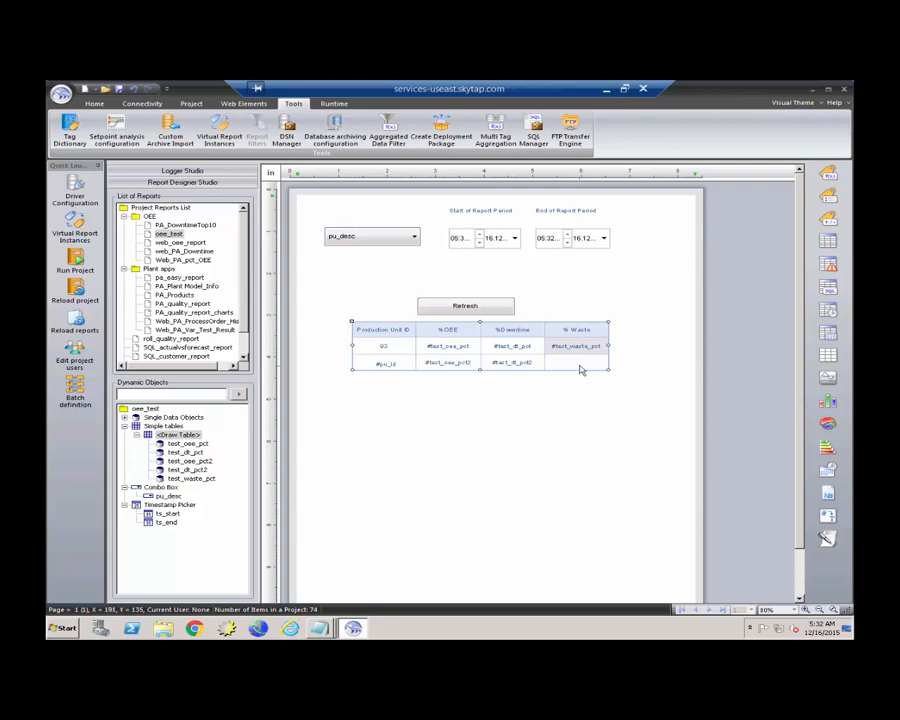
pyautogui.moveTo(407, 244)
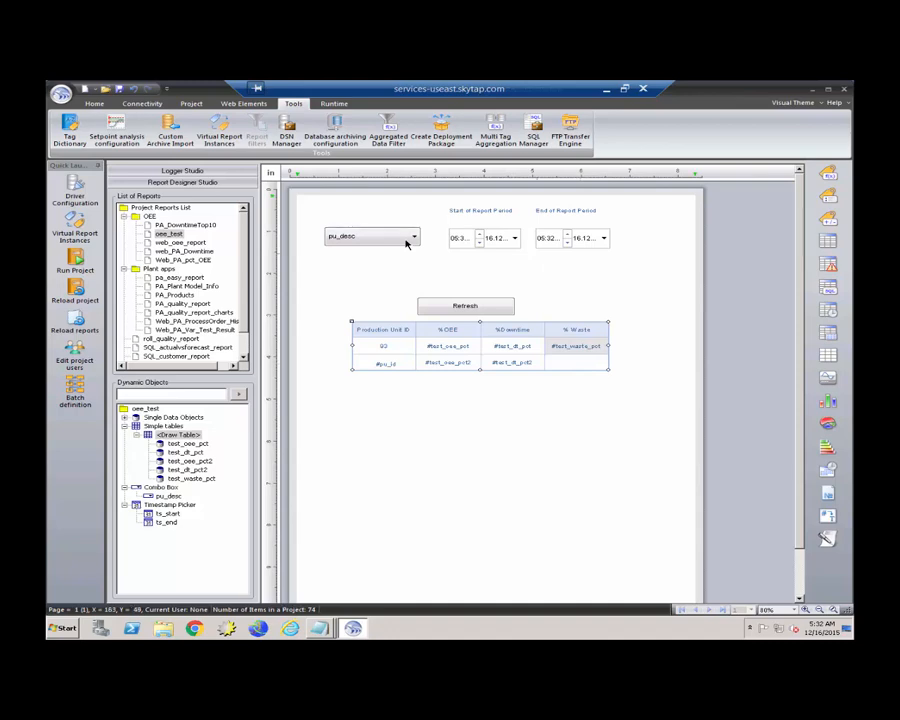
pyautogui.moveTo(537, 148)
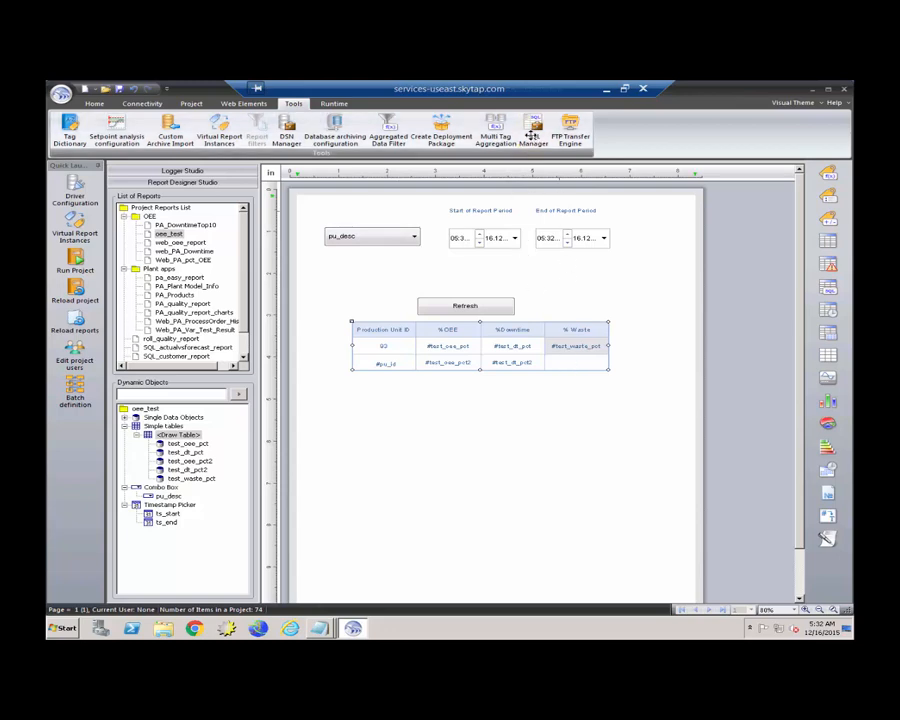
pyautogui.click(534, 128)
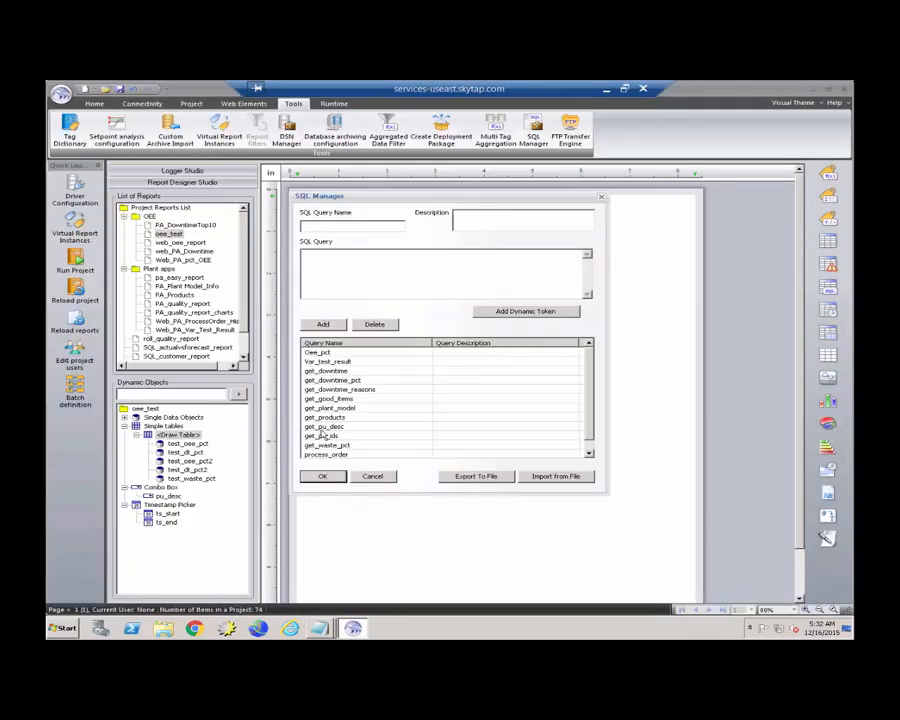
pyautogui.scroll(-3)
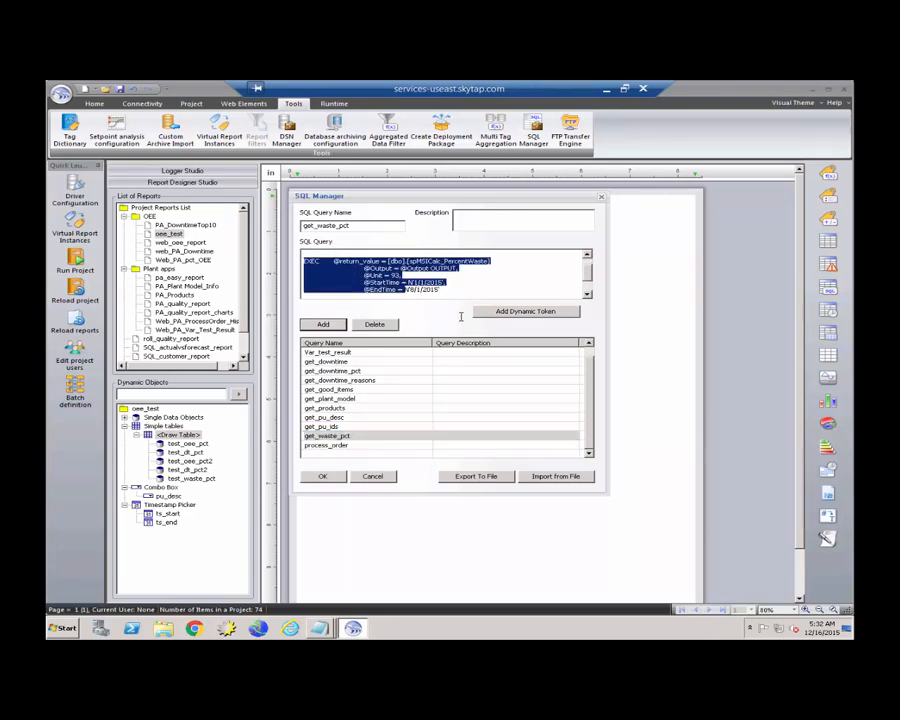
pyautogui.scroll(-3)
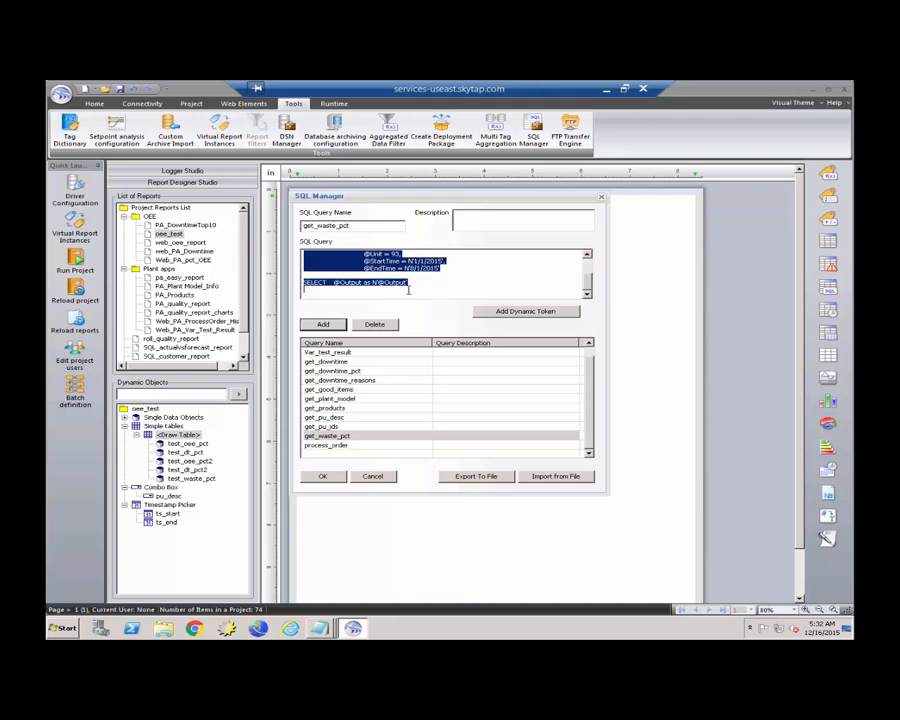
pyautogui.rightClick(380, 275)
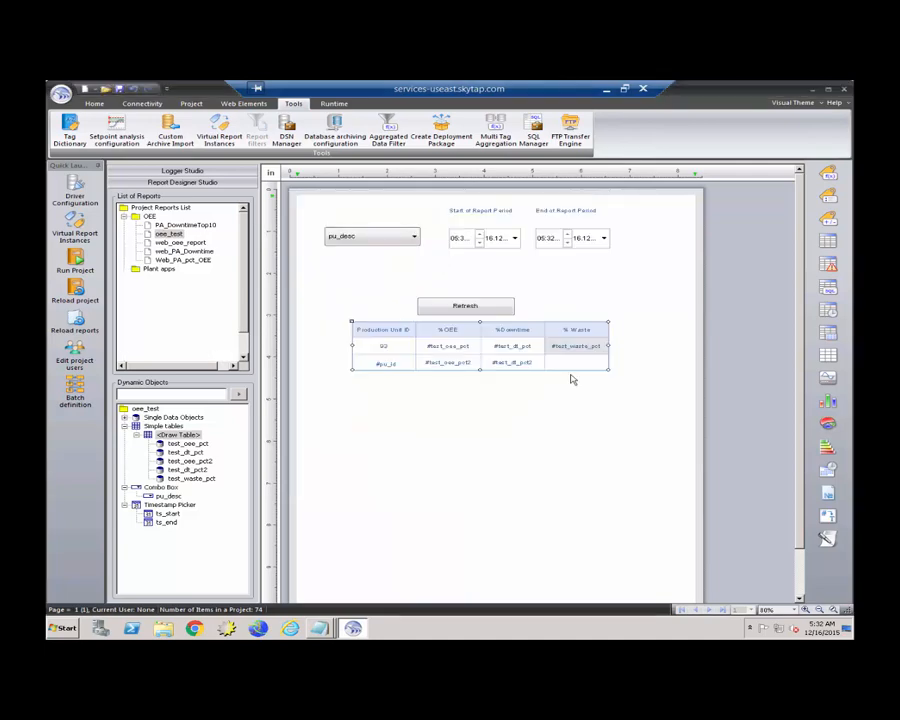
# Insert a new single data object into the second-row % Waste cell.
pyautogui.click(137, 268)
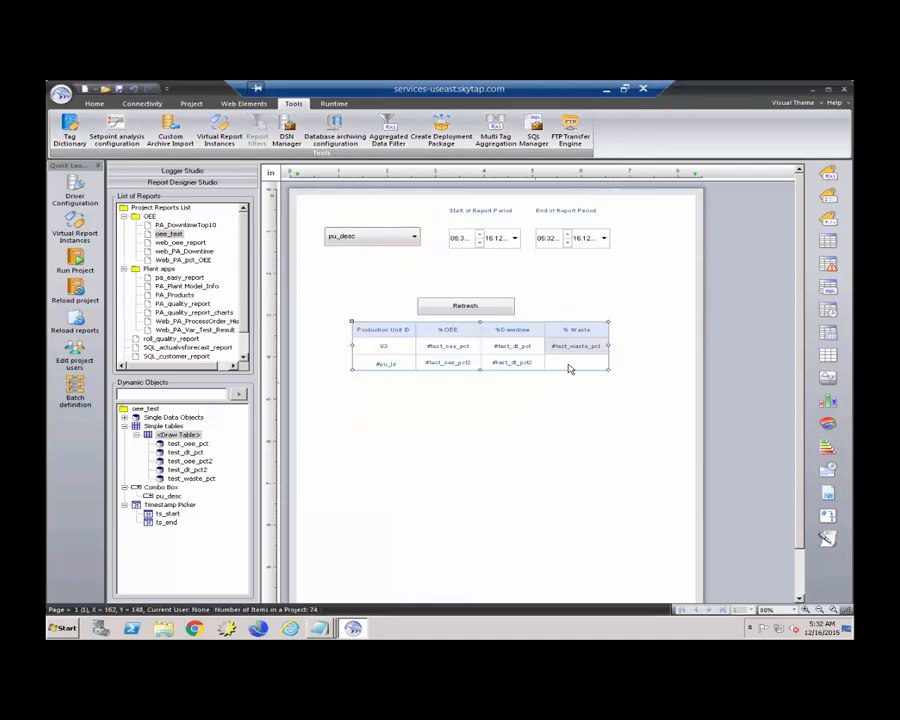
pyautogui.rightClick(570, 370)
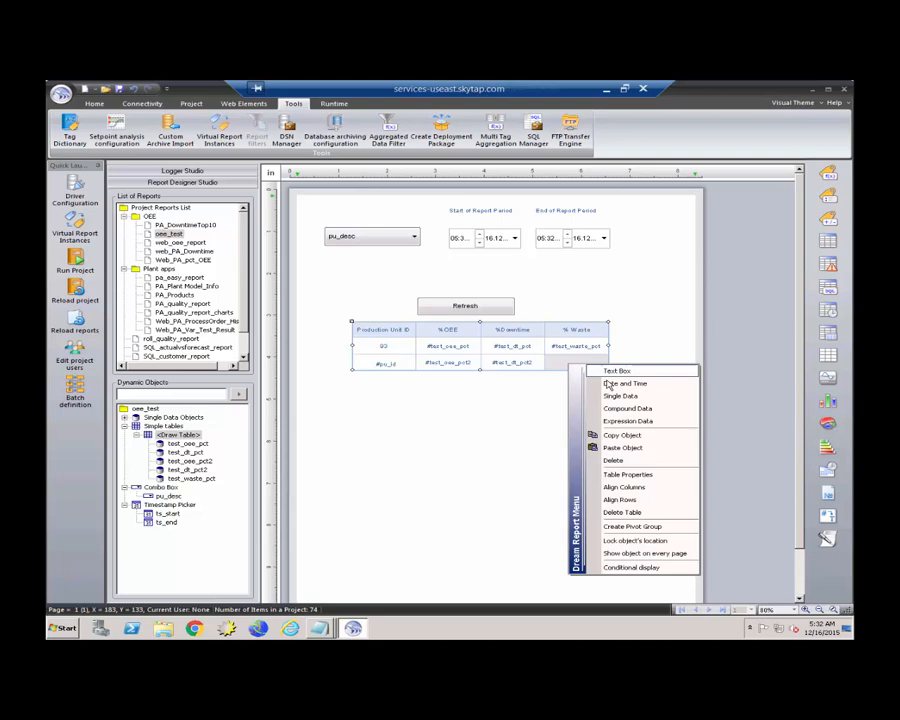
pyautogui.click(620, 396)
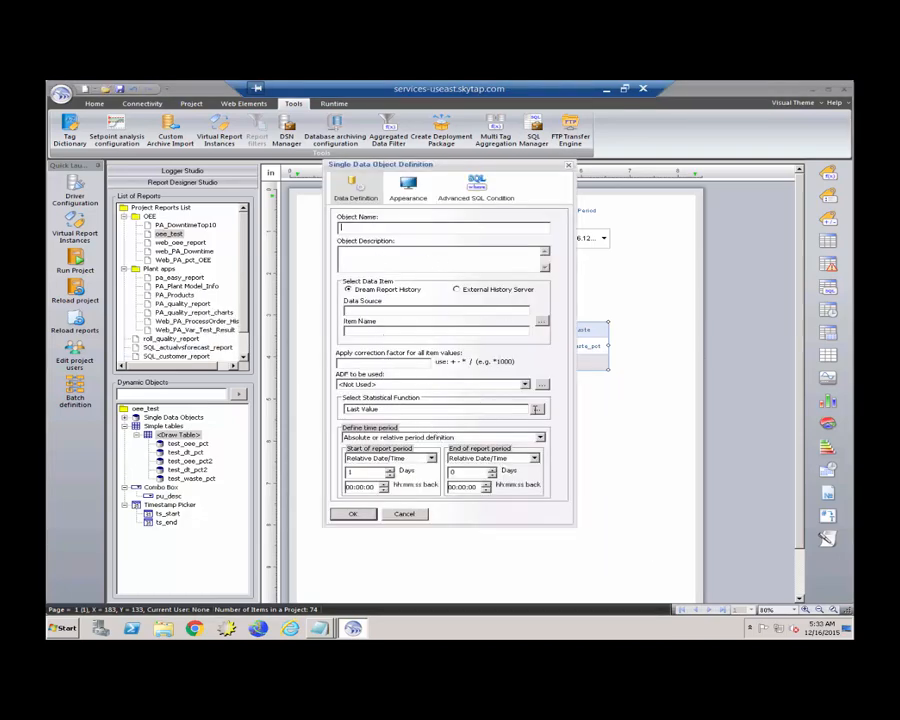
# Set the object's statistical function to SQL Query and start defining its query.
pyautogui.click(535, 408)
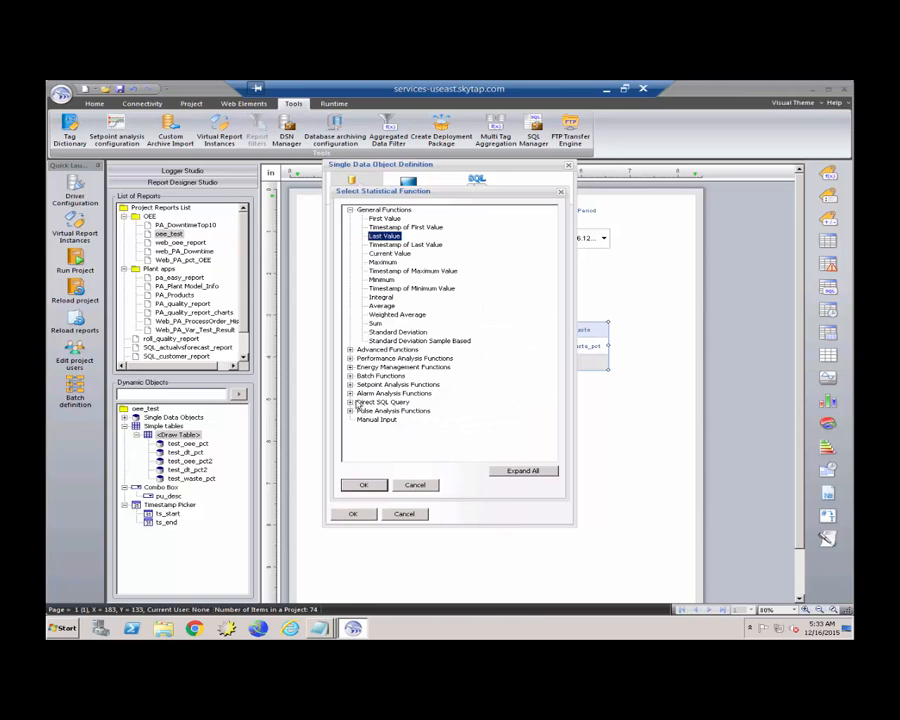
pyautogui.click(363, 484)
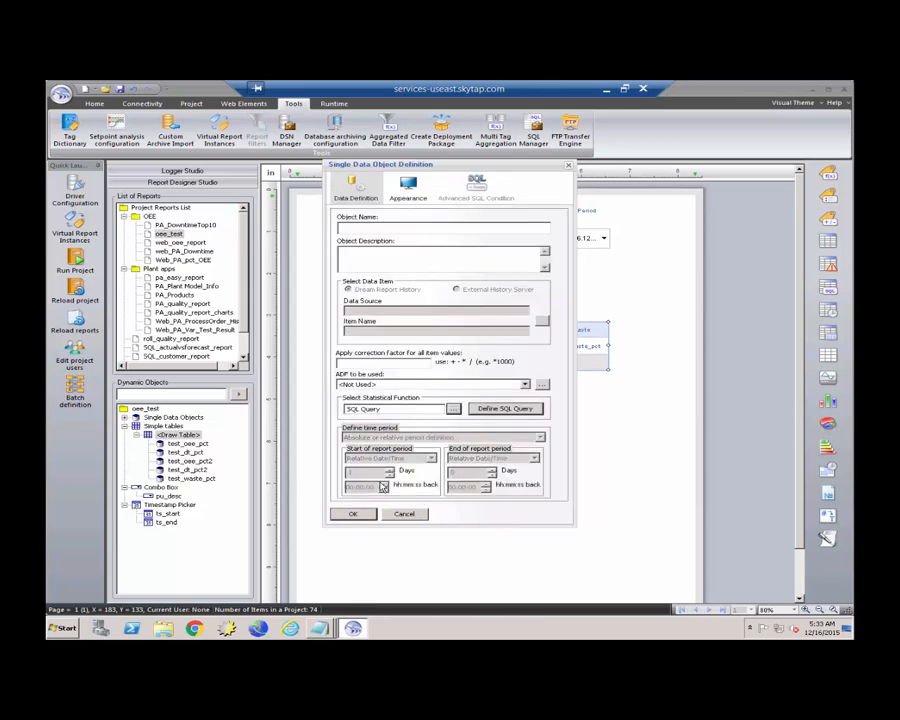
pyautogui.click(504, 408)
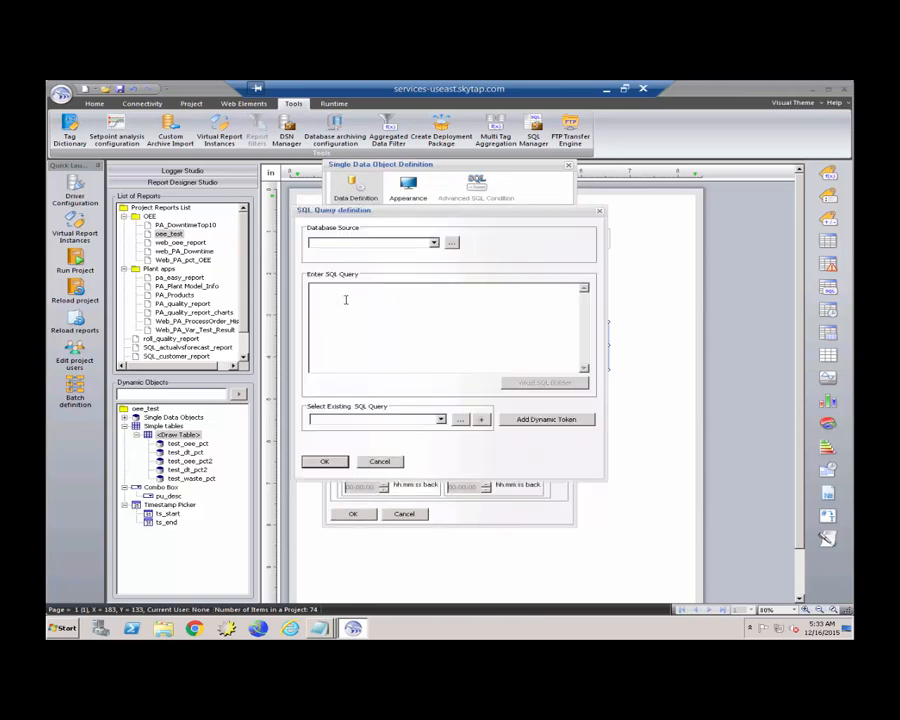
# Use plantapps as the query's database source with the stored procedure text.
pyautogui.rightClick(345, 300)
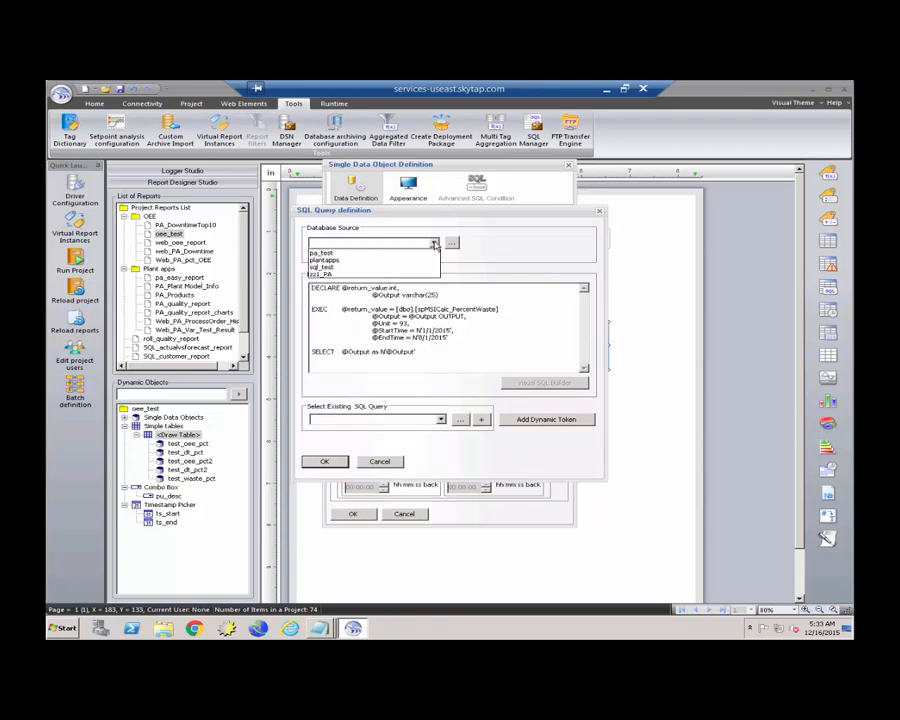
pyautogui.click(323, 259)
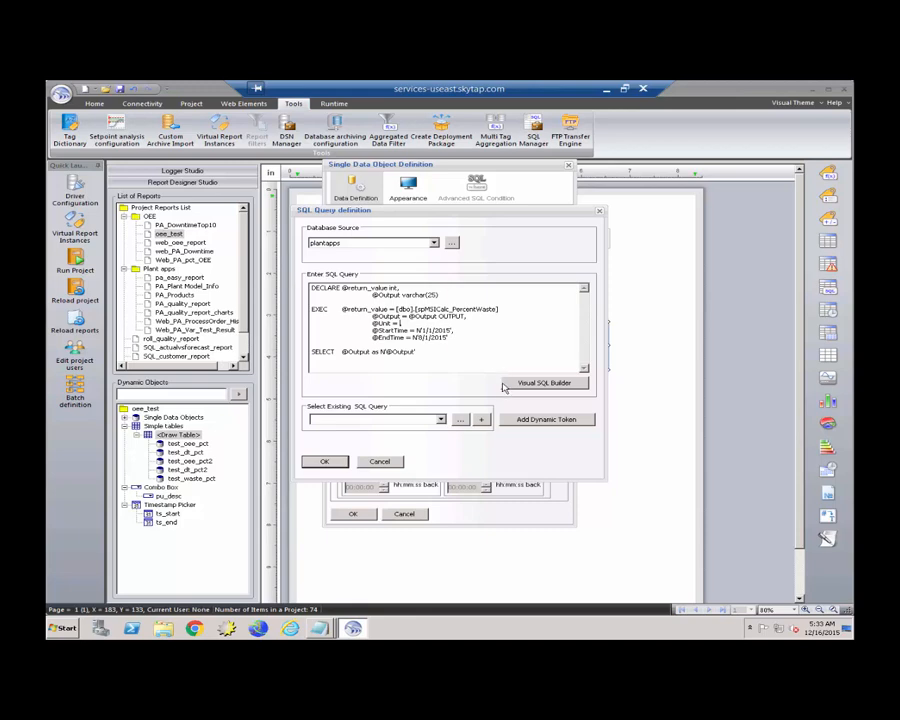
pyautogui.moveTo(535, 423)
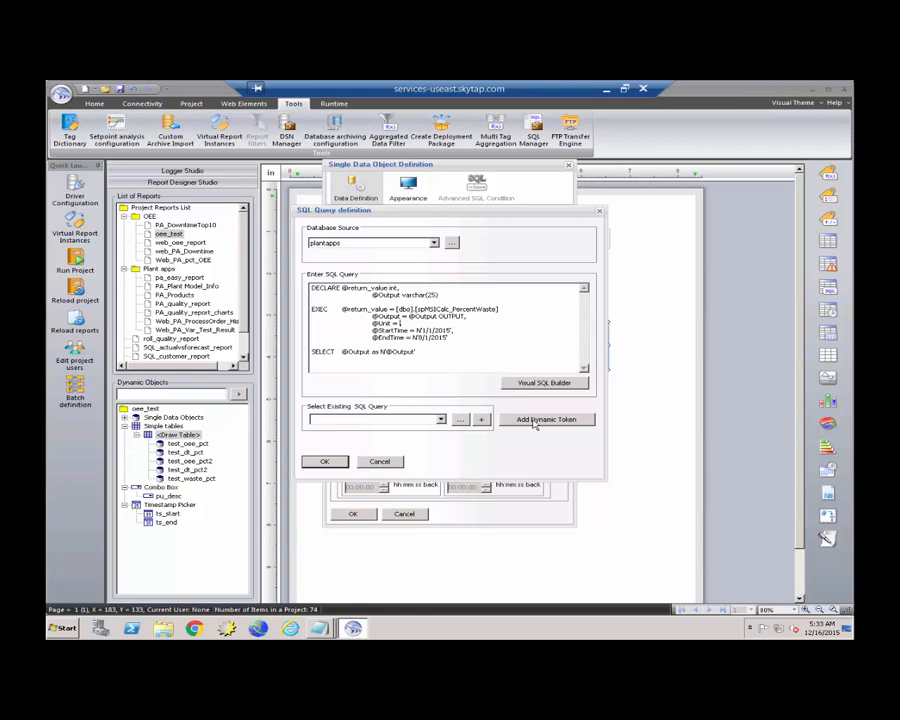
pyautogui.click(545, 419)
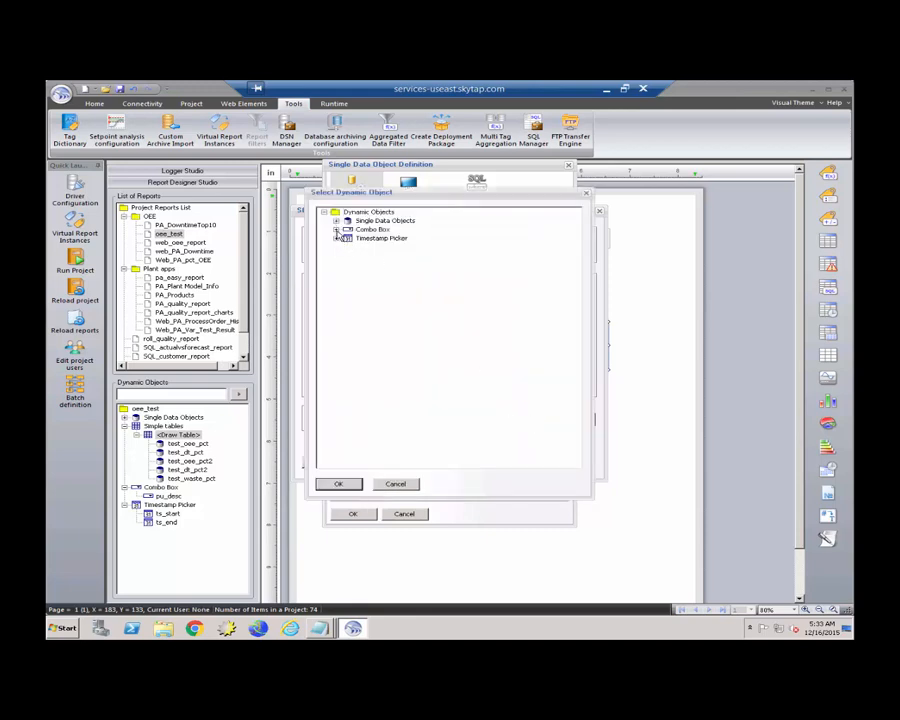
pyautogui.click(337, 229)
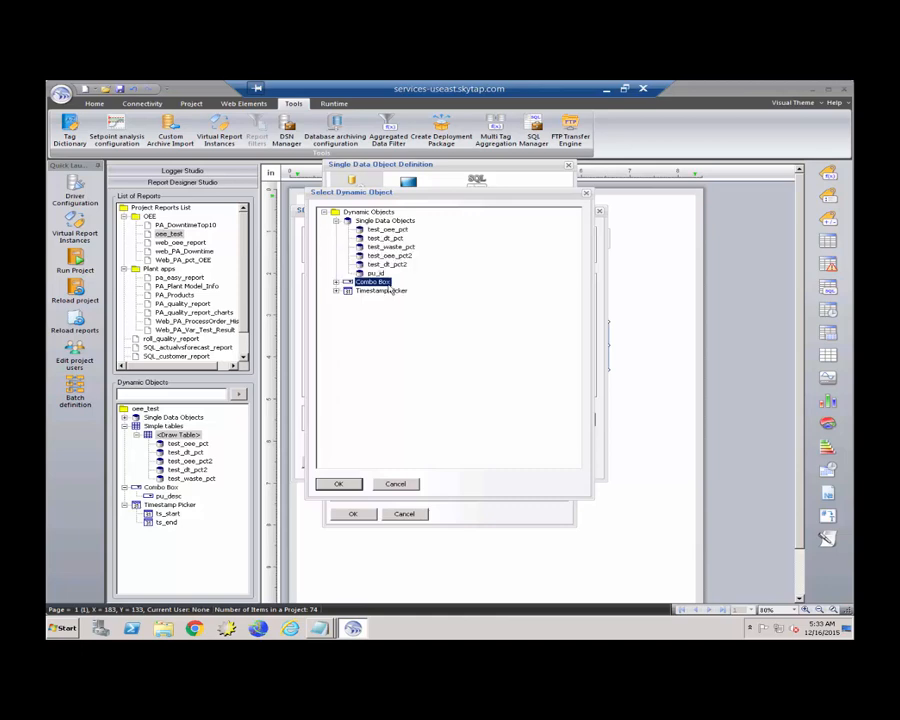
pyautogui.click(375, 273)
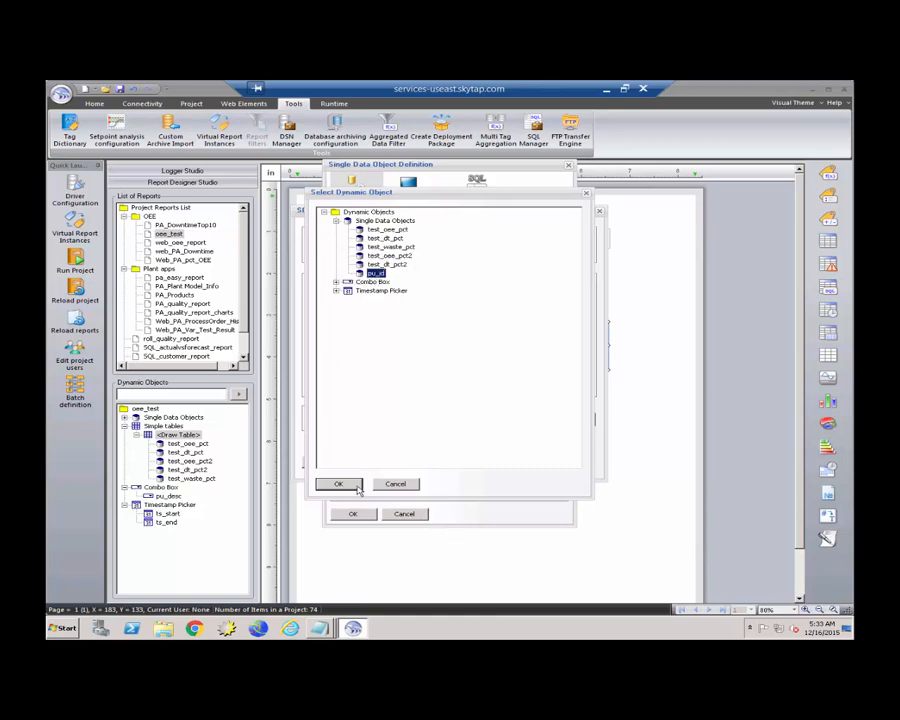
pyautogui.click(339, 484)
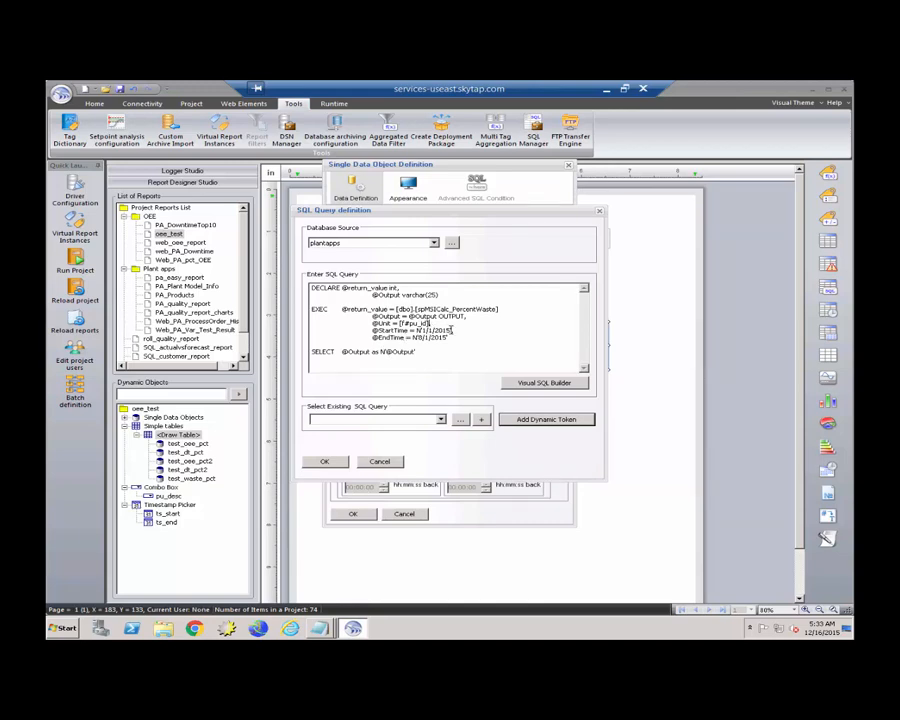
pyautogui.doubleClick(428, 331)
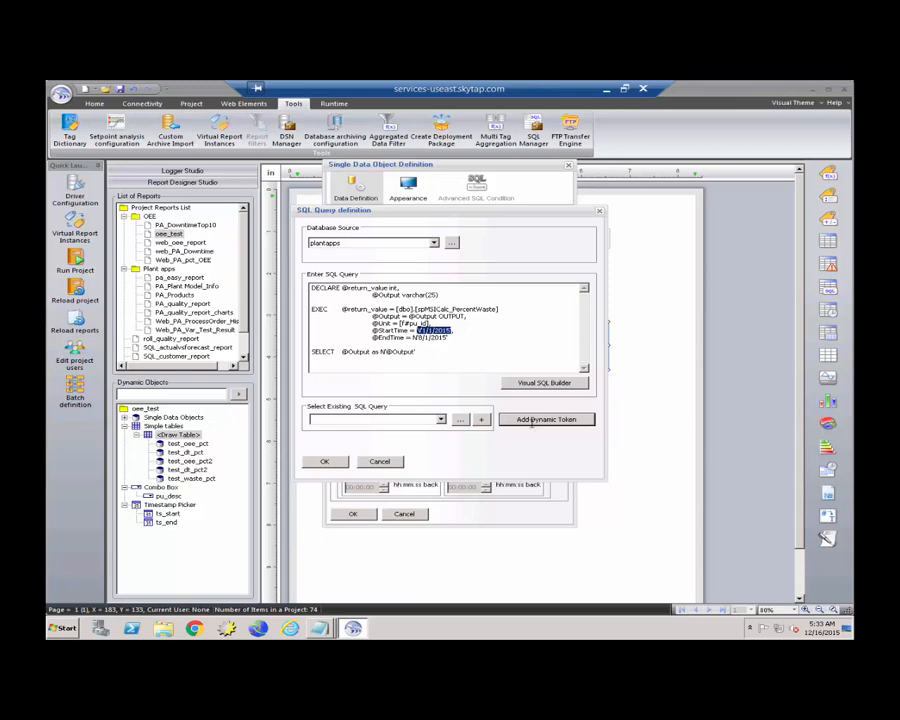
pyautogui.click(547, 419)
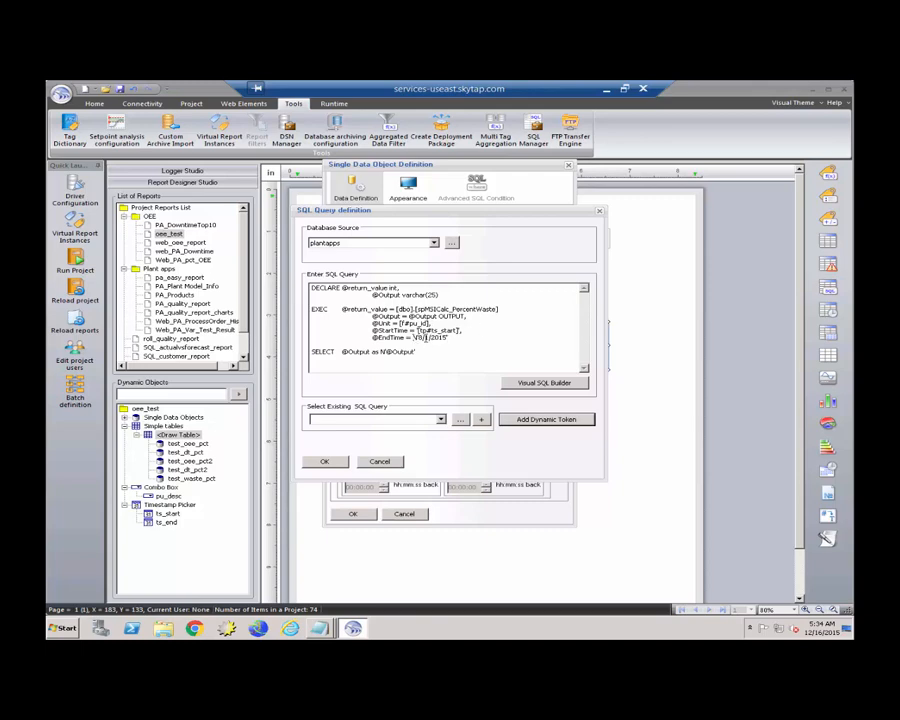
pyautogui.doubleClick(428, 337)
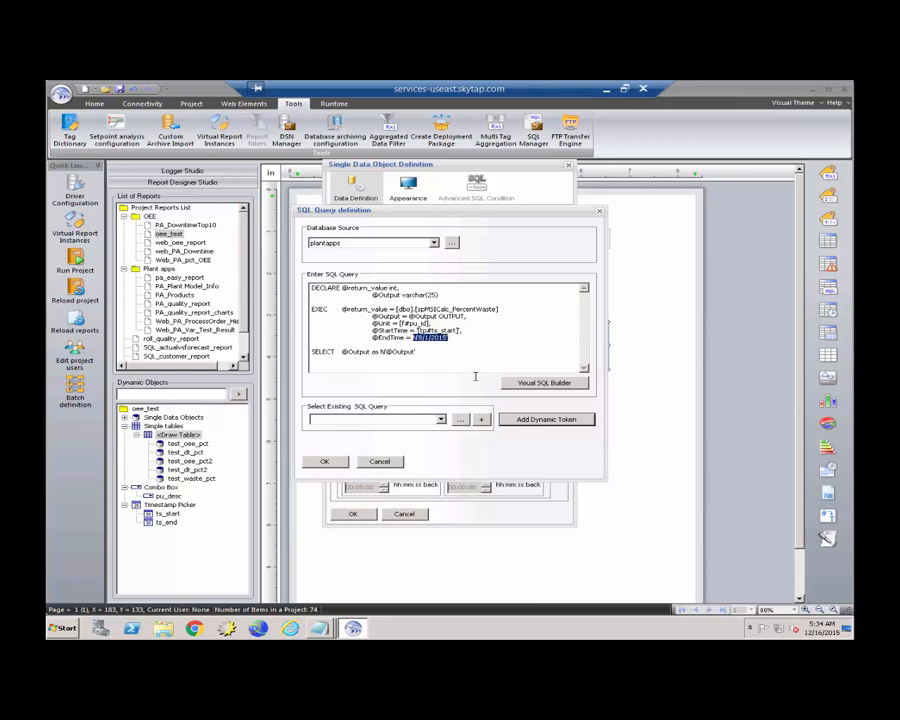
pyautogui.click(546, 419)
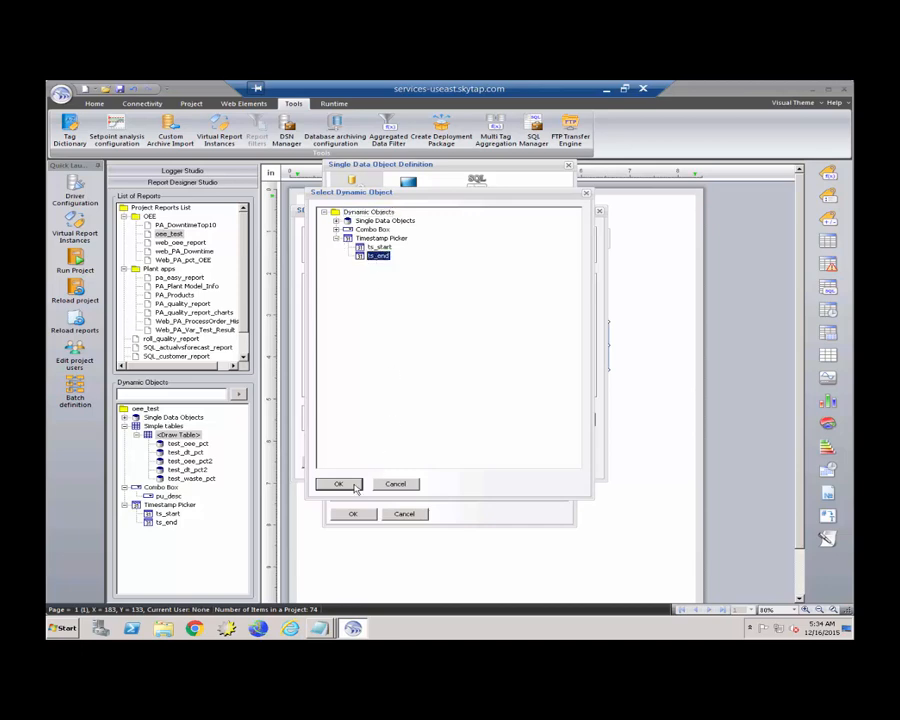
pyautogui.click(338, 484)
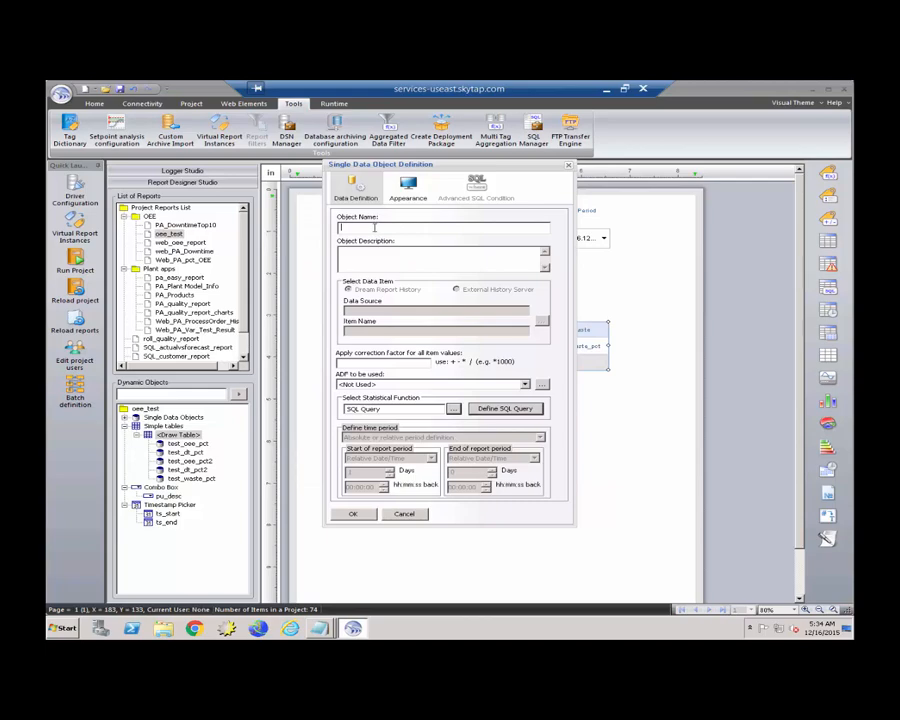
# Name the object test_waste_pct2 and confirm it into the second-row % Waste cell.
pyautogui.write('test')
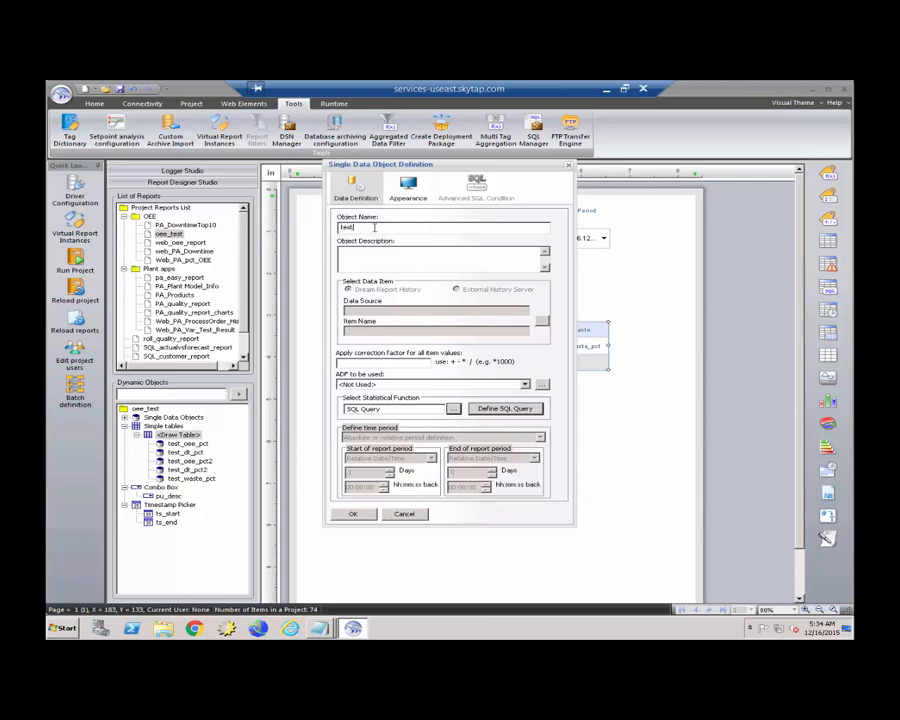
pyautogui.write('_wast')
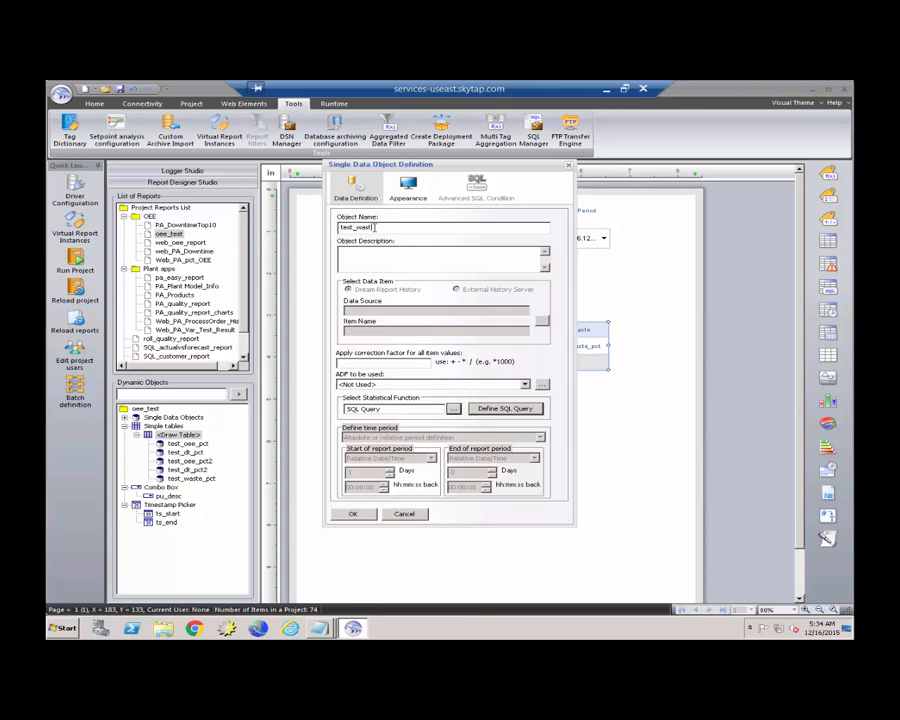
pyautogui.write('e_pct')
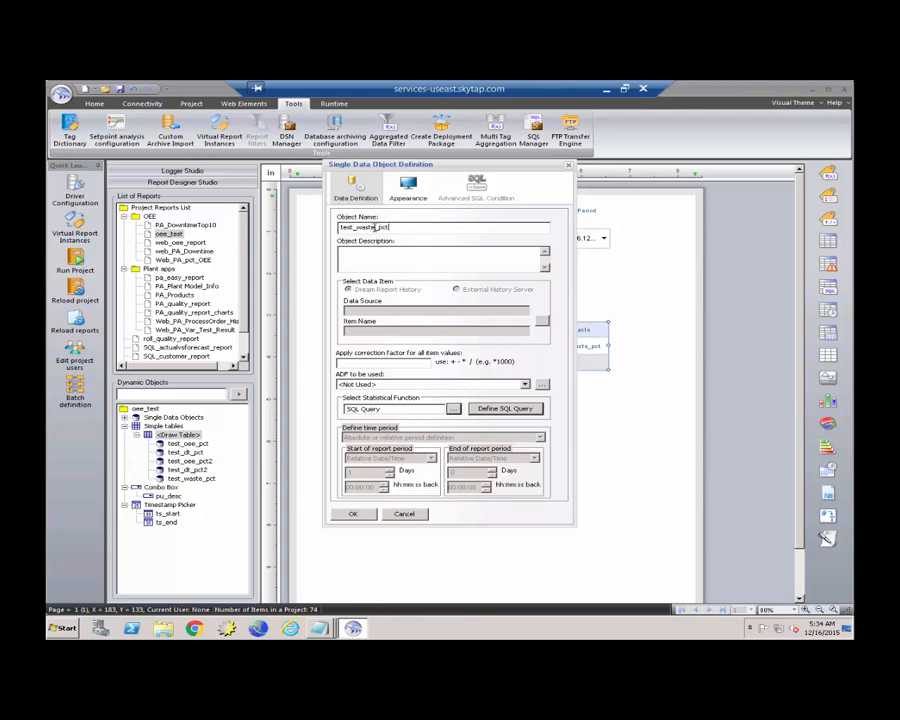
pyautogui.write('2')
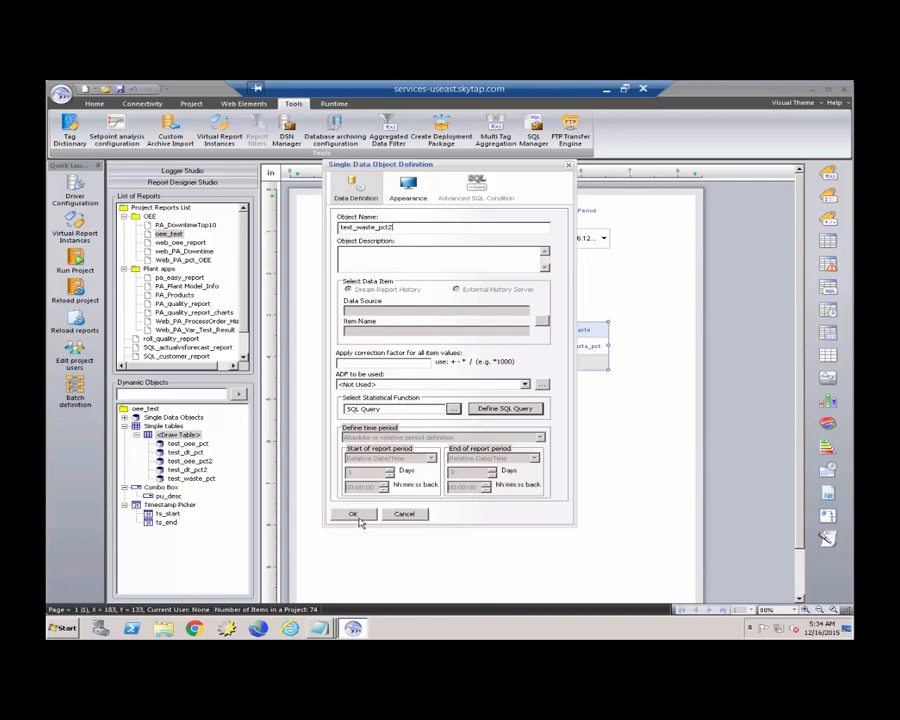
pyautogui.click(352, 513)
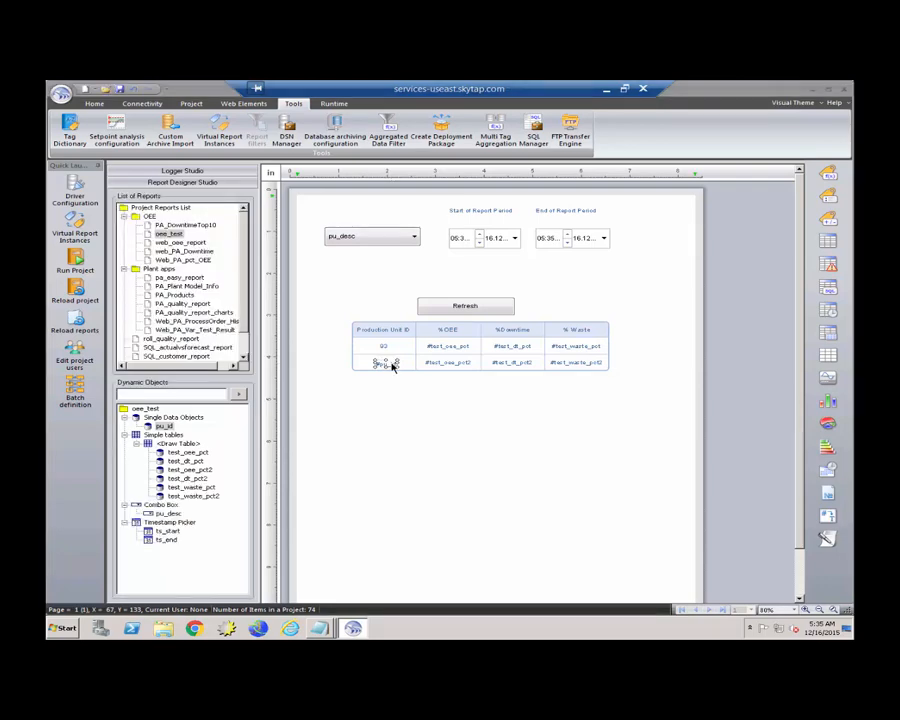
pyautogui.doubleClick(162, 426)
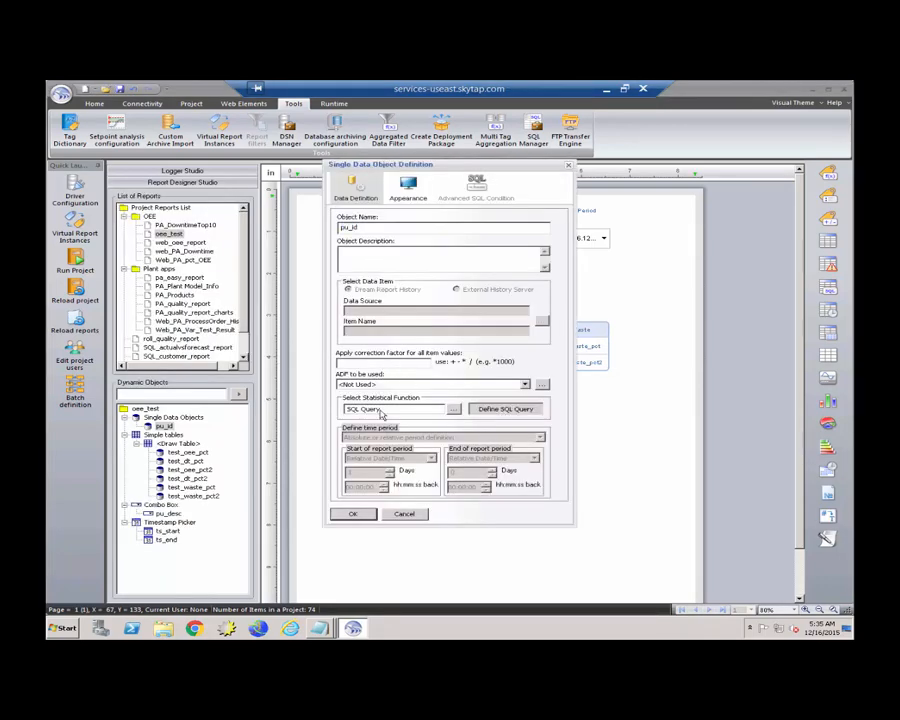
pyautogui.click(505, 408)
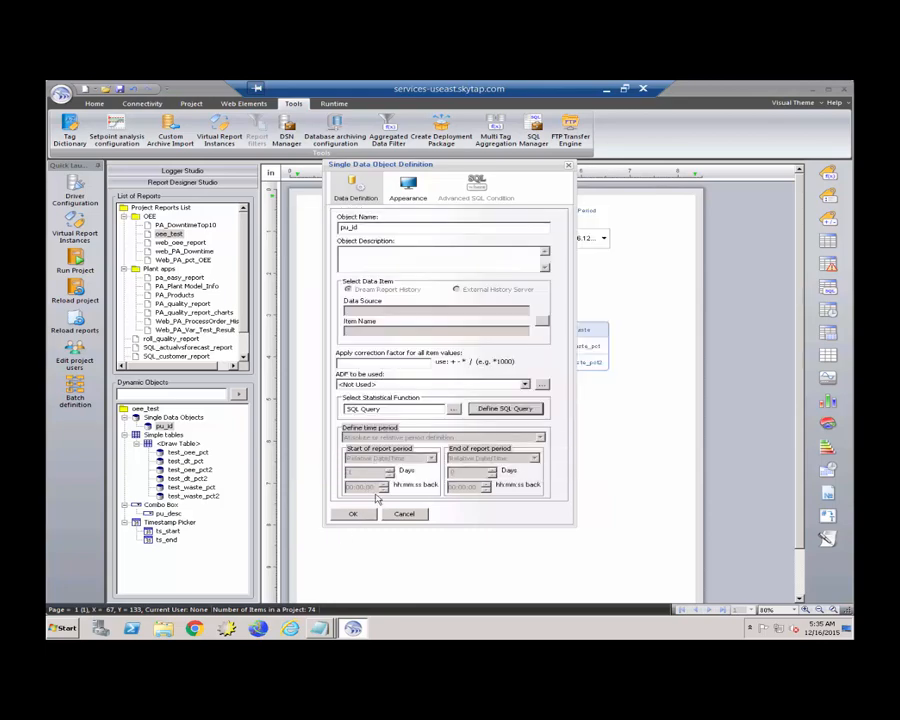
pyautogui.click(352, 513)
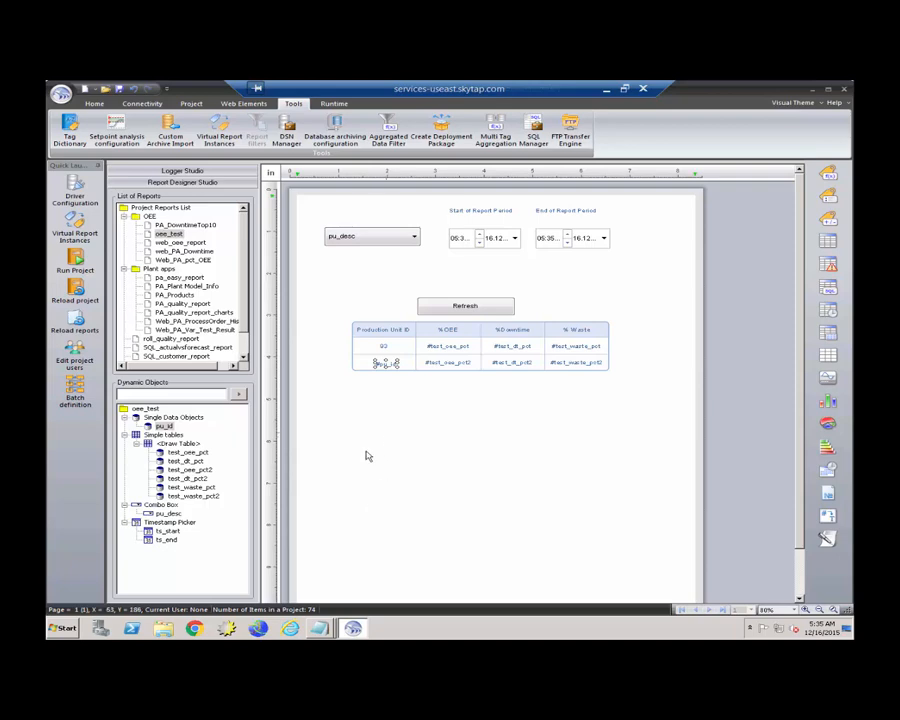
pyautogui.moveTo(360, 446)
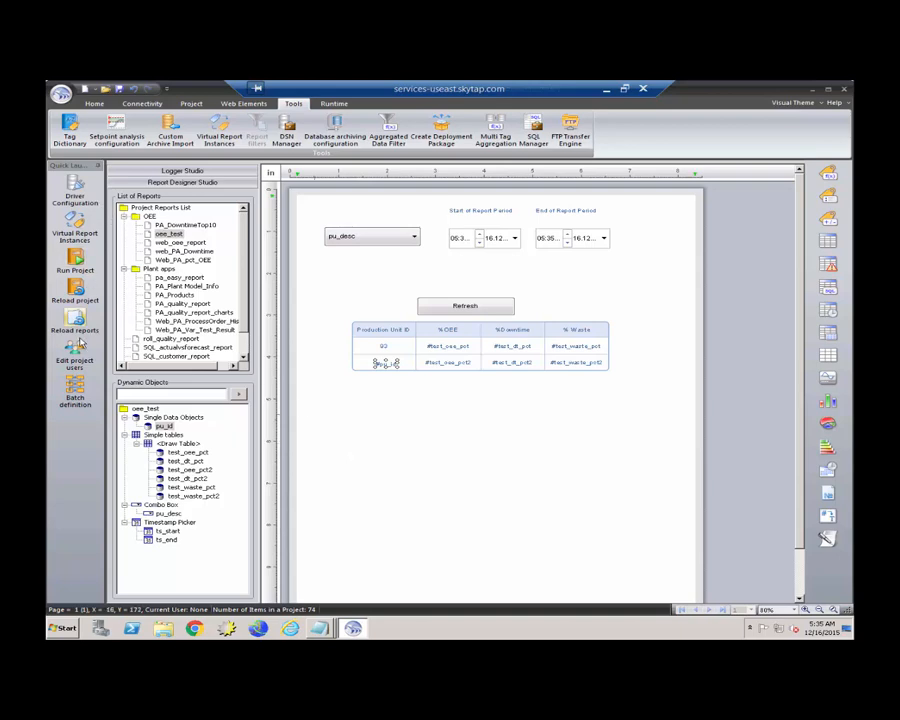
# Launch the User_workshop DR Web Portal from the Runtime Management Console's project access.
pyautogui.click(75, 318)
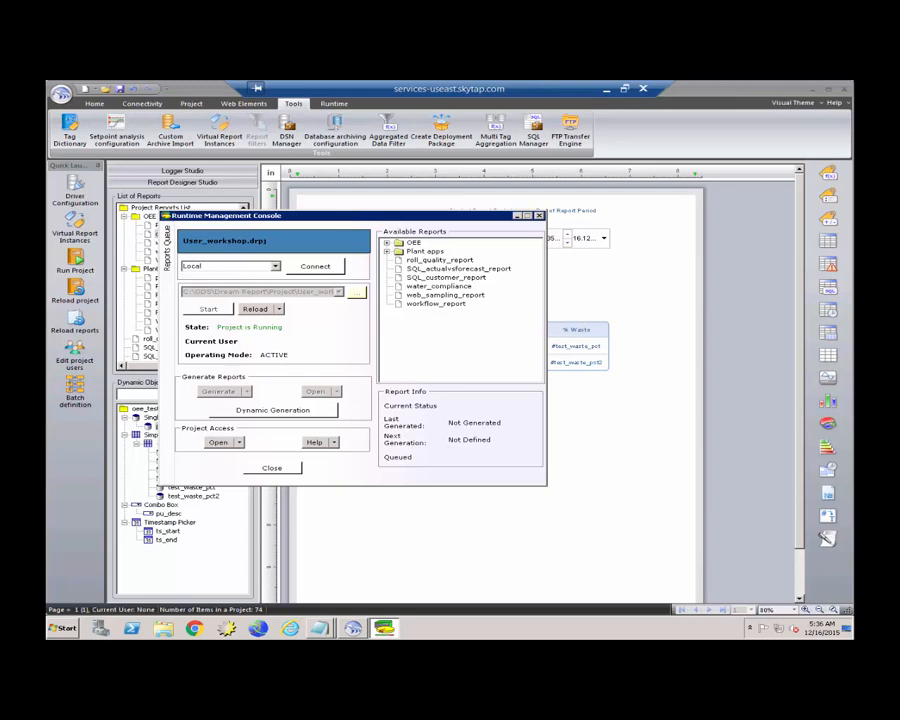
pyautogui.click(218, 442)
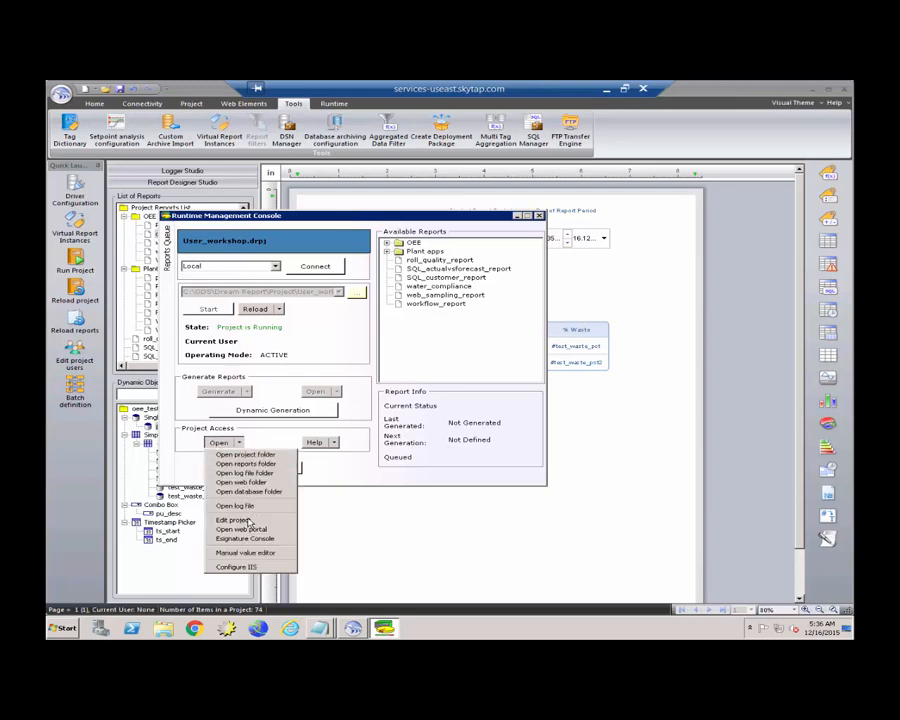
pyautogui.click(241, 529)
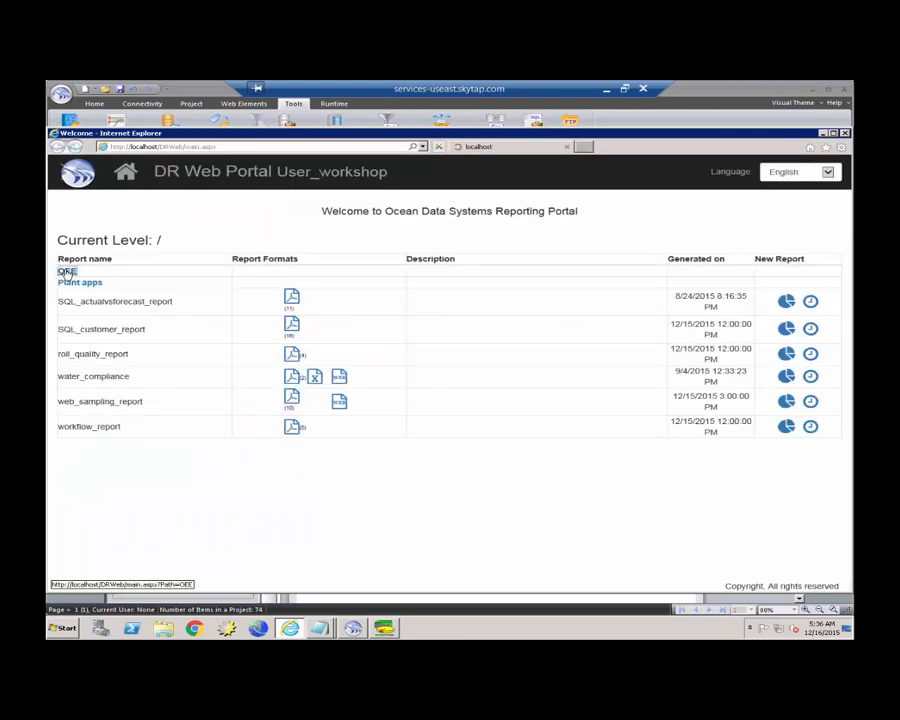
# Run the oee_test report from the OEE folder, showing unit 93's OEE, downtime and waste values.
pyautogui.click(66, 272)
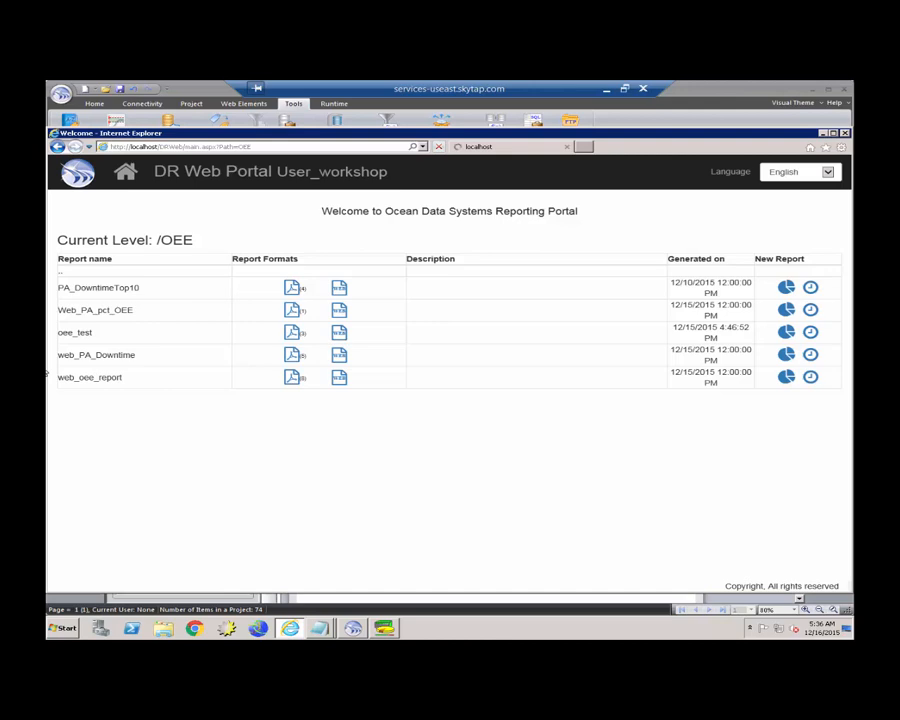
pyautogui.click(74, 332)
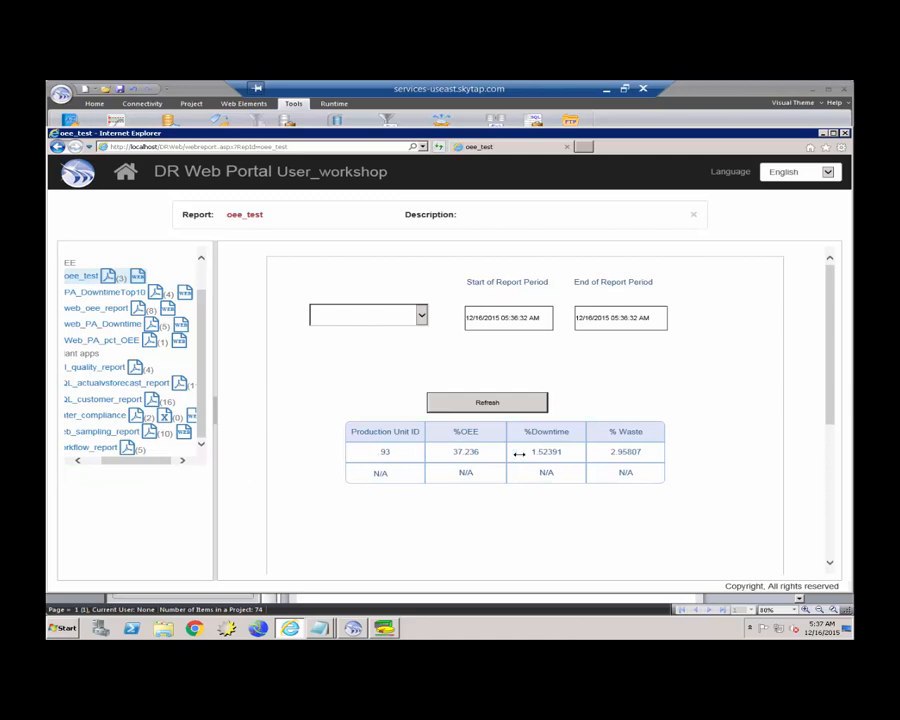
pyautogui.moveTo(380, 350)
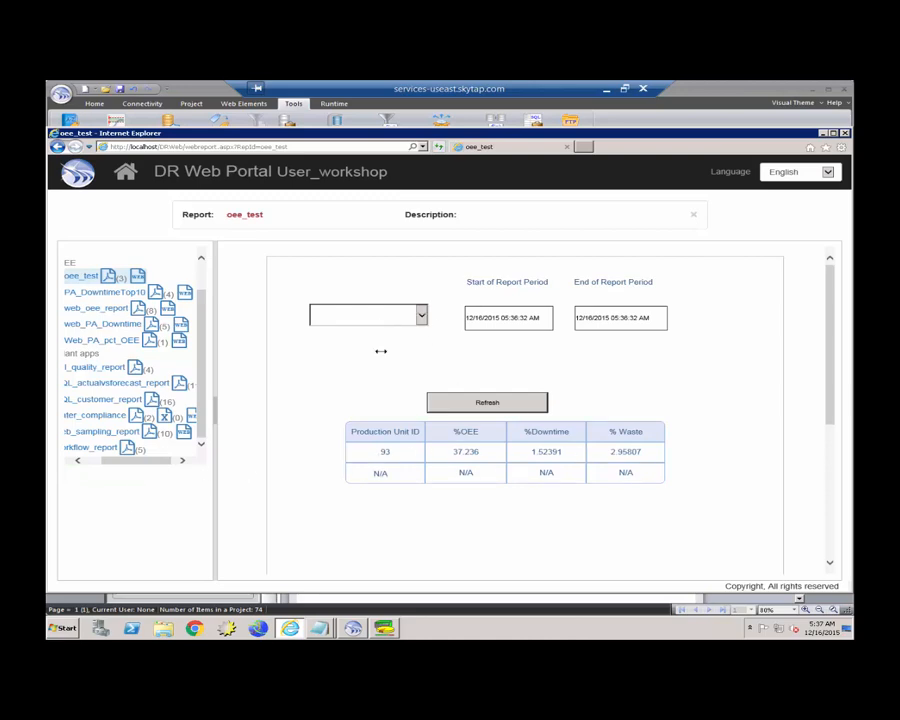
# Select the Filler 1 production unit and set the report period start to 11/1/2015.
pyautogui.click(420, 314)
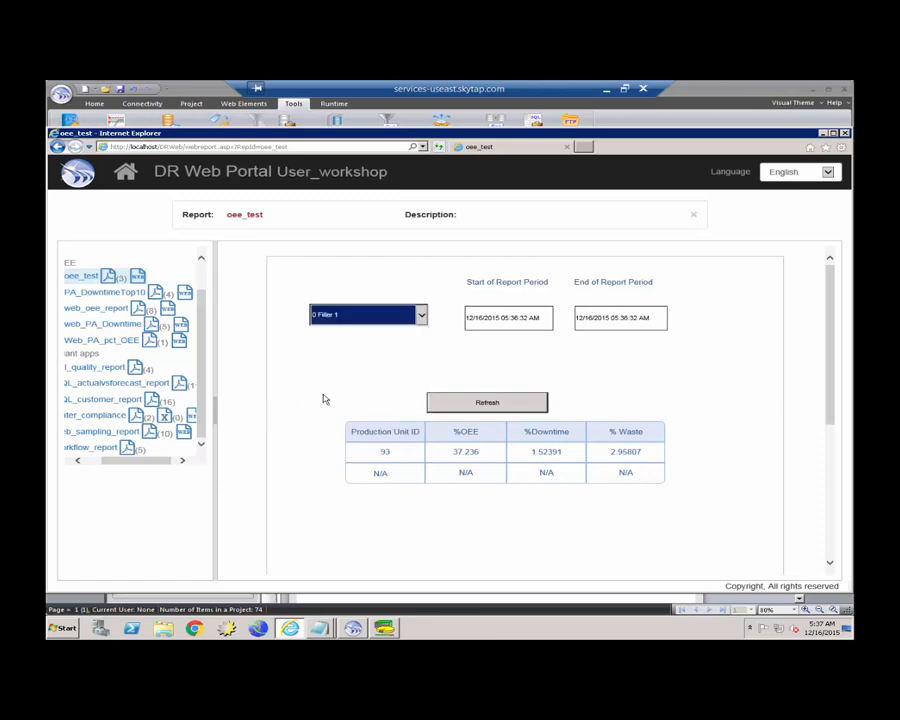
pyautogui.moveTo(503, 330)
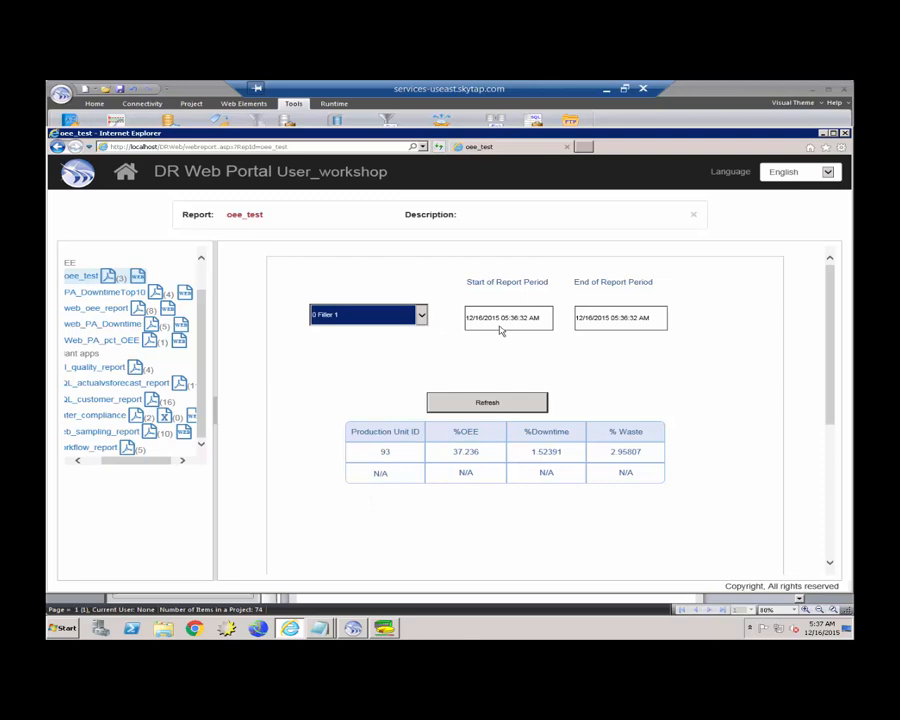
pyautogui.click(505, 318)
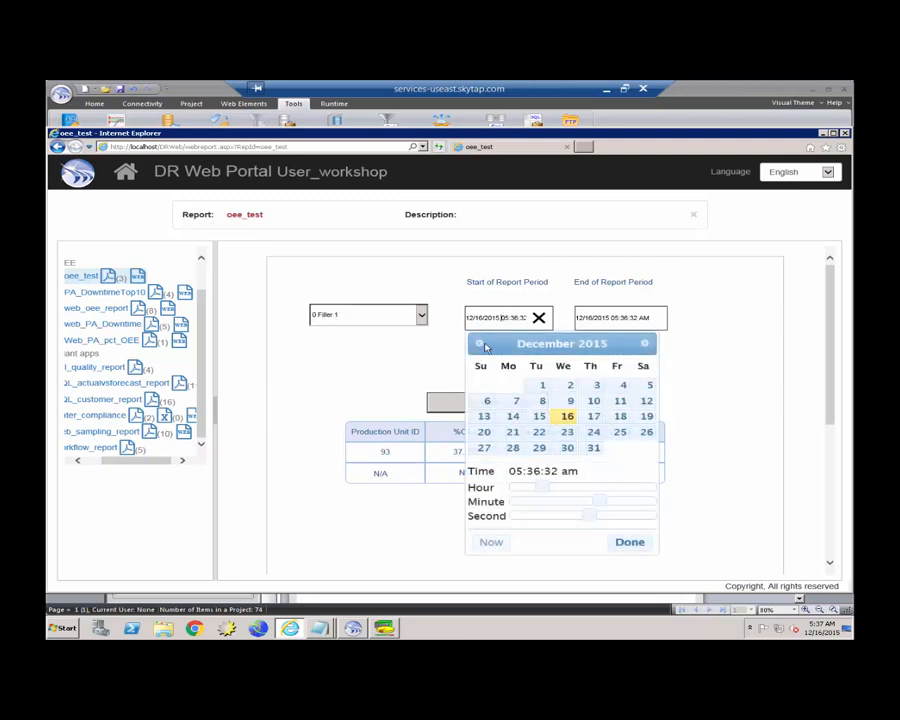
pyautogui.click(480, 343)
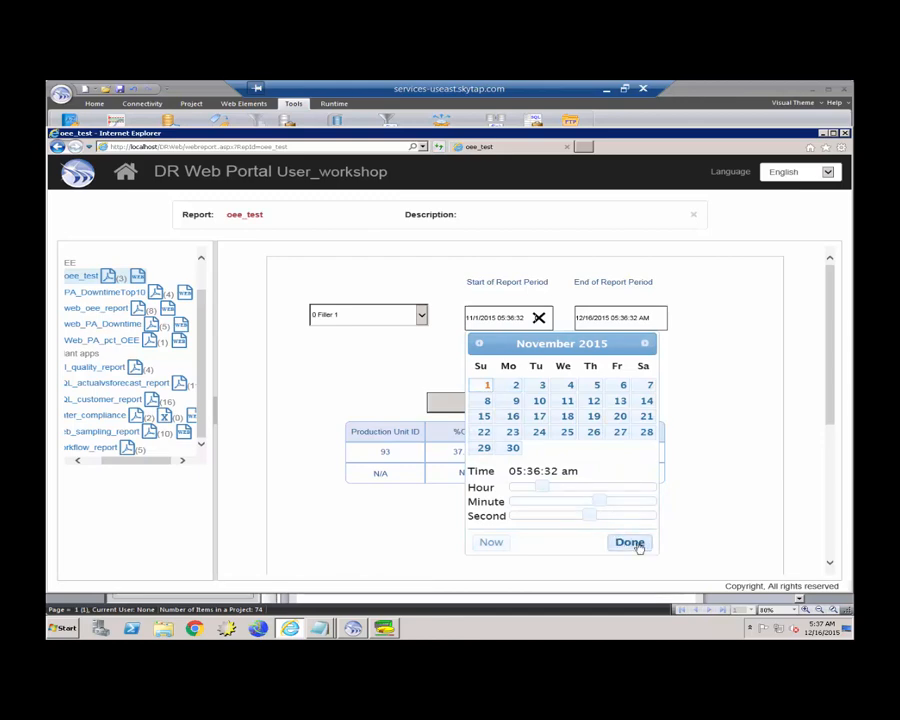
pyautogui.click(629, 542)
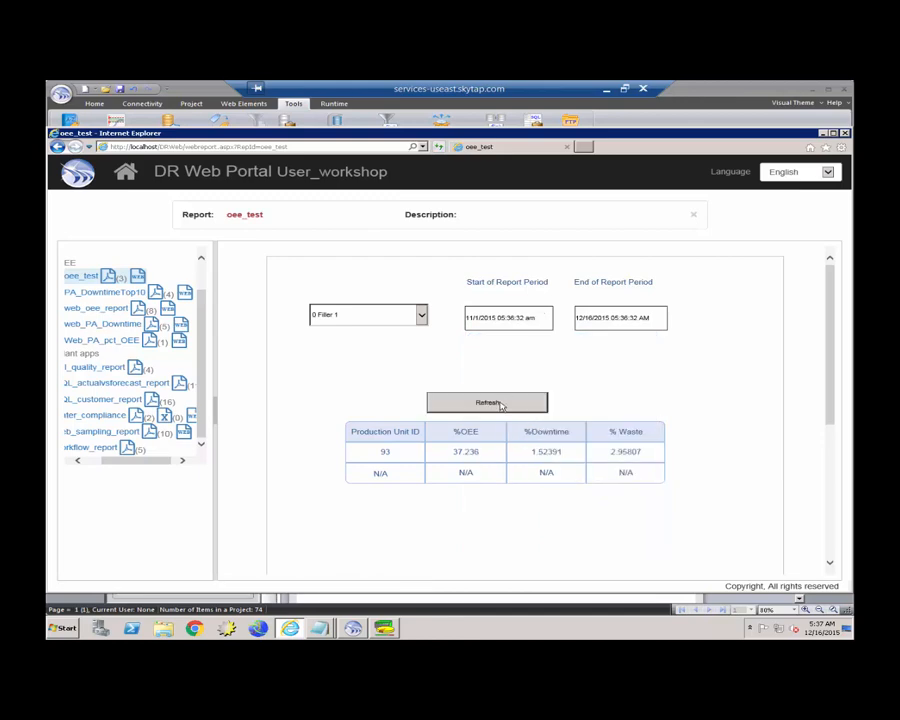
# Refresh the report so the second row shows 93.00, 4.44993, 1.52358 and 3.02144.
pyautogui.click(487, 402)
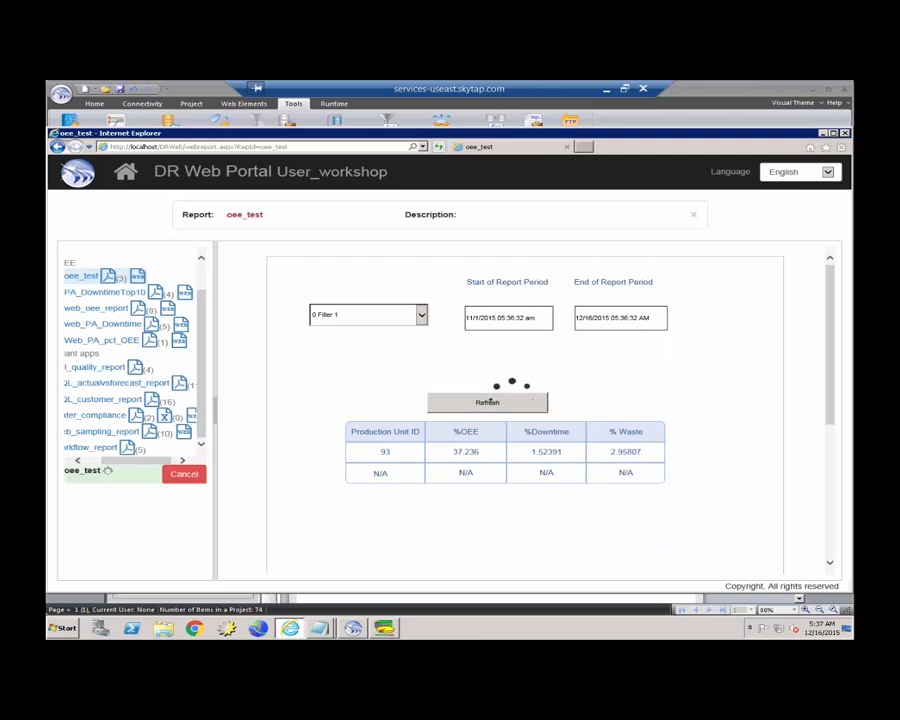
pyautogui.click(487, 402)
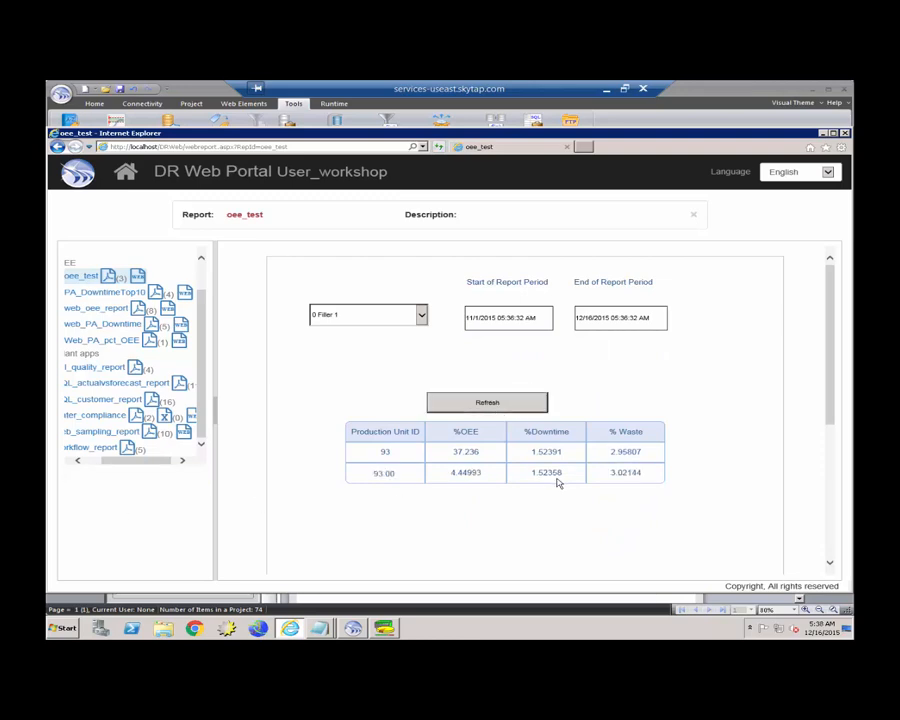
pyautogui.moveTo(503, 479)
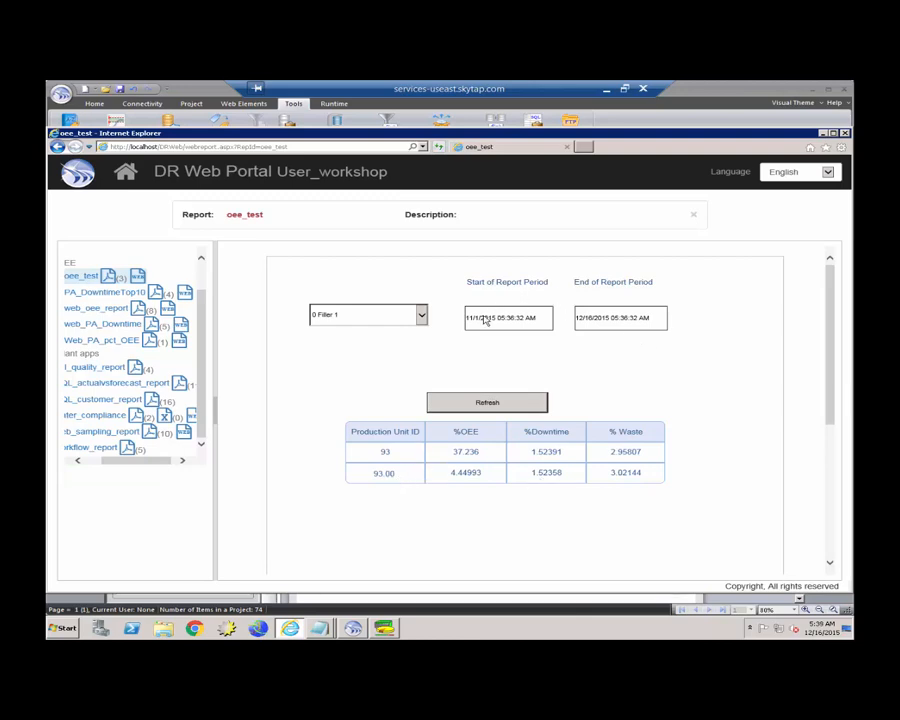
pyautogui.moveTo(400, 452)
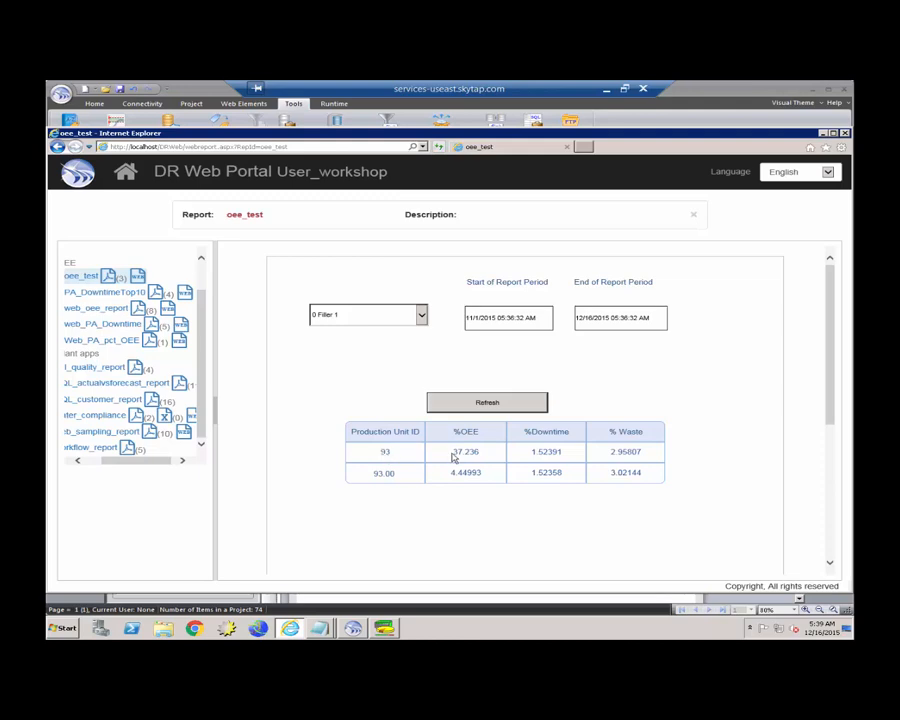
pyautogui.moveTo(449, 459)
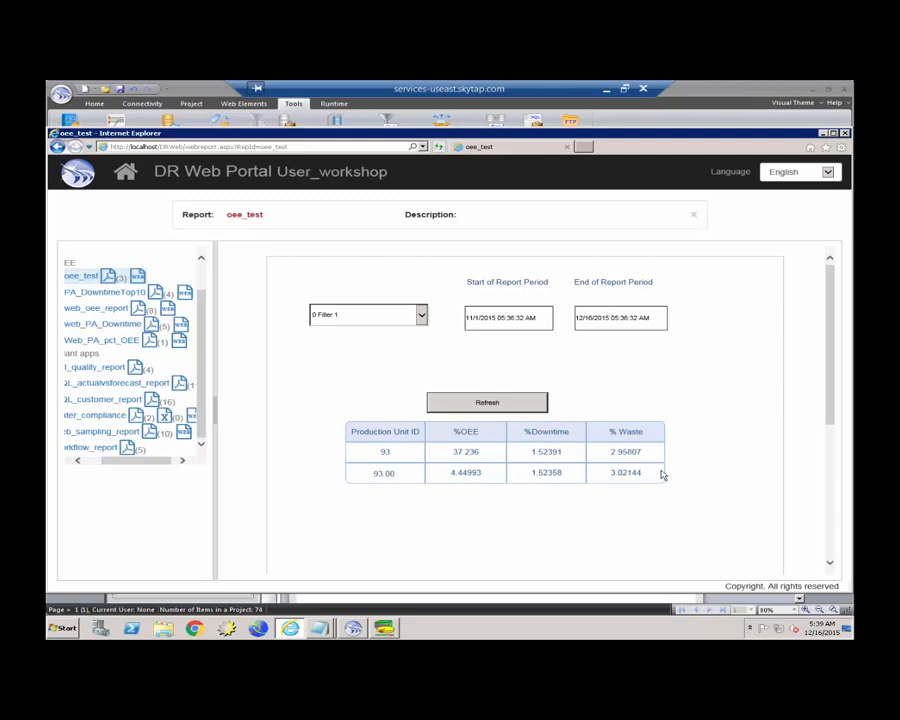
pyautogui.moveTo(413, 485)
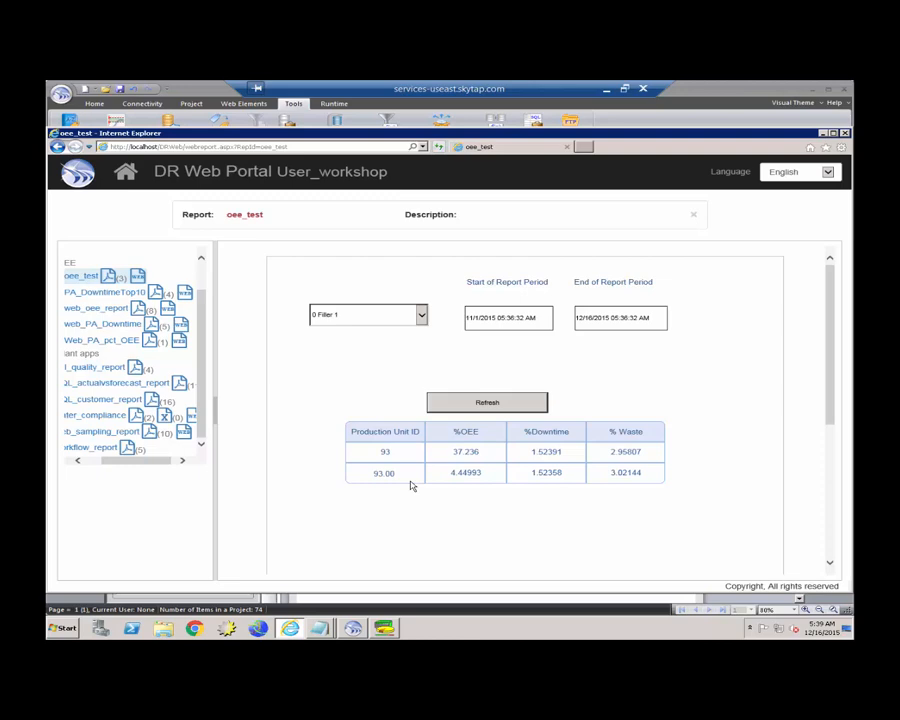
pyautogui.moveTo(412, 487)
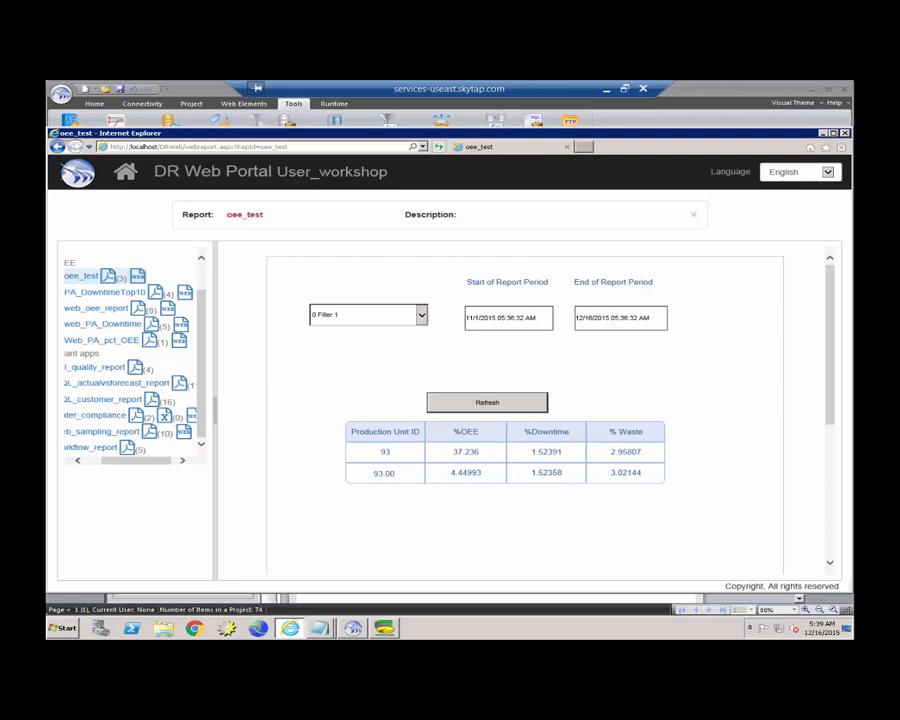
# Switch to SSMS and locate dbo.spDBR_TopNWaste in the Stored Procedures list.
pyautogui.click(383, 628)
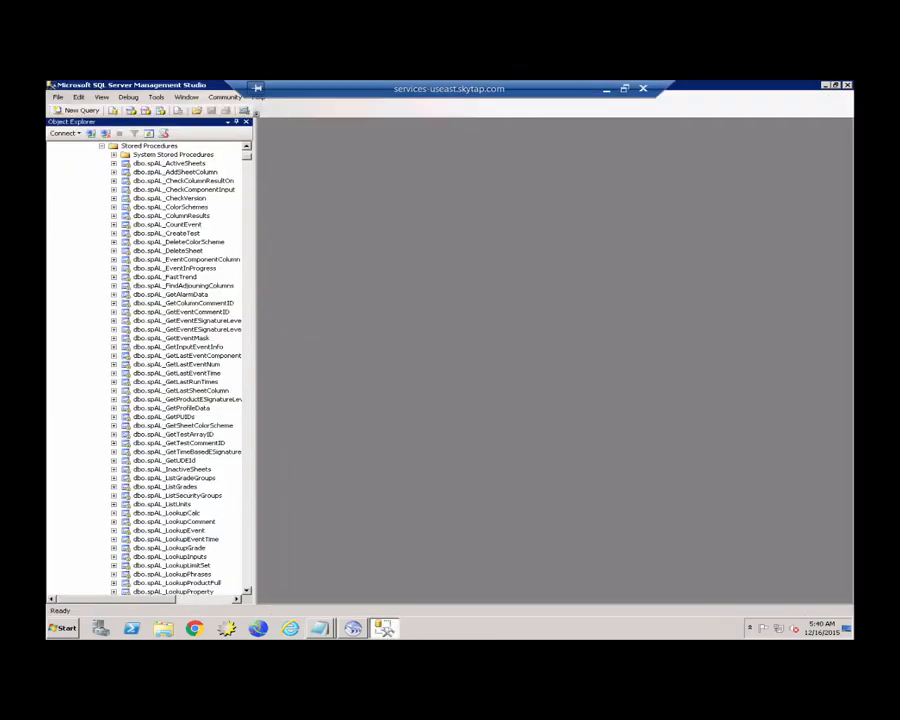
pyautogui.moveTo(255, 570)
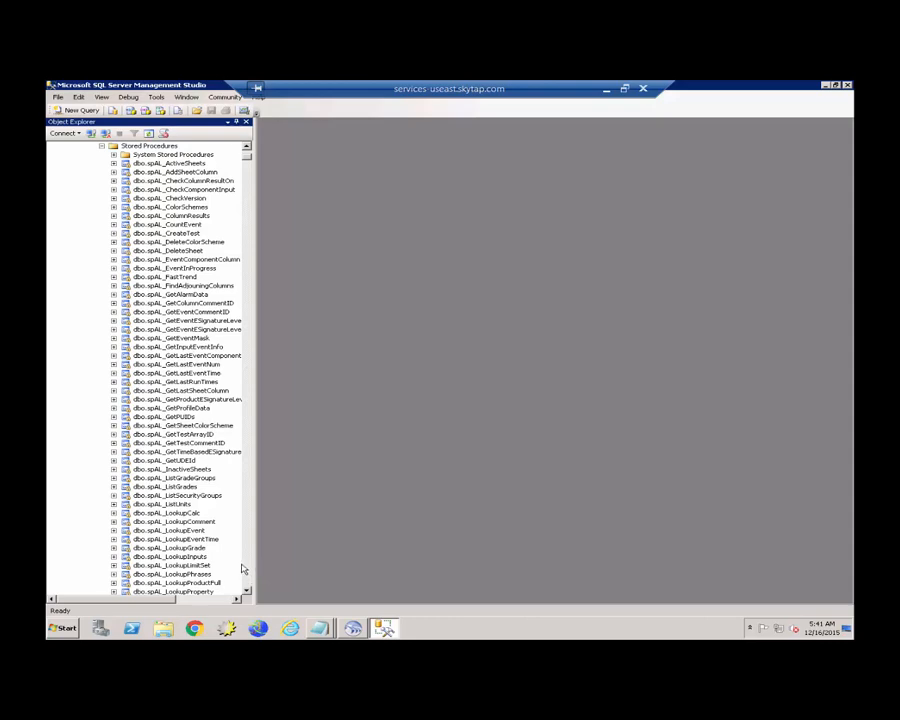
pyautogui.scroll(-3)
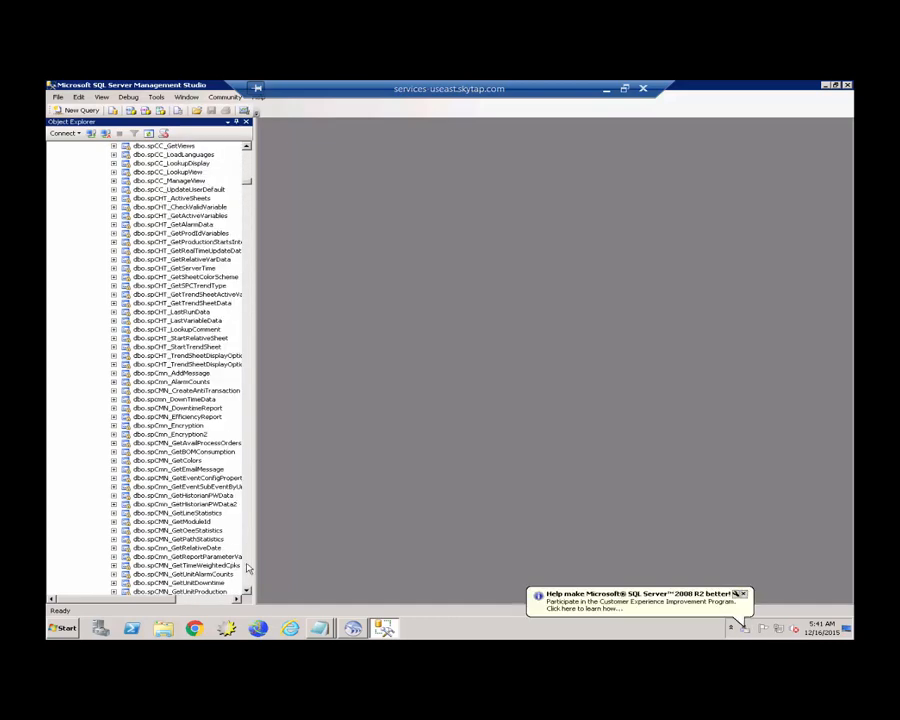
pyautogui.scroll(-3)
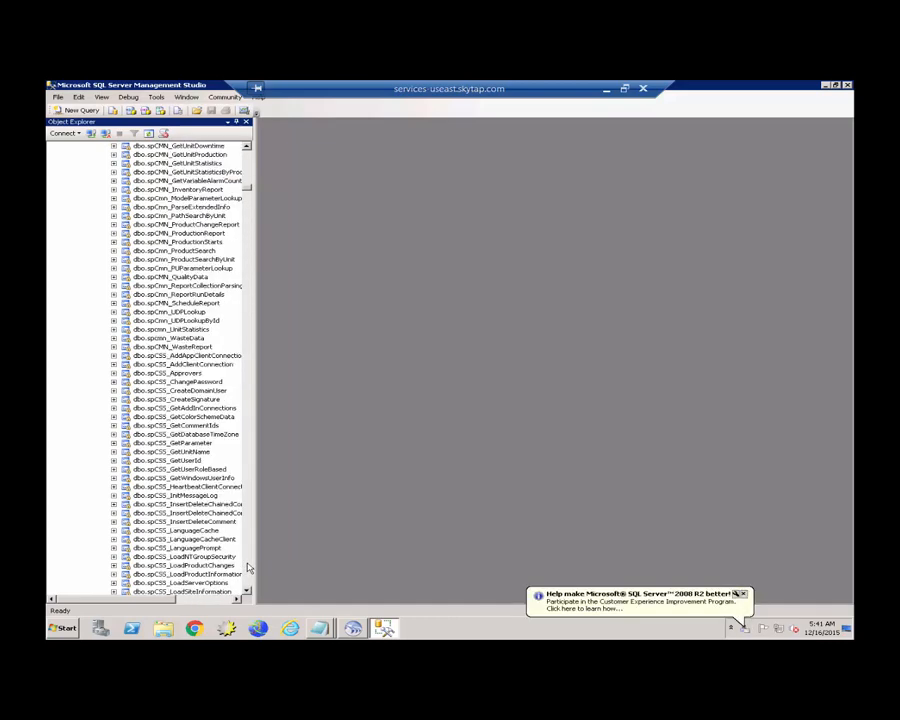
pyautogui.scroll(-3)
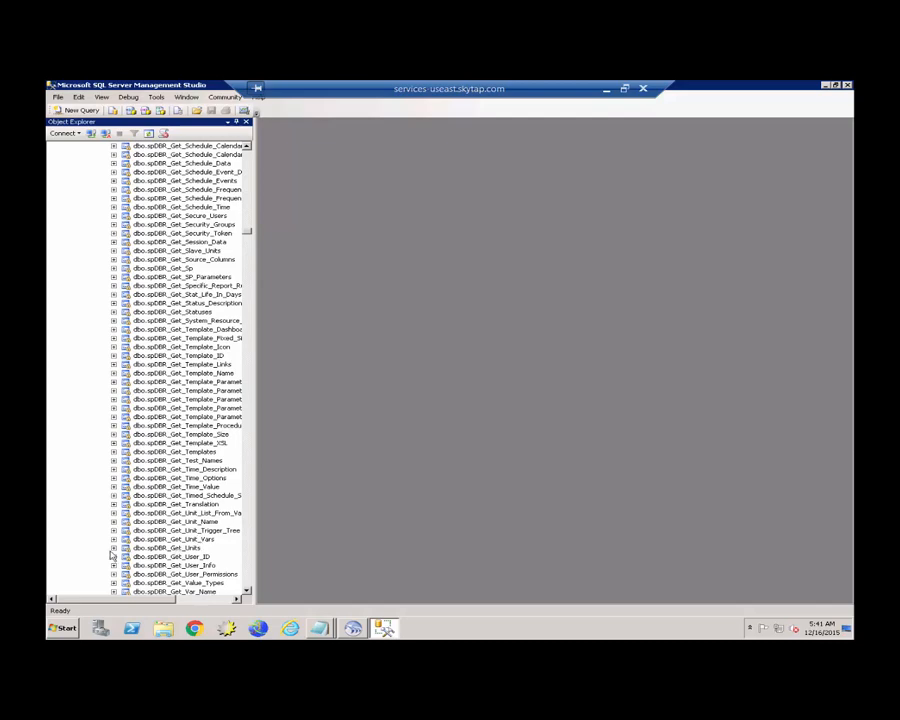
pyautogui.rightClick(160, 343)
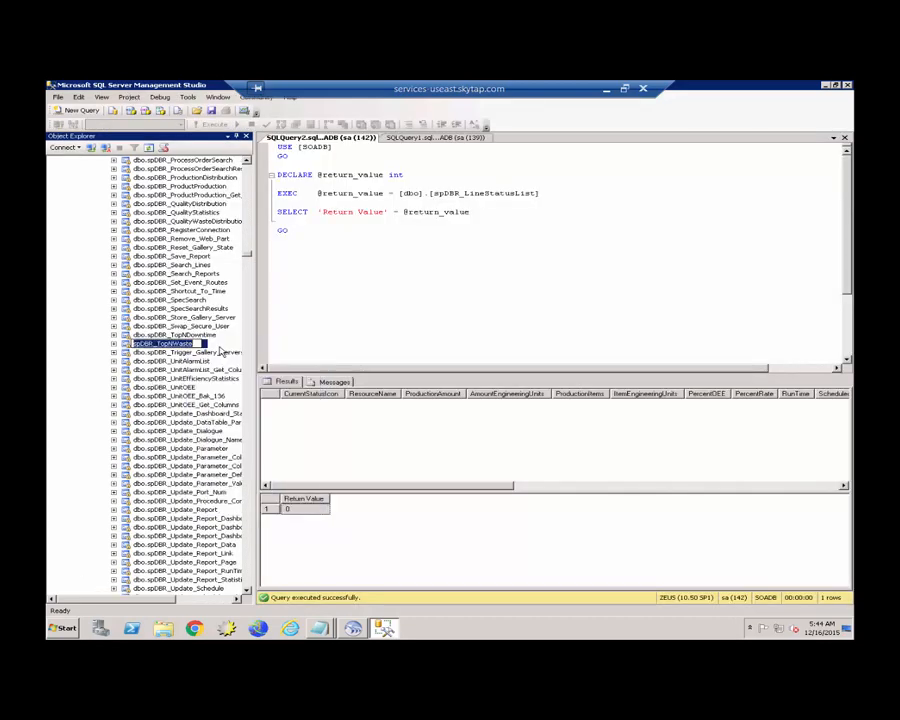
# Execute the spDBR_TopNWaste stored procedure without parameter values, returning six result rows.
pyautogui.rightClick(175, 343)
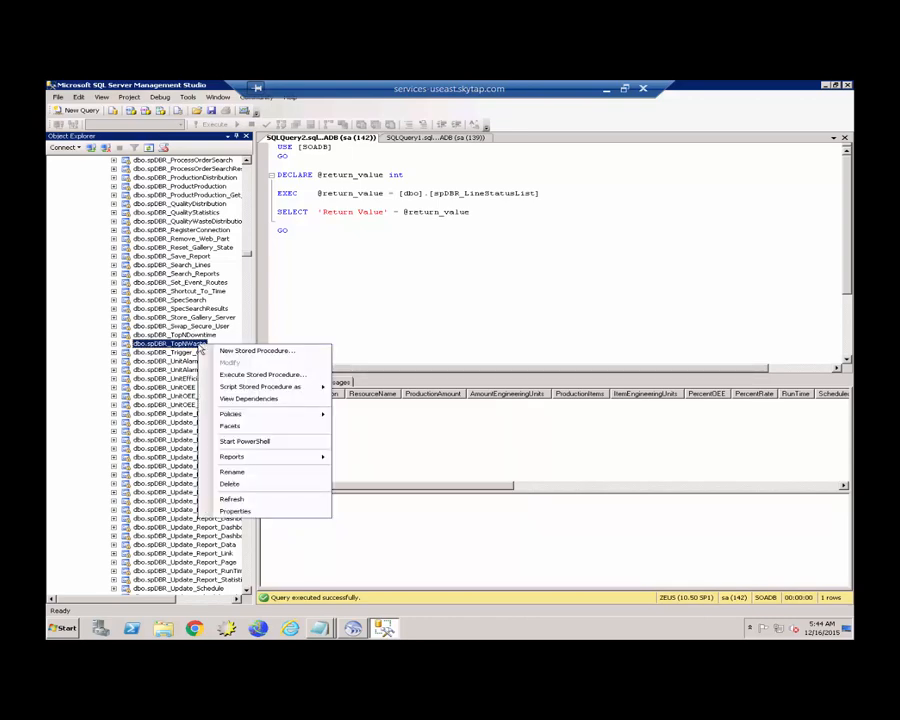
pyautogui.click(262, 374)
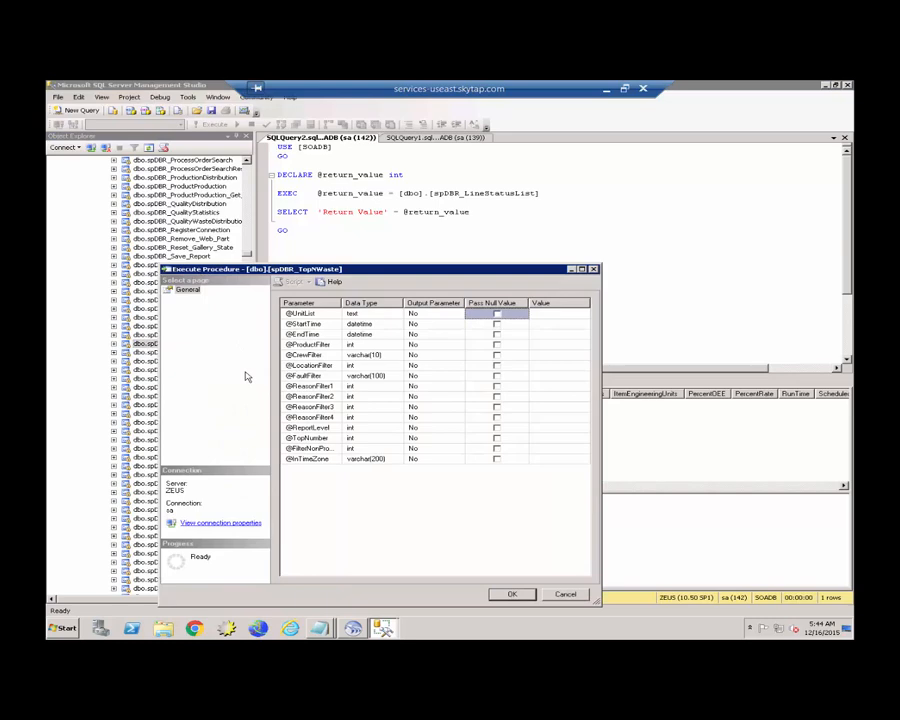
pyautogui.moveTo(505, 514)
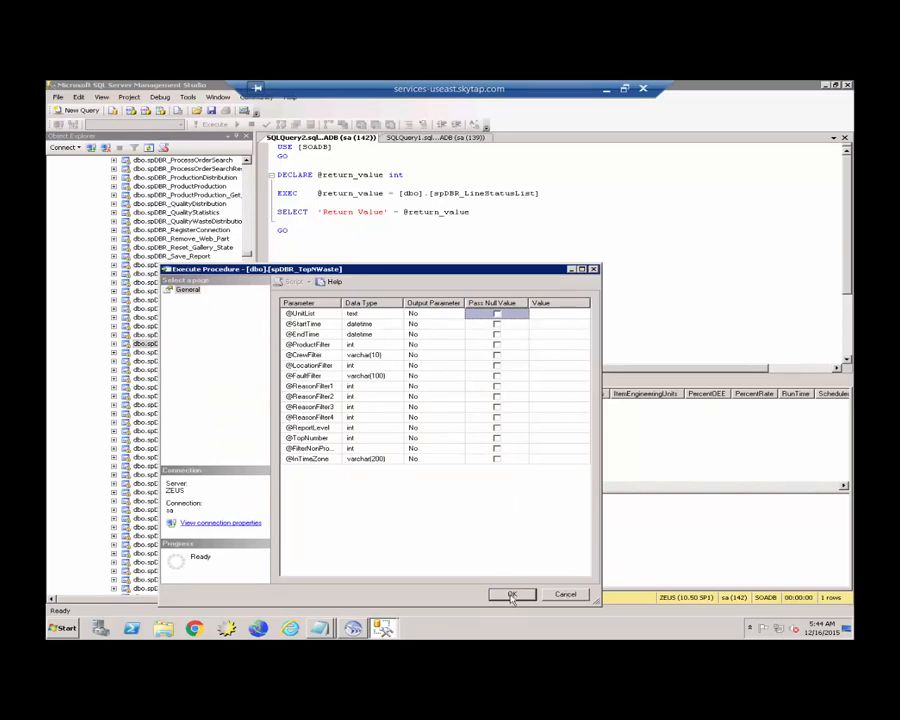
pyautogui.moveTo(390, 577)
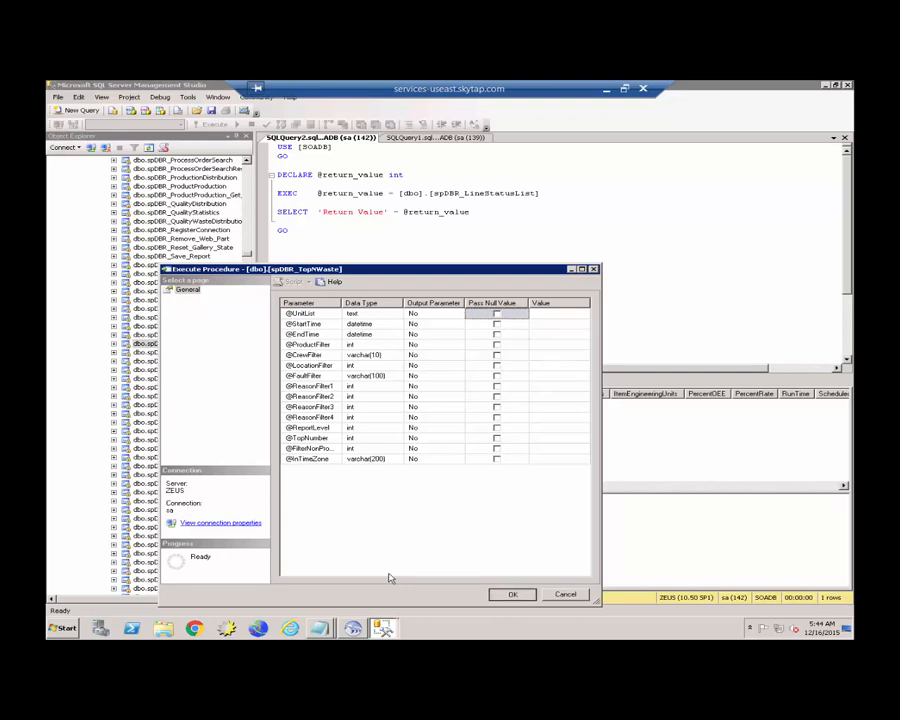
pyautogui.click(512, 594)
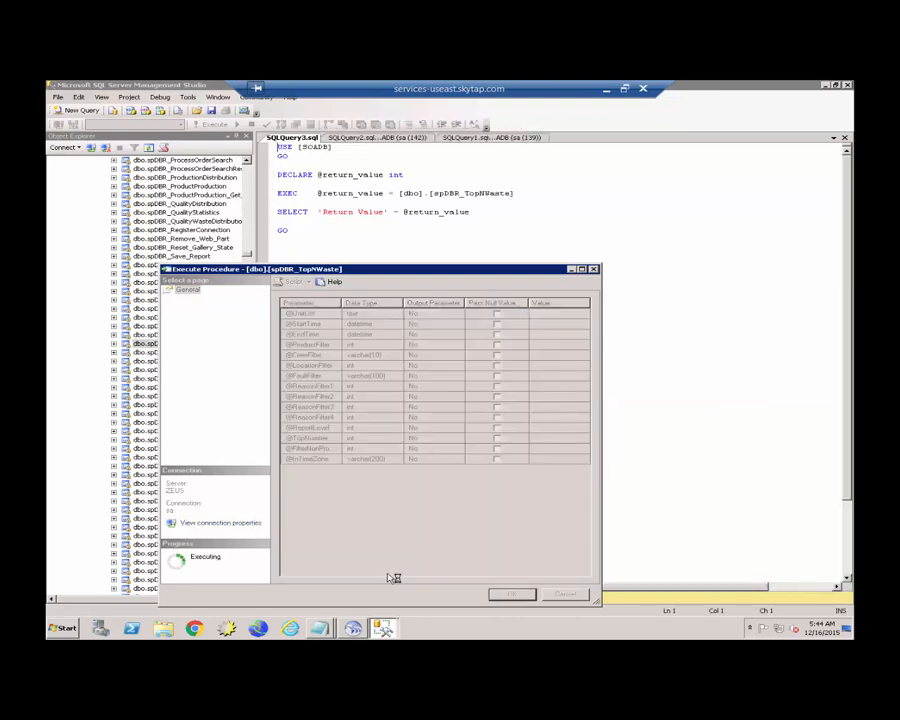
pyautogui.click(512, 594)
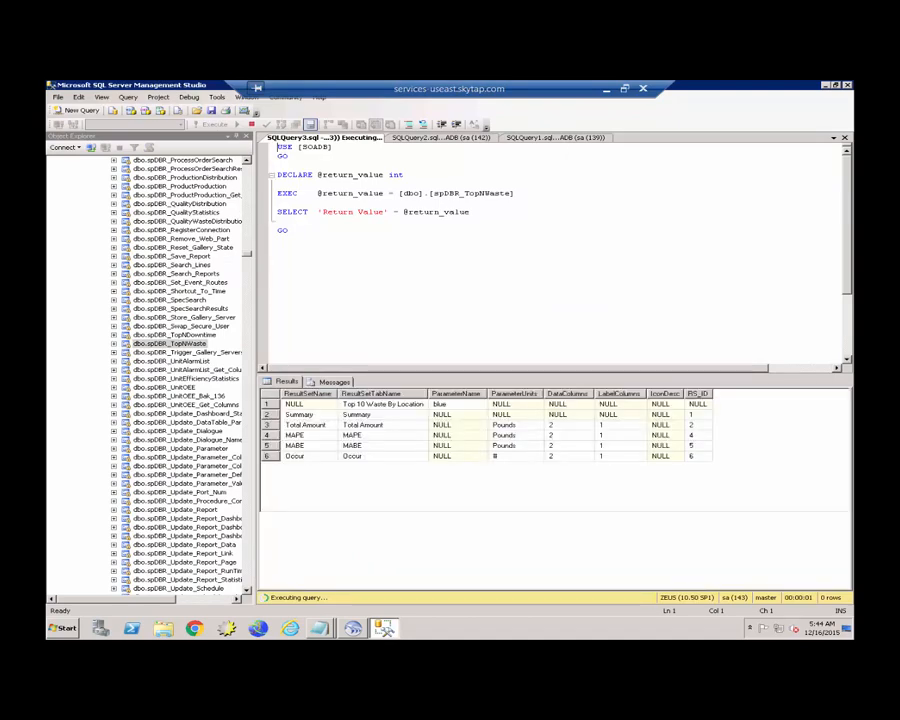
# Select the generated procedure call script and copy it.
pyautogui.click(213, 124)
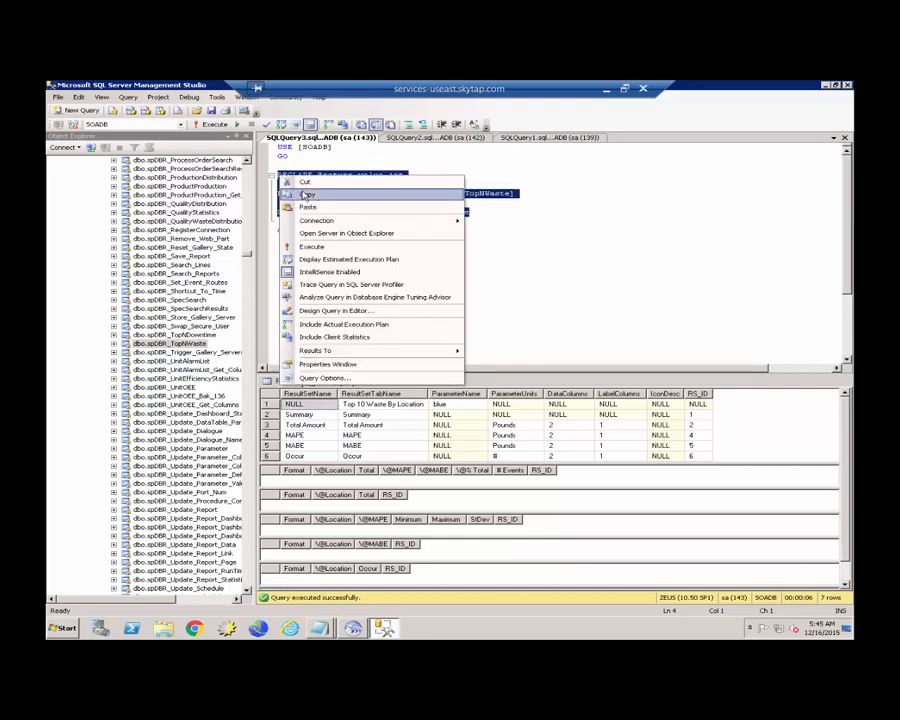
pyautogui.click(308, 207)
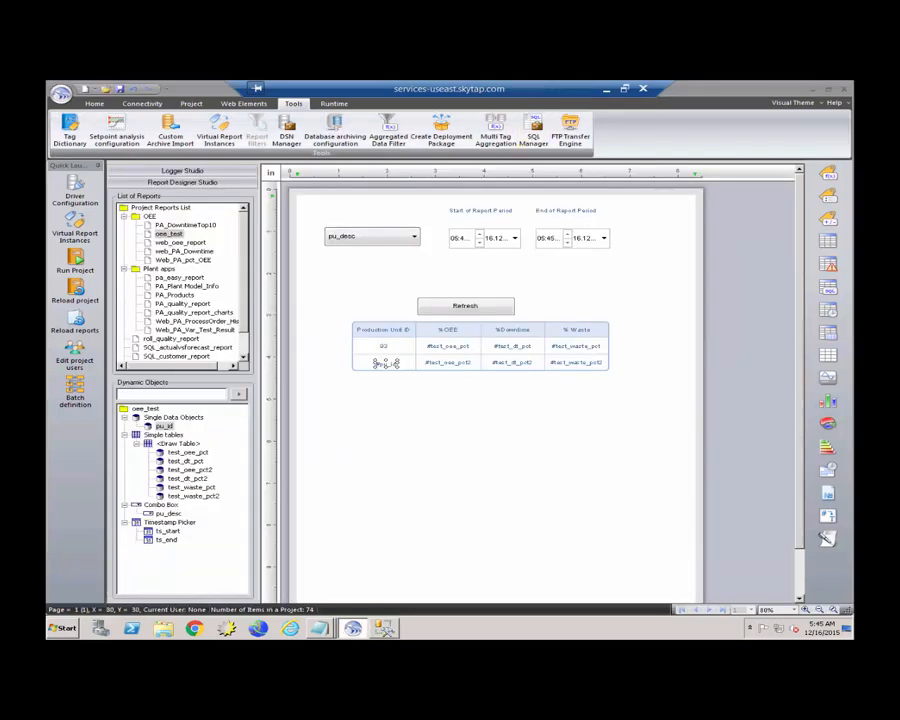
# In SQL Manager, save the pasted spDBR_TopNWaste call as a new query named Get_top_wastereasons.
pyautogui.click(533, 135)
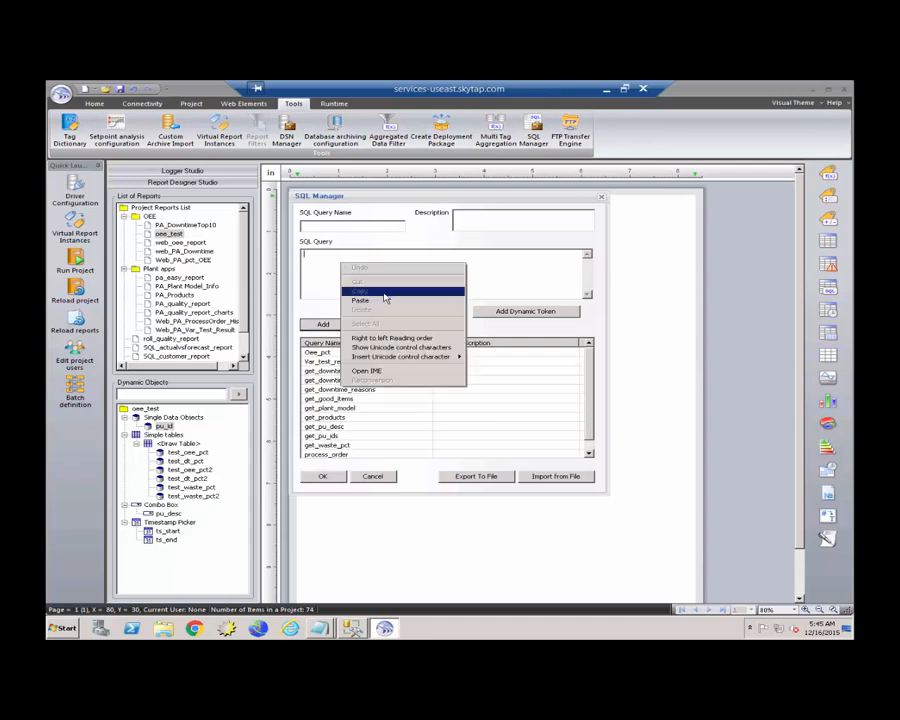
pyautogui.click(360, 300)
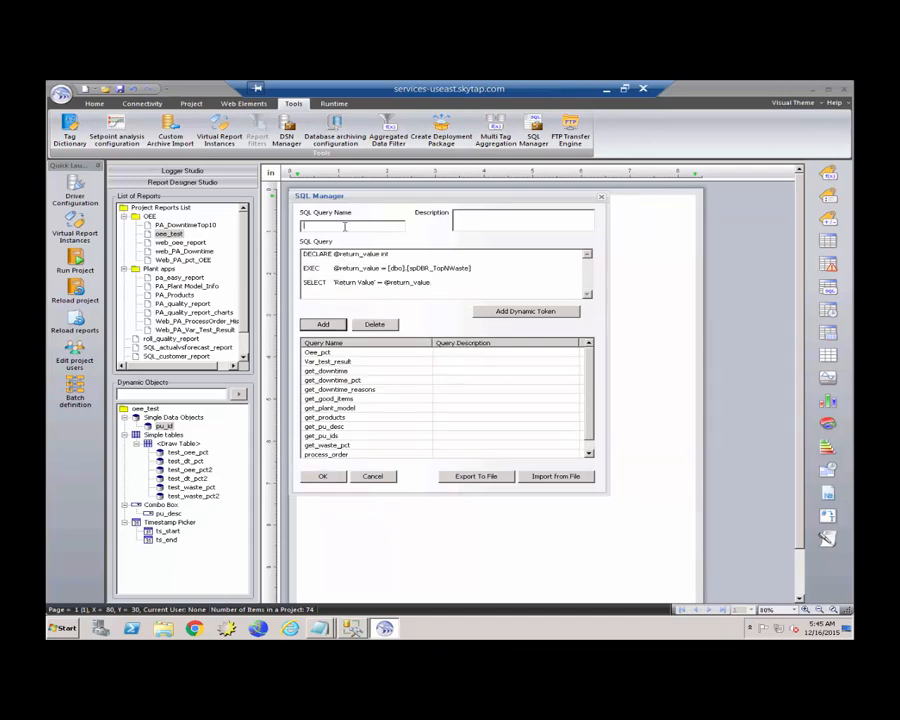
pyautogui.write('Get_top_wastereasons')
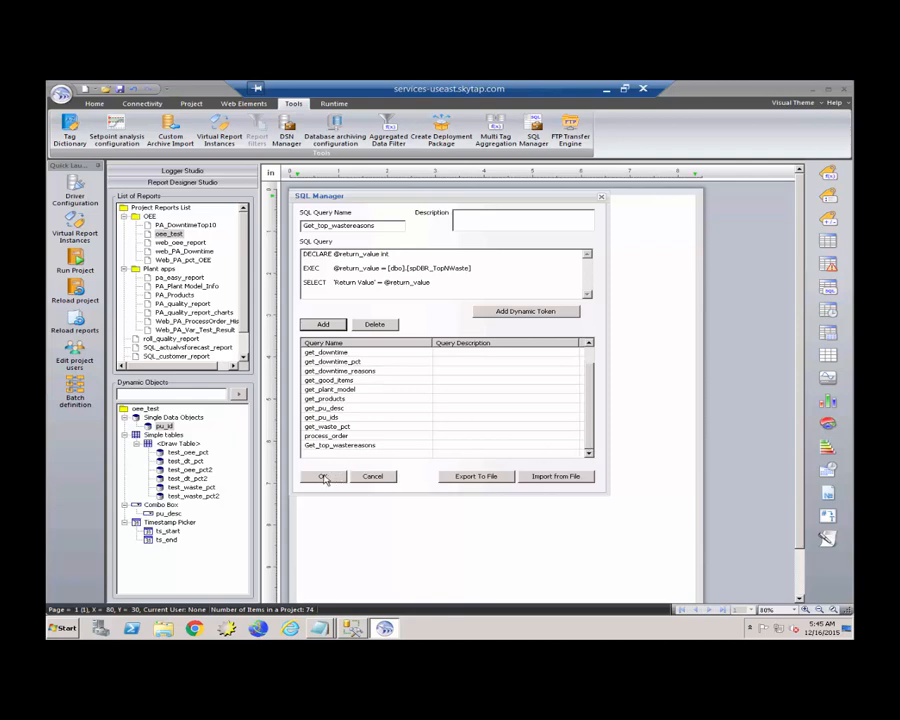
pyautogui.click(322, 476)
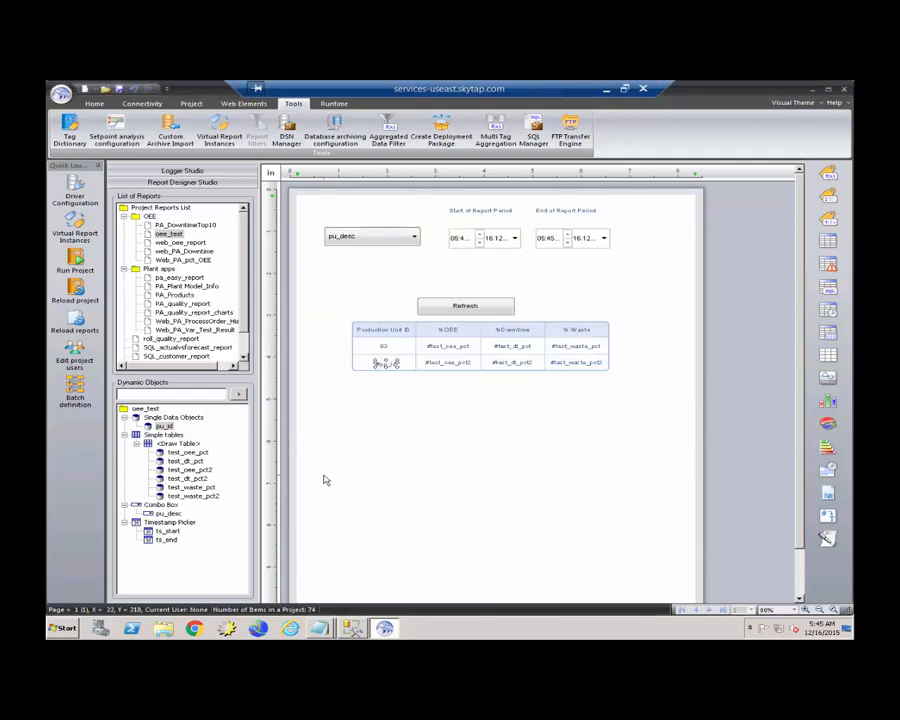